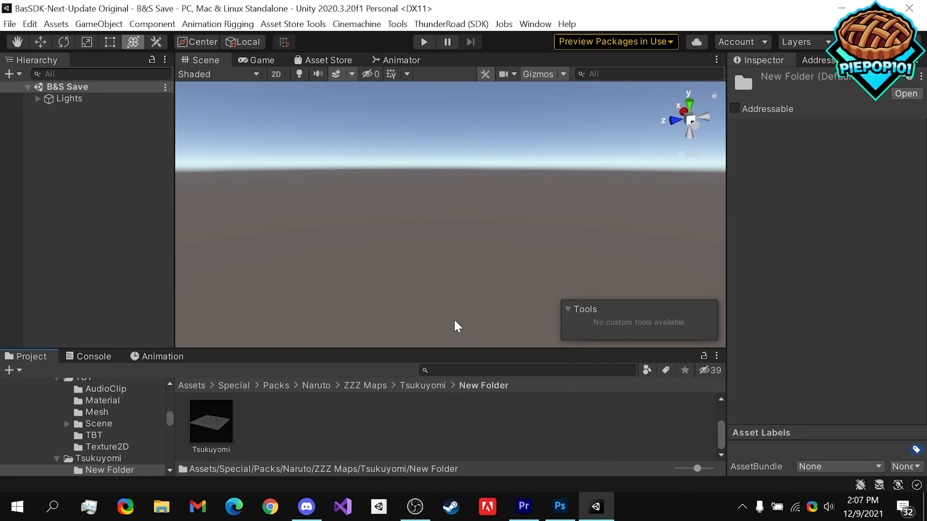
pyautogui.moveTo(461, 324)
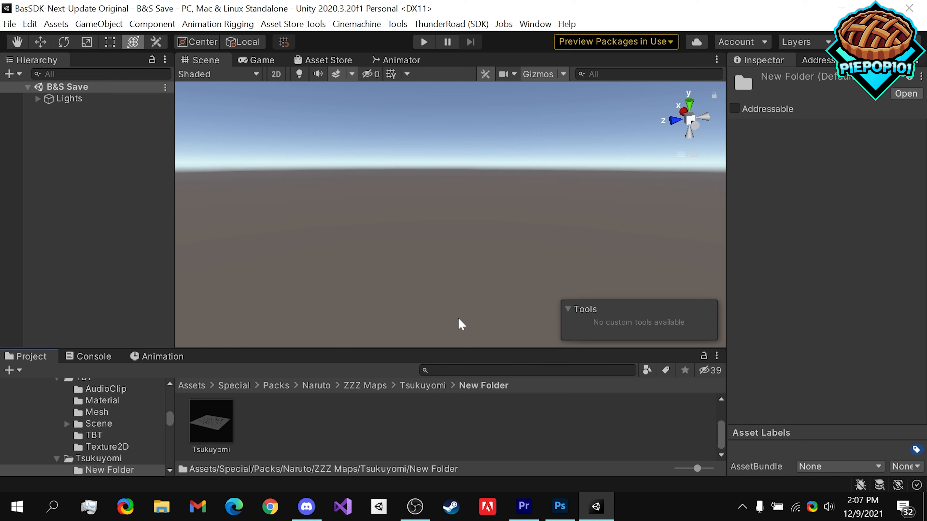
pyautogui.moveTo(368, 345)
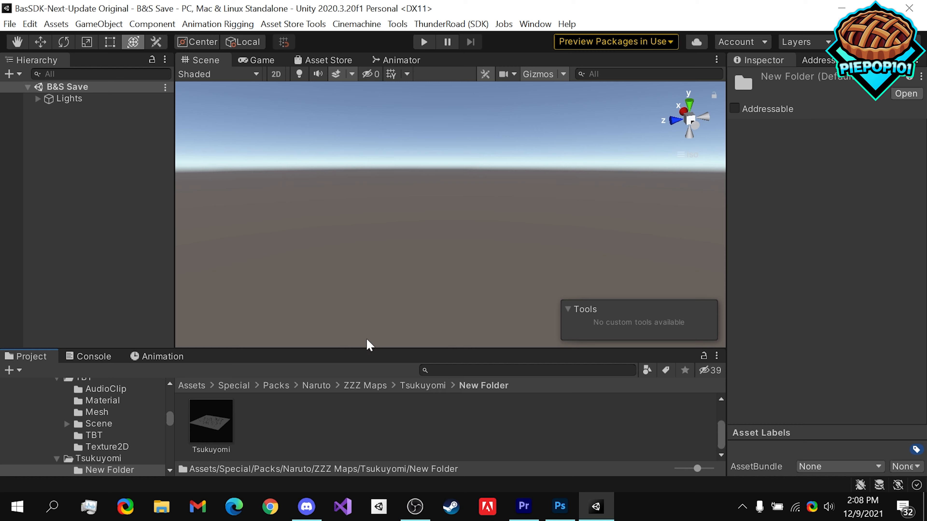
pyautogui.moveTo(453, 269)
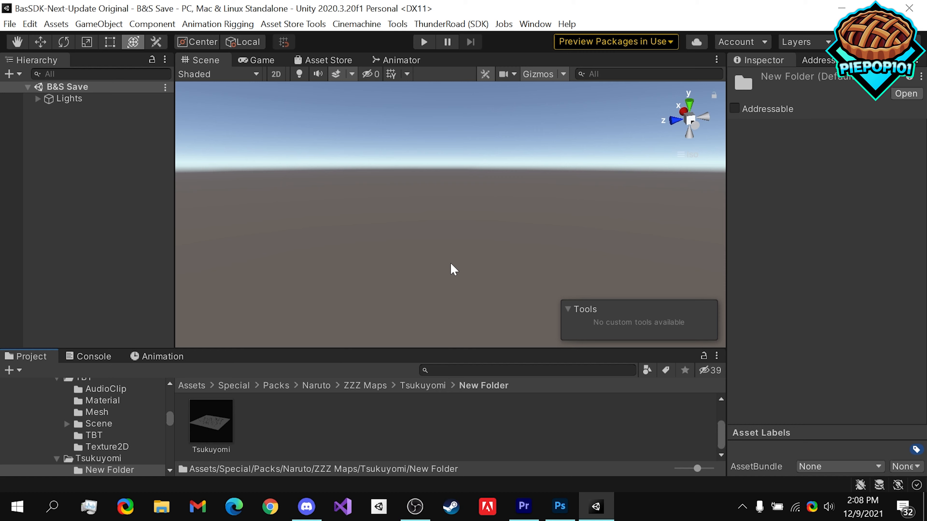
pyautogui.moveTo(440, 277)
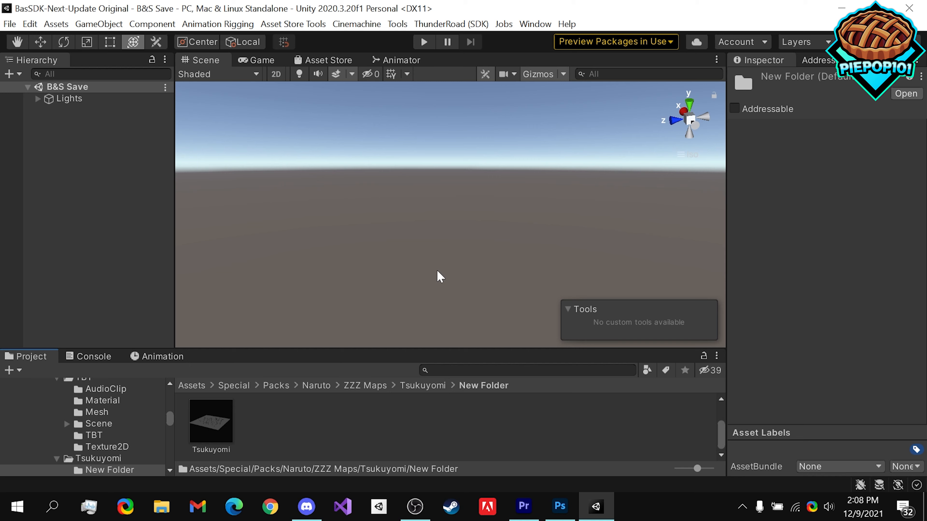
pyautogui.moveTo(719, 194)
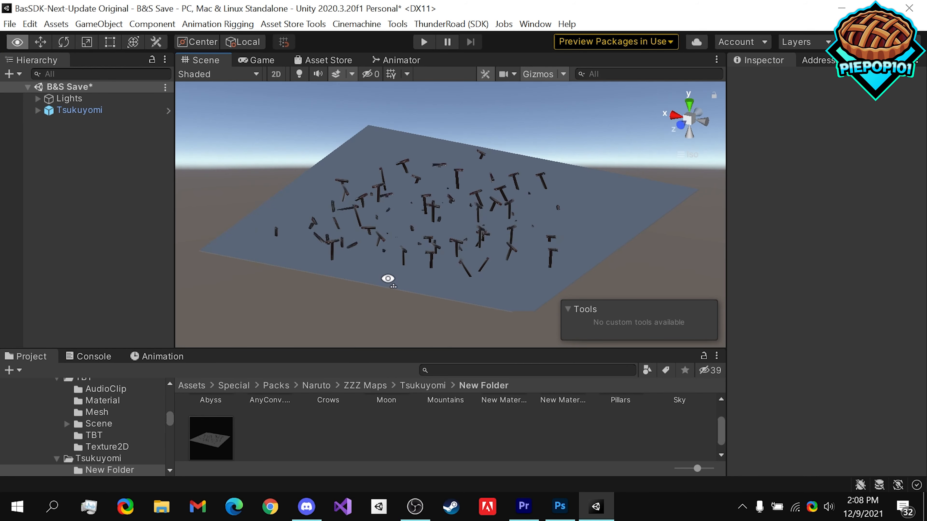
# Step: Add the Tsukuyomi model to the Hierarchy and confirm its floor Cube's Box Collider uses the Dirt material
pyautogui.click(79, 110)
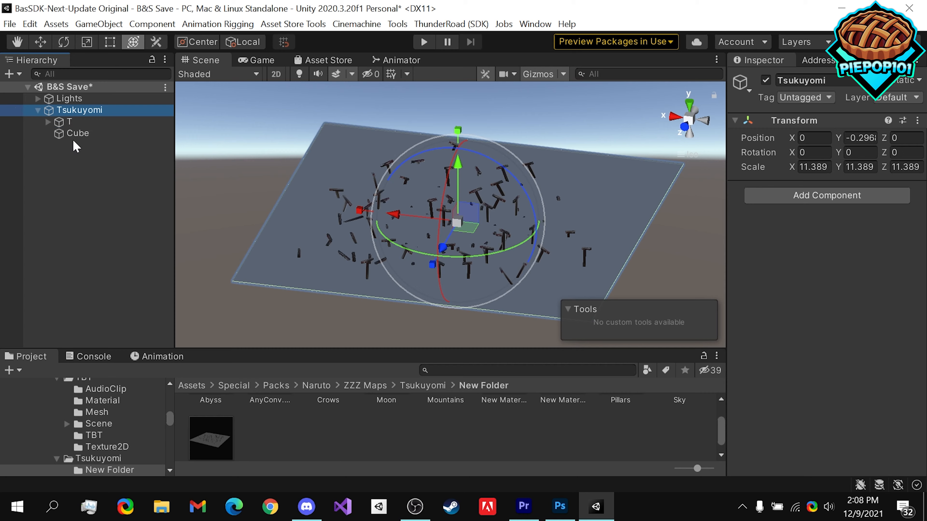
pyautogui.click(77, 133)
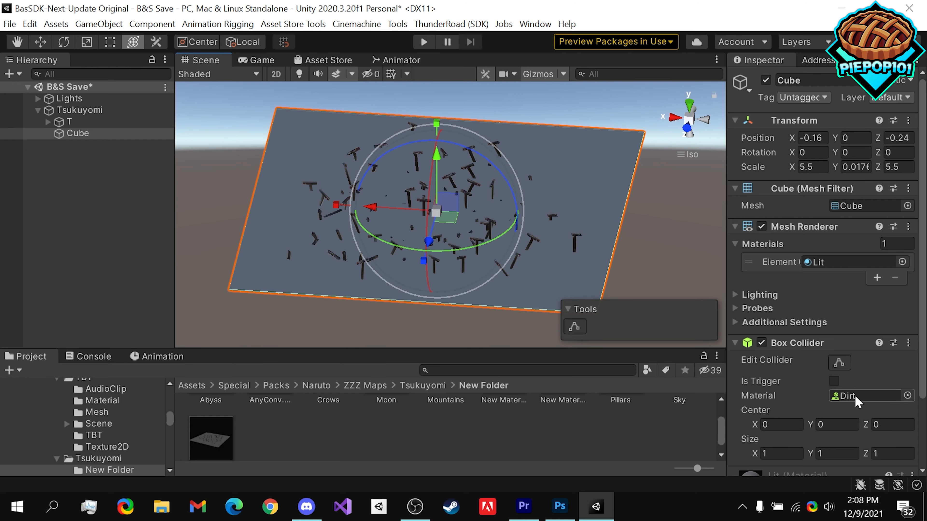
pyautogui.moveTo(869, 402)
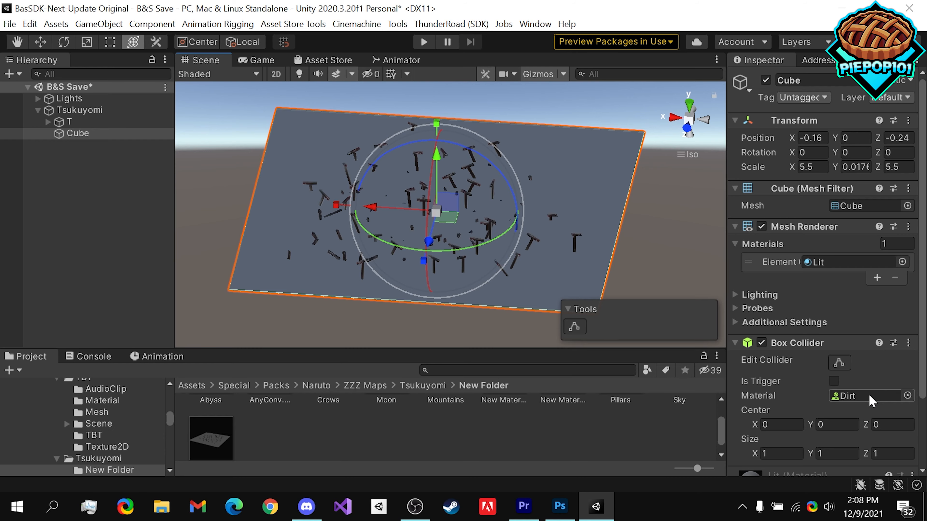
pyautogui.click(84, 110)
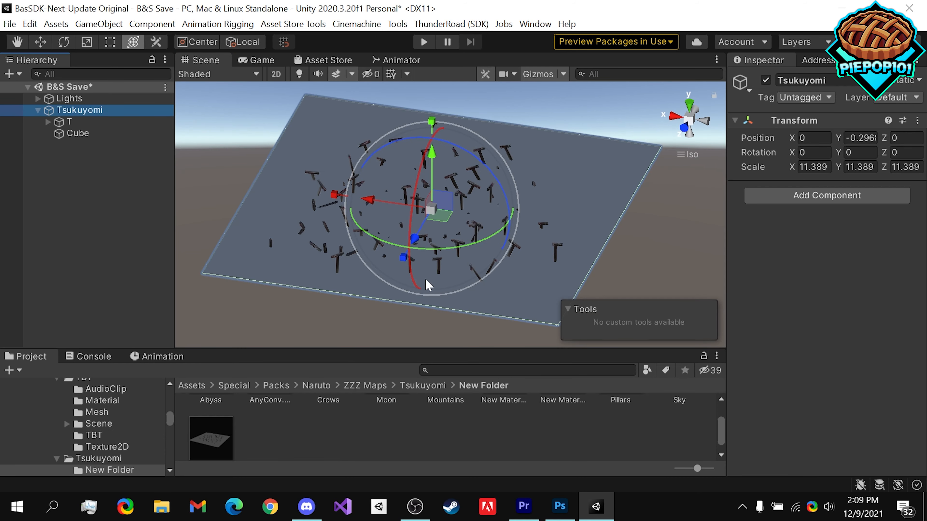
pyautogui.moveTo(535, 303)
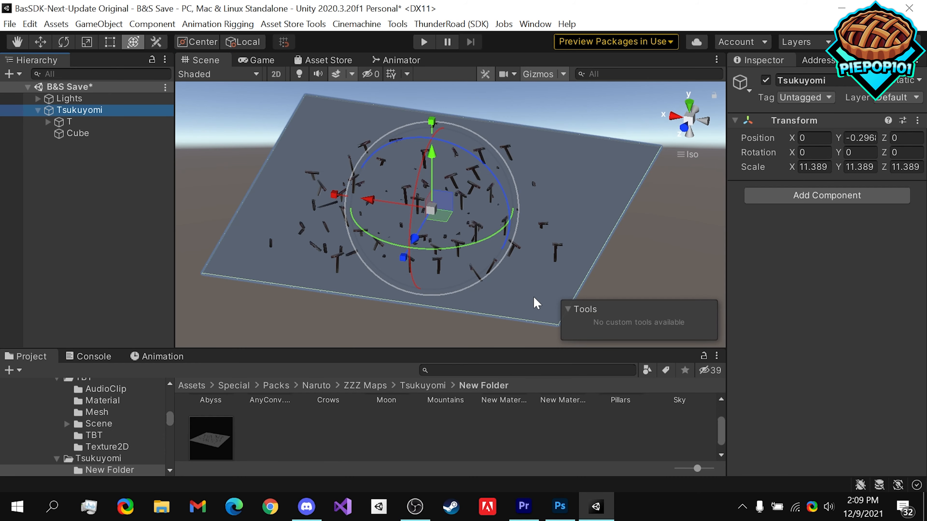
pyautogui.moveTo(486, 330)
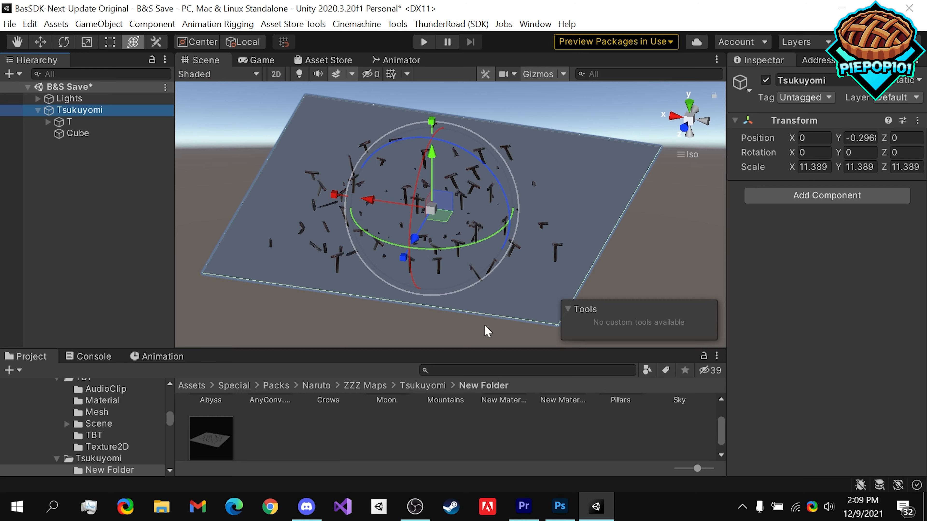
pyautogui.moveTo(159, 92)
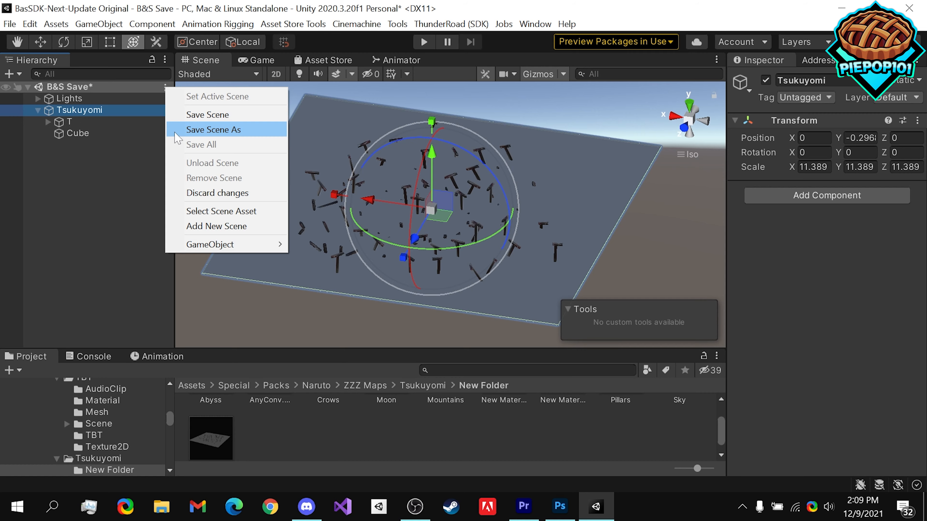
# Step: Save the scene as Tsukuyomi inside the ZZZ Maps/Tsukuyomi folder
pyautogui.click(213, 130)
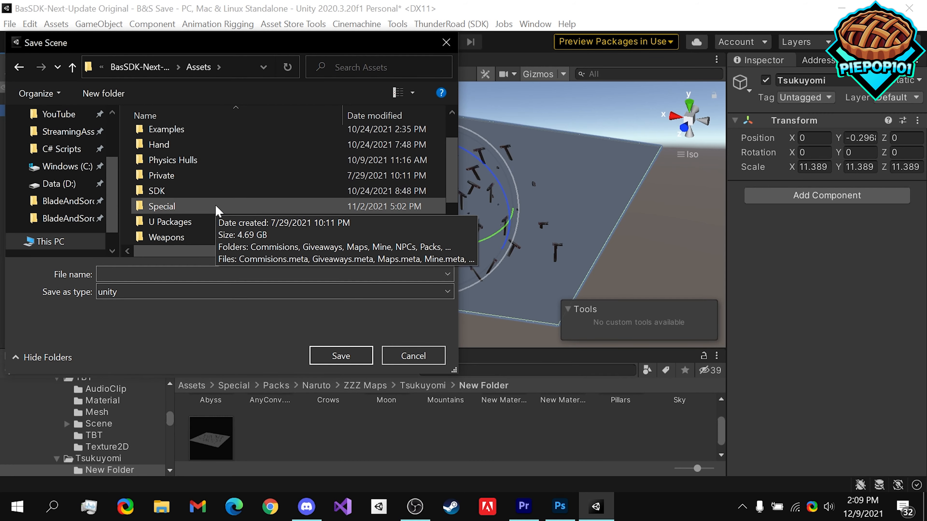
pyautogui.click(339, 355)
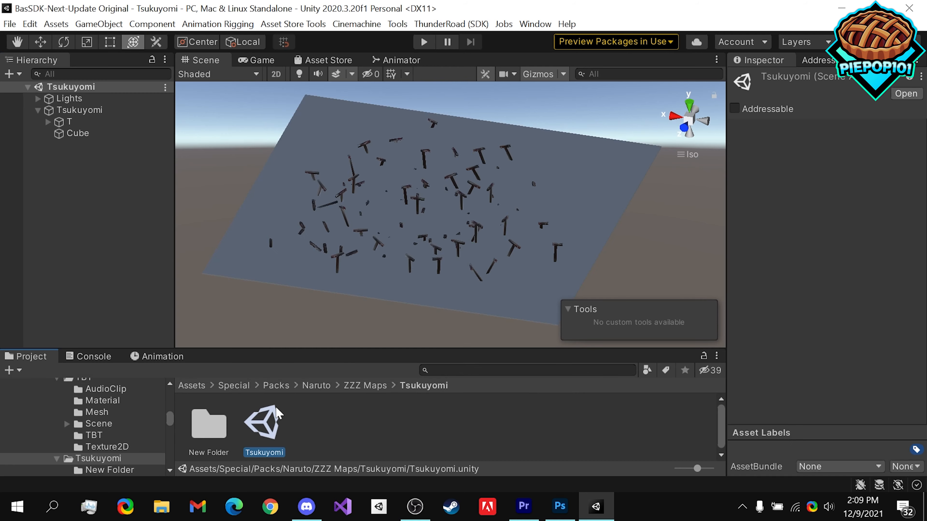
pyautogui.moveTo(140, 127)
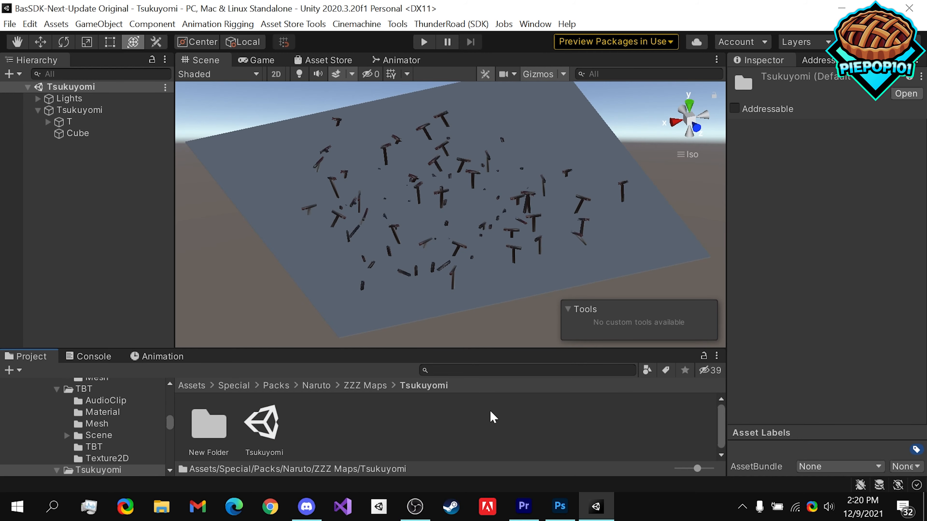
pyautogui.moveTo(368, 423)
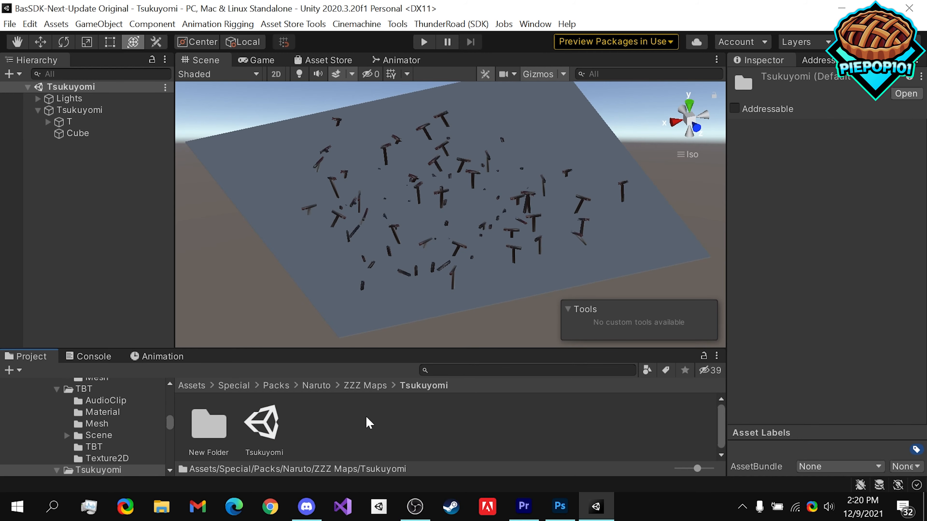
pyautogui.moveTo(203, 392)
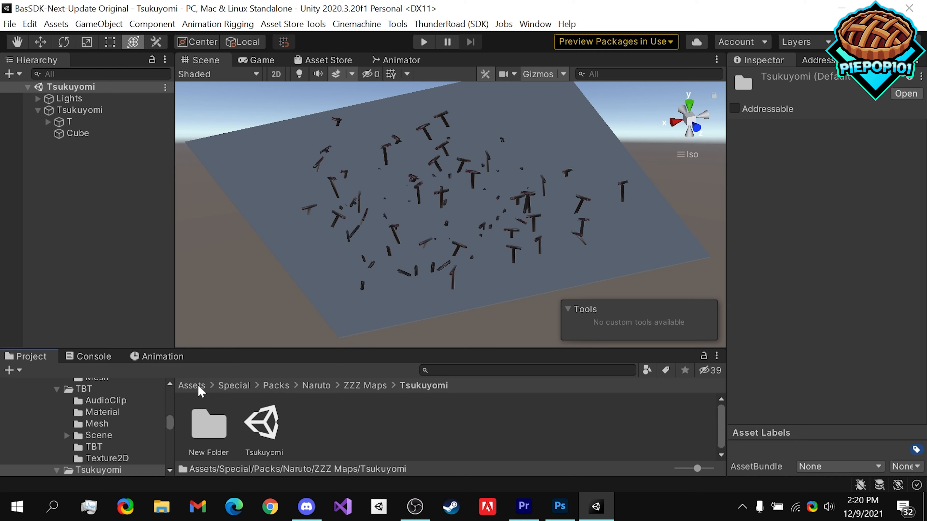
# Step: Load ProtoLevel from Assets/SDK/Scenes and move its LevelDefinition and SpawnLocation into Tsukuyomi
pyautogui.click(191, 385)
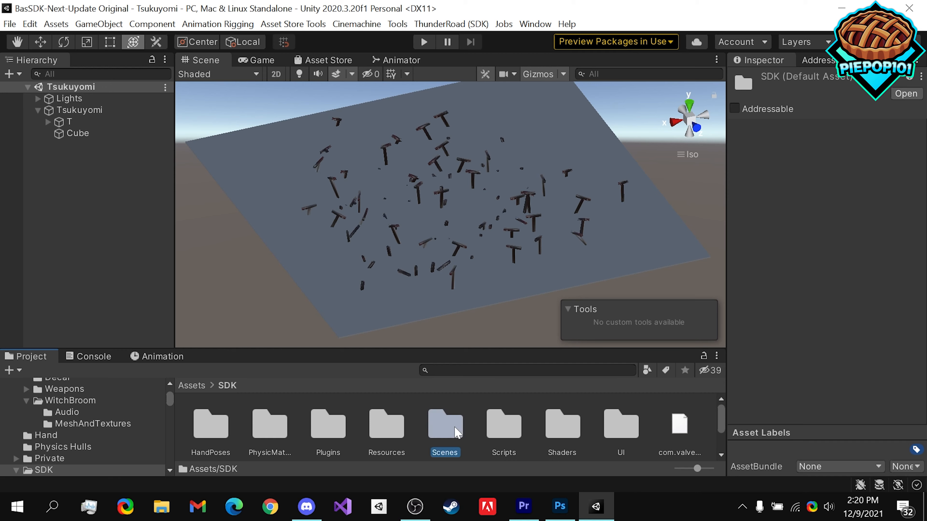
pyautogui.doubleClick(444, 425)
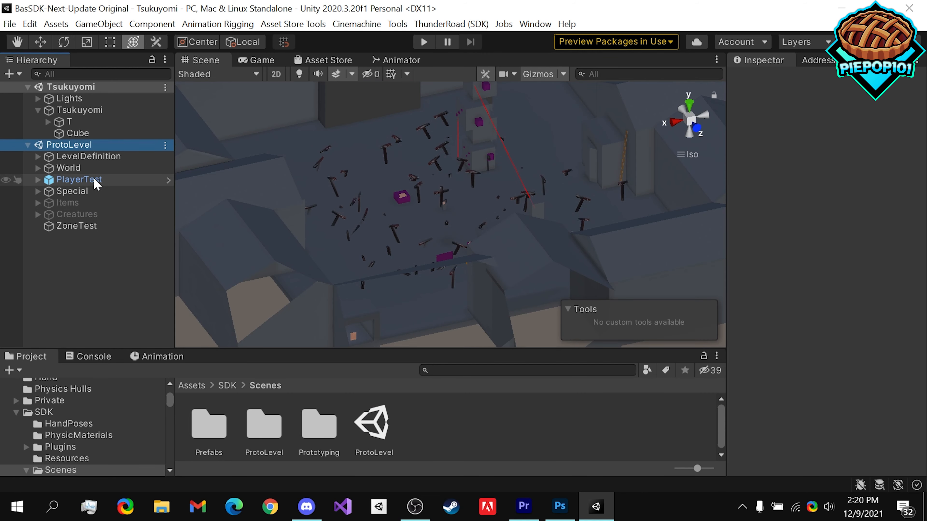
pyautogui.moveTo(58, 221)
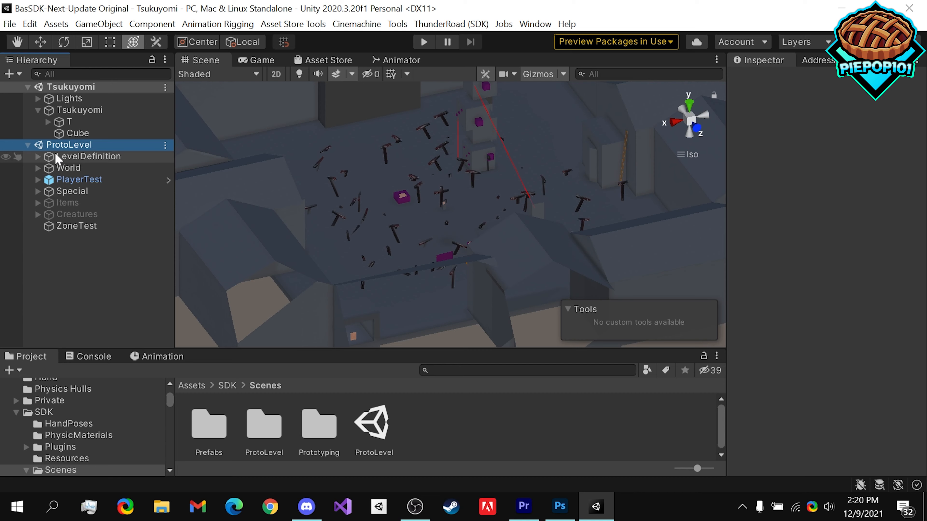
pyautogui.click(89, 156)
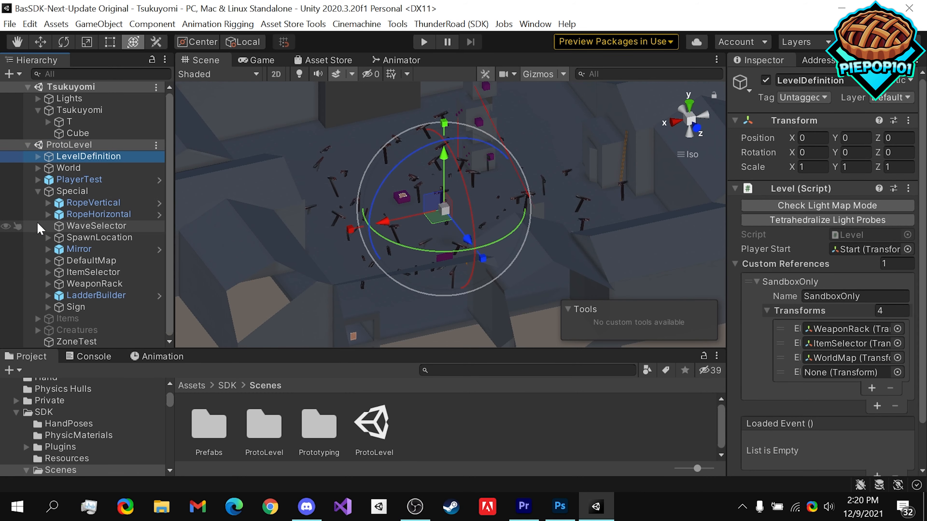
pyautogui.click(100, 237)
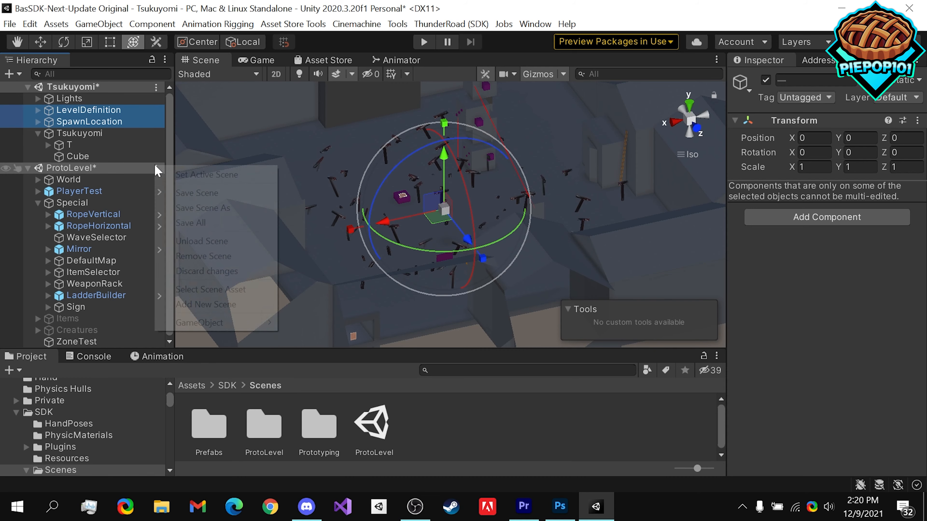
# Step: Remove the ProtoLevel scene from the Hierarchy without saving its changes
pyautogui.click(203, 256)
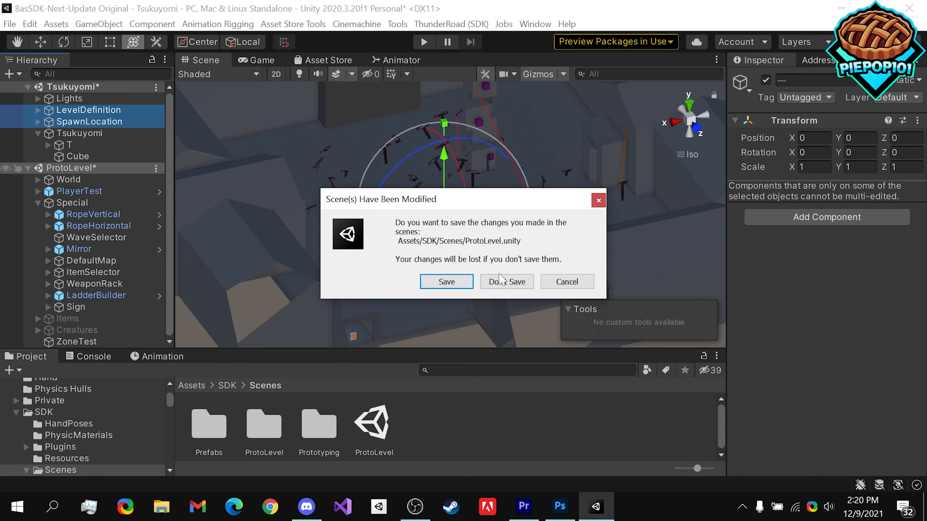
pyautogui.click(506, 281)
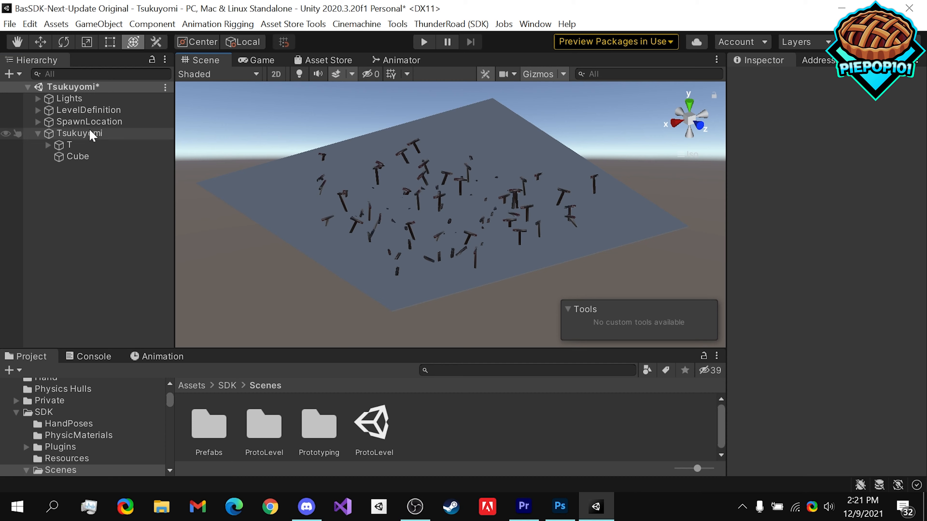
# Step: Browse to Assets/Examples/BasAssets to reach the altar, item selector and weapon rack prefabs
pyautogui.click(90, 121)
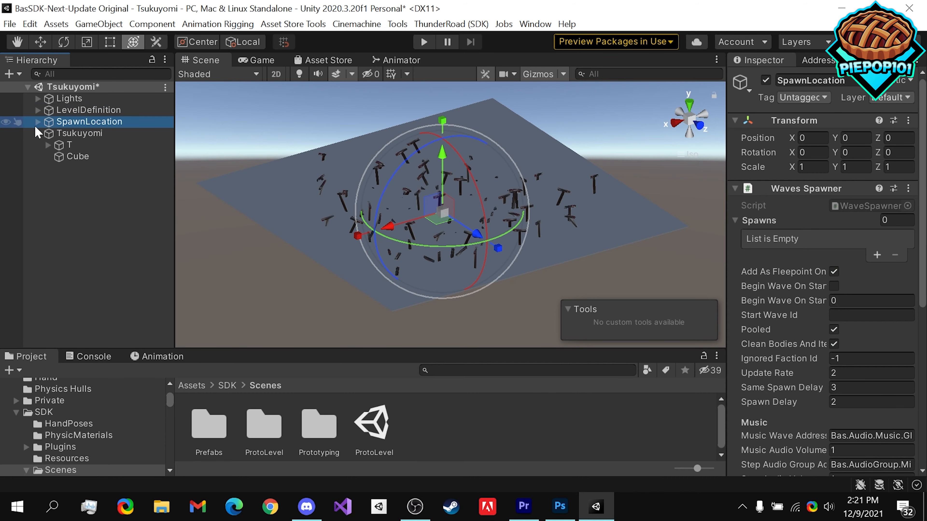
pyautogui.click(89, 121)
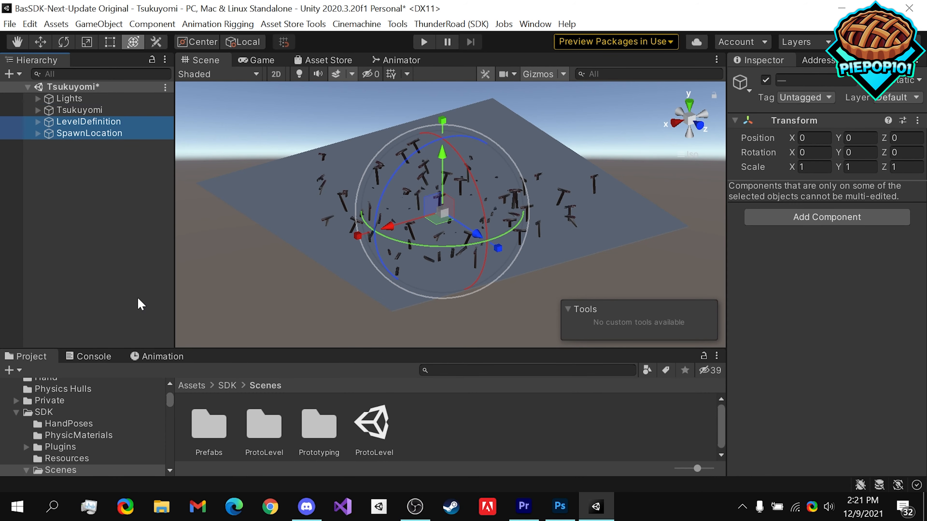
pyautogui.click(191, 385)
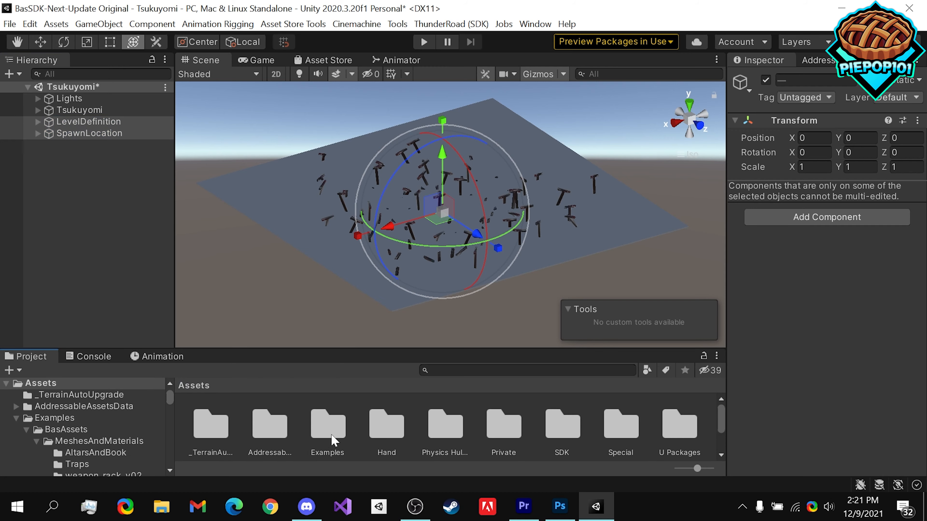
pyautogui.doubleClick(66, 429)
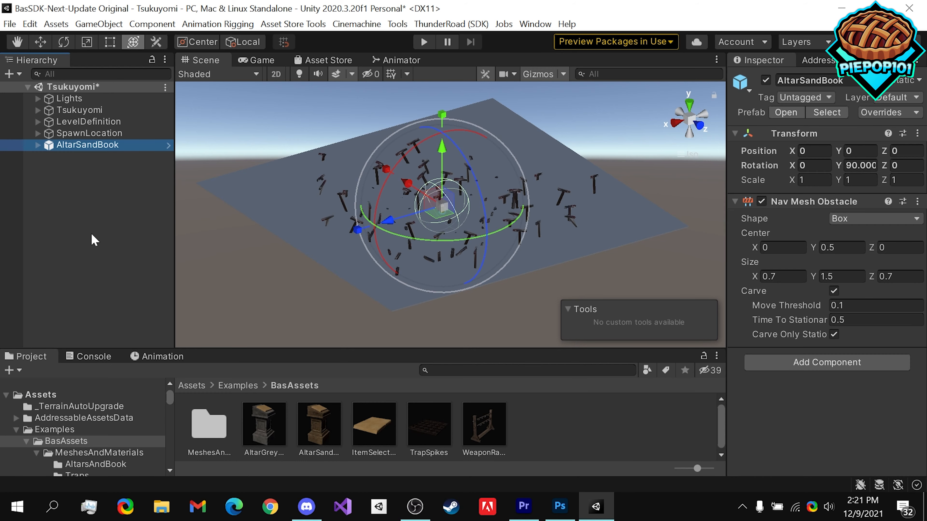
# Step: Place the WeaponRack prefab under Tsukuyomi beside ItemSelector and AltarSandBook
pyautogui.click(83, 156)
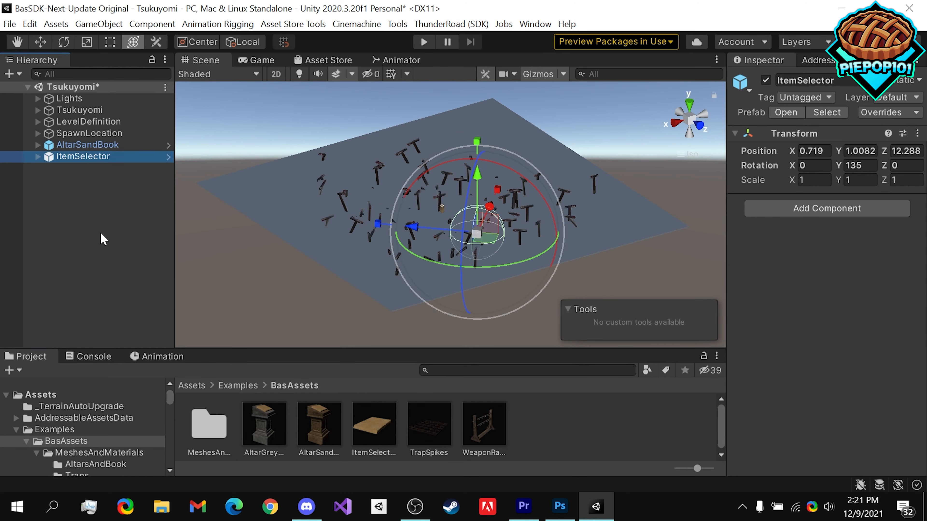
pyautogui.click(84, 168)
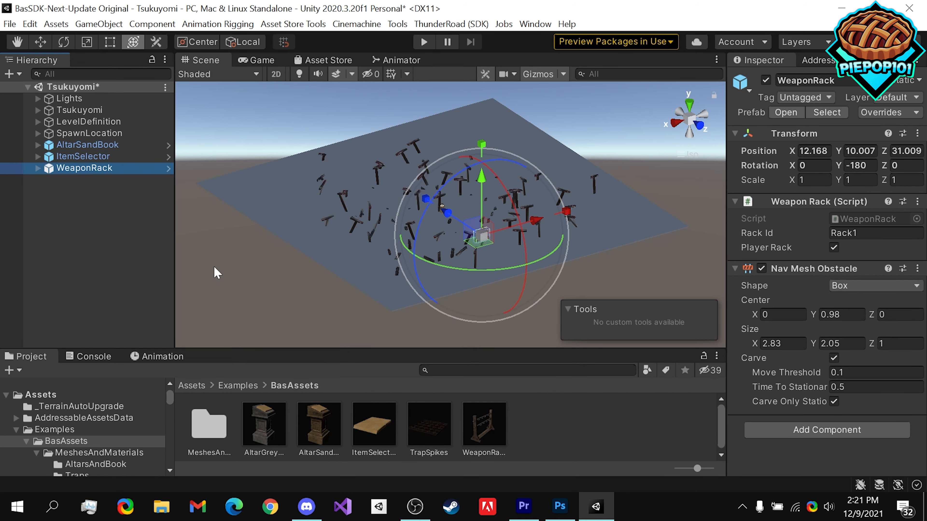
pyautogui.rightClick(77, 156)
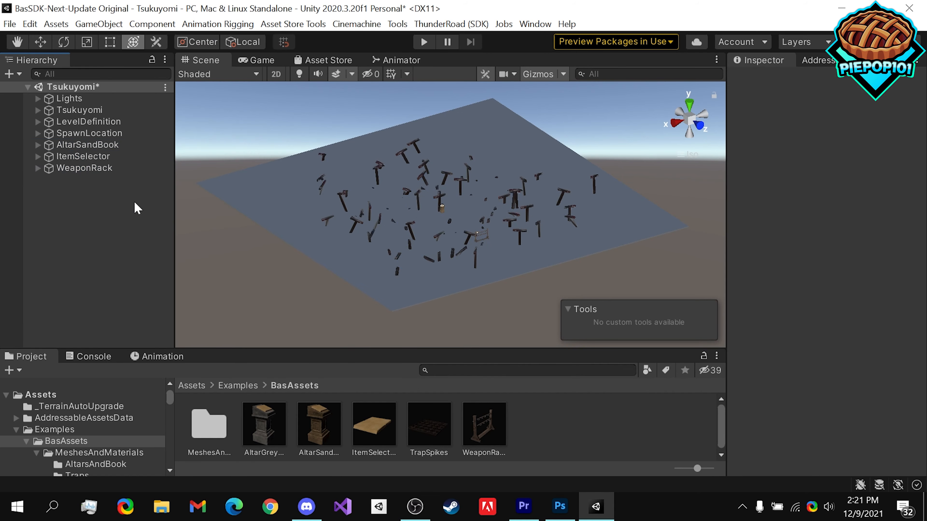
# Step: Add a SandboxOnly custom reference on LevelDefinition holding AltarSandBook, ItemSelector and WeaponRack
pyautogui.click(89, 121)
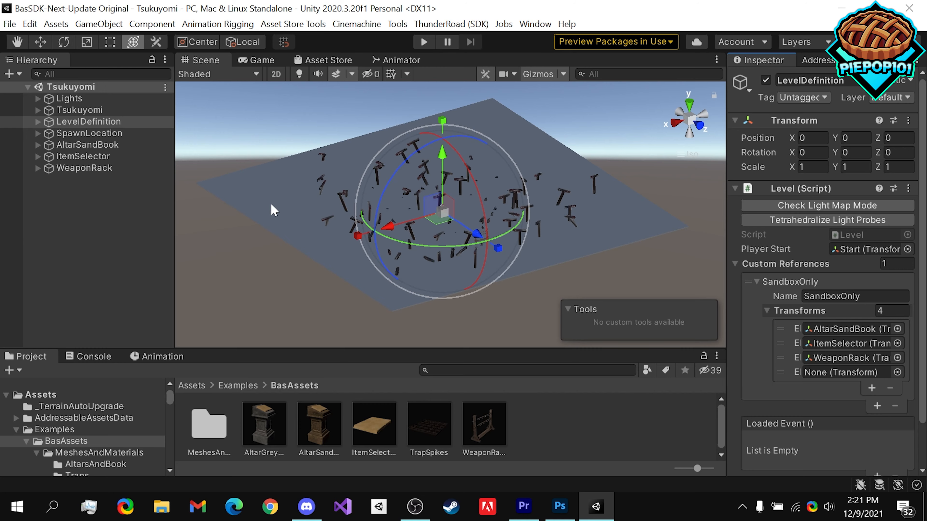
pyautogui.click(88, 133)
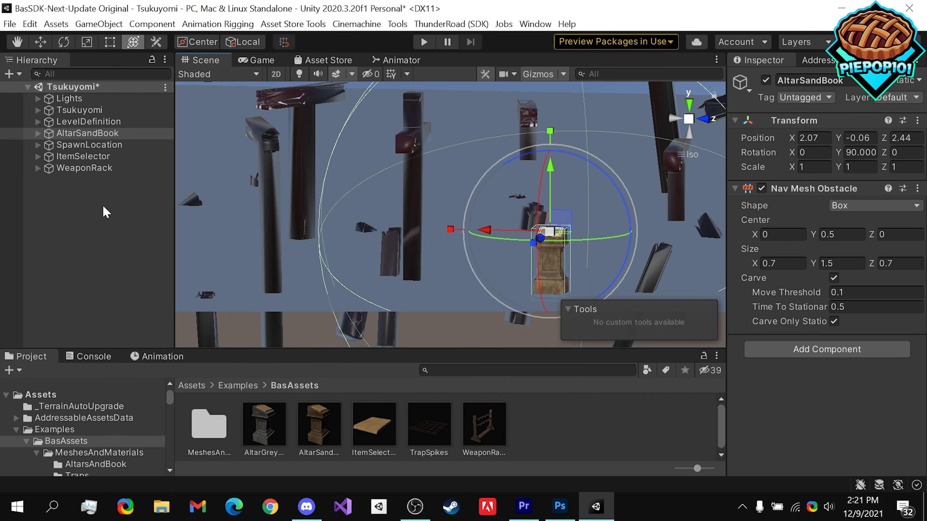
# Step: Set the altar's UI_WaveSpawner Id to 'Arena' and its Wave Spawner to SpawnLocation
pyautogui.click(38, 133)
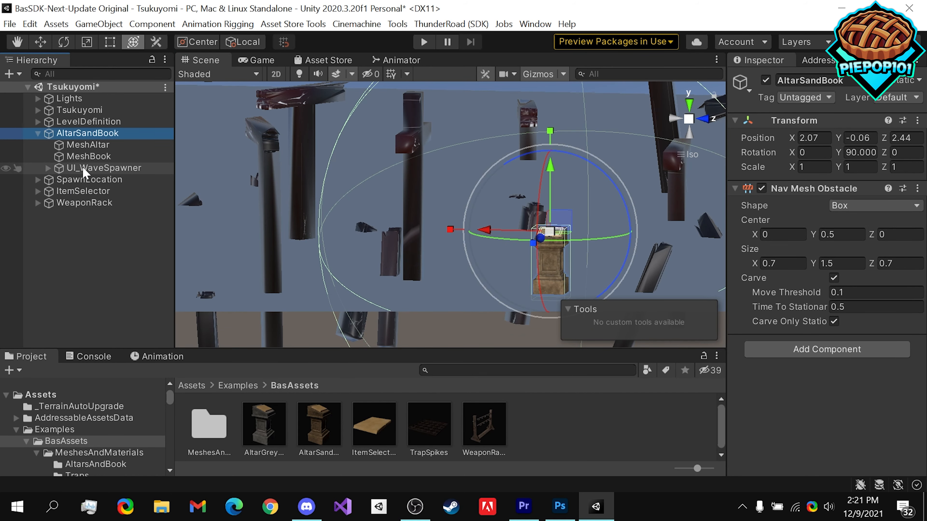
pyautogui.click(106, 168)
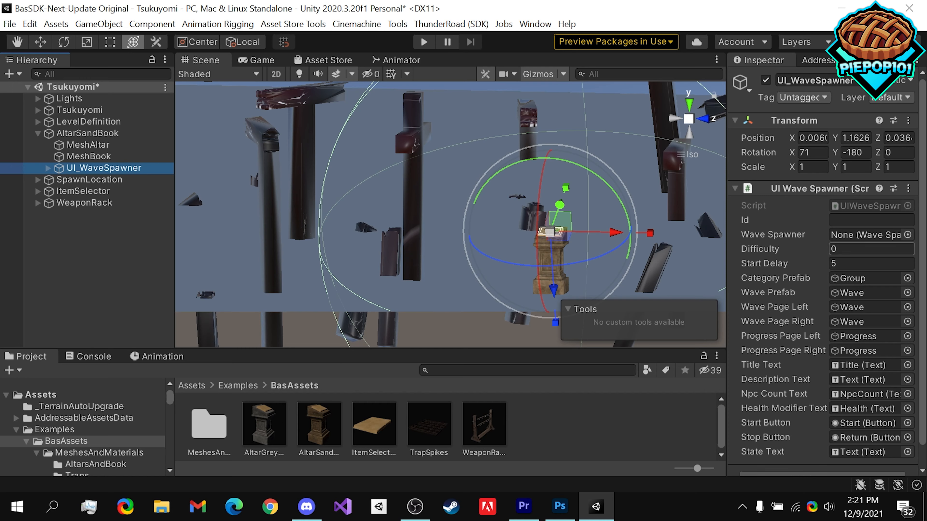
pyautogui.write('Are')
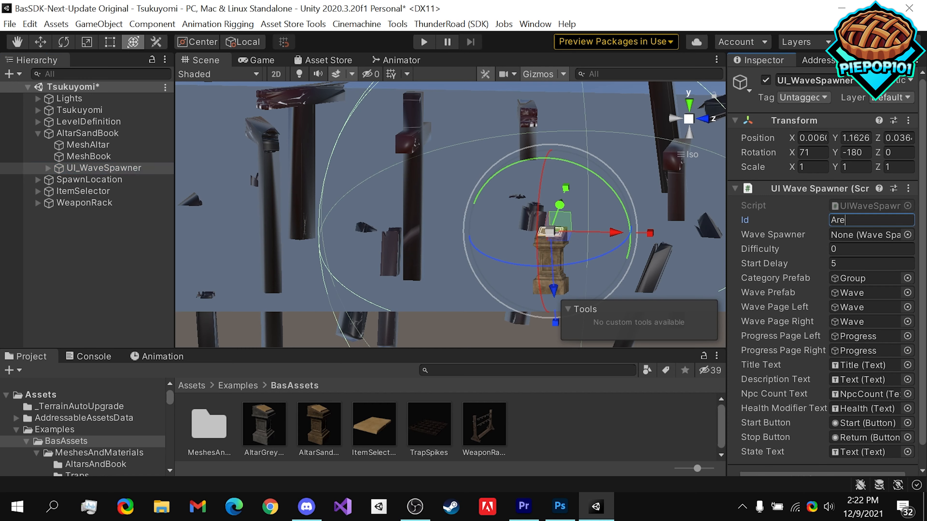
pyautogui.write('na')
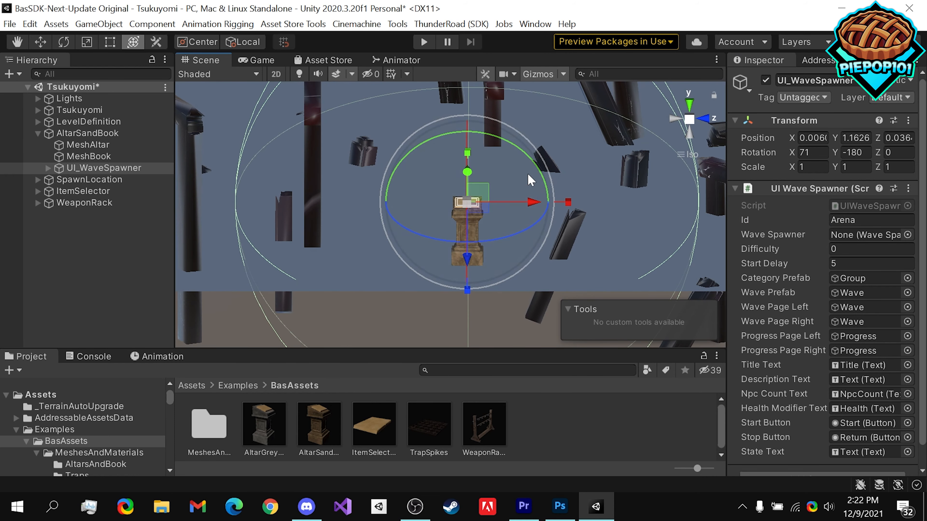
pyautogui.moveTo(494, 211)
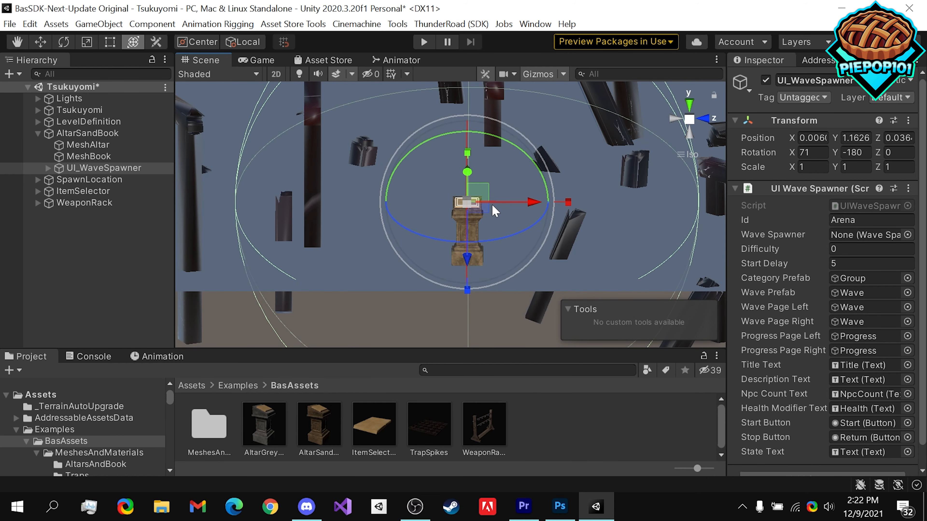
pyautogui.click(91, 179)
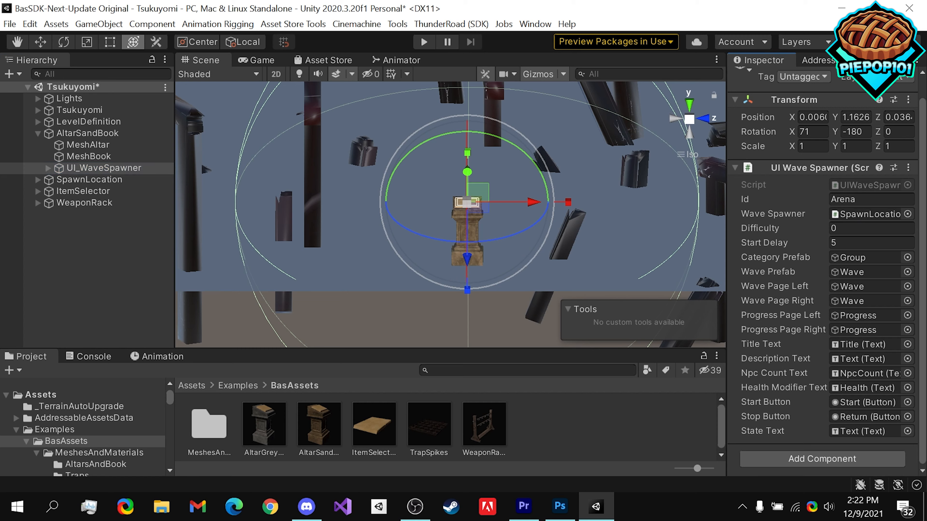
# Step: Give SpawnLocation's Waves Spawner four Spawns entries linked to Spawn1 through Spawn4, removing the extra fifth entry
pyautogui.click(90, 179)
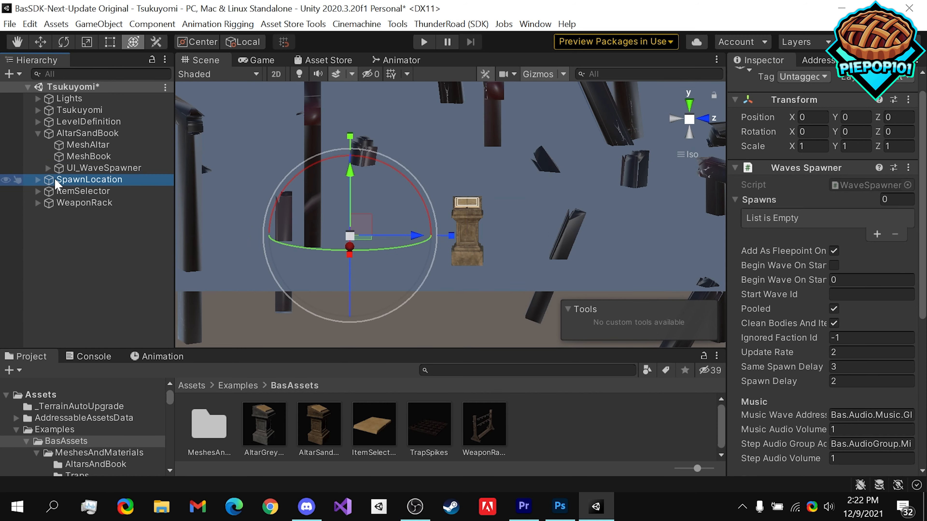
pyautogui.click(877, 235)
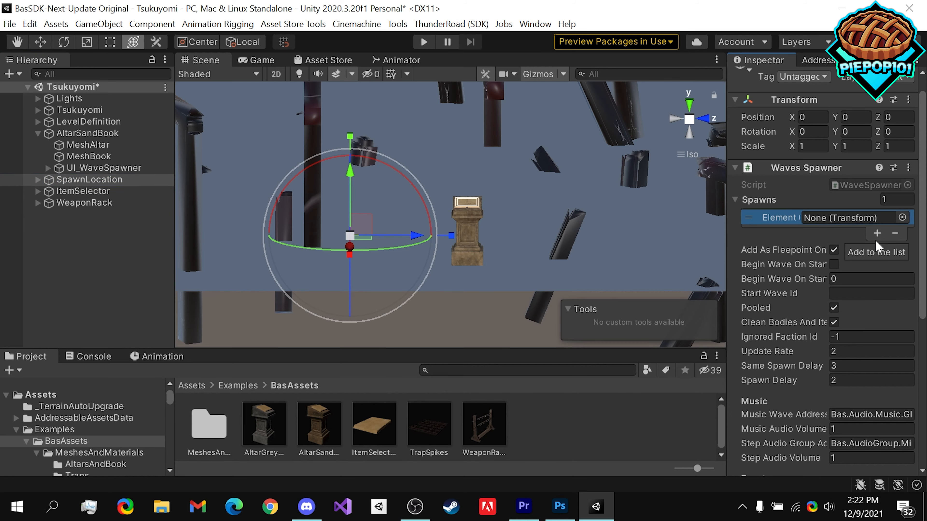
pyautogui.click(877, 232)
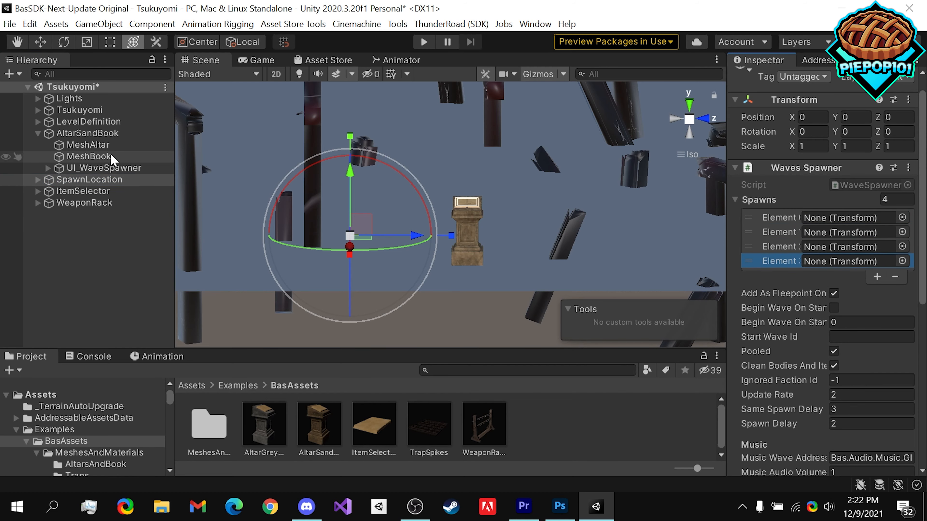
pyautogui.click(38, 179)
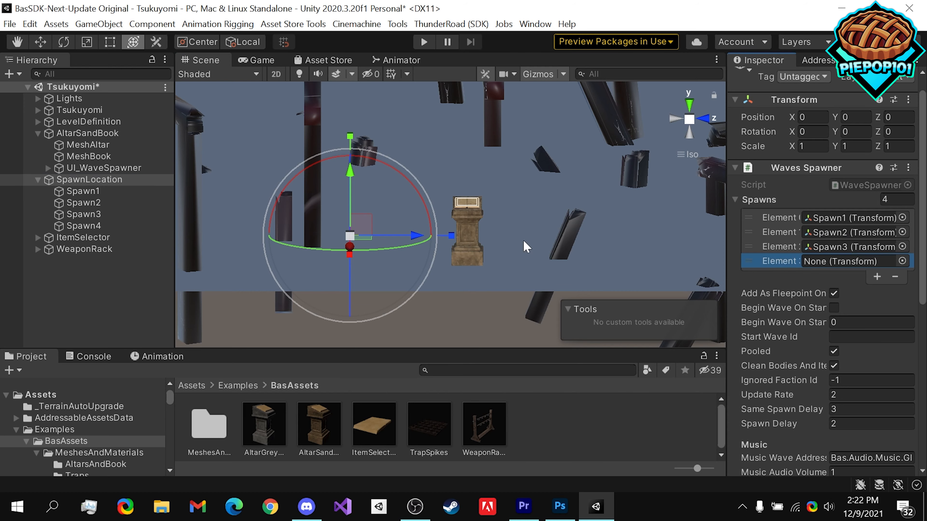
pyautogui.click(858, 261)
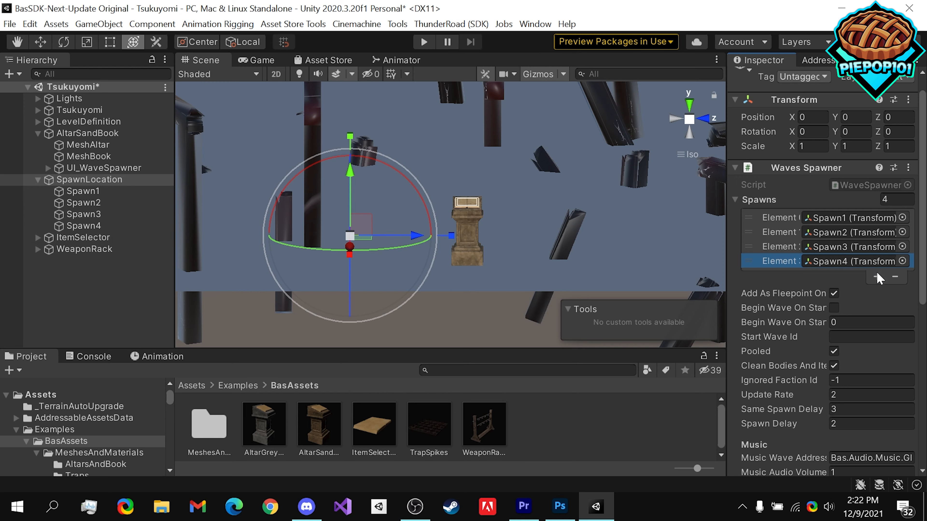
pyautogui.click(877, 278)
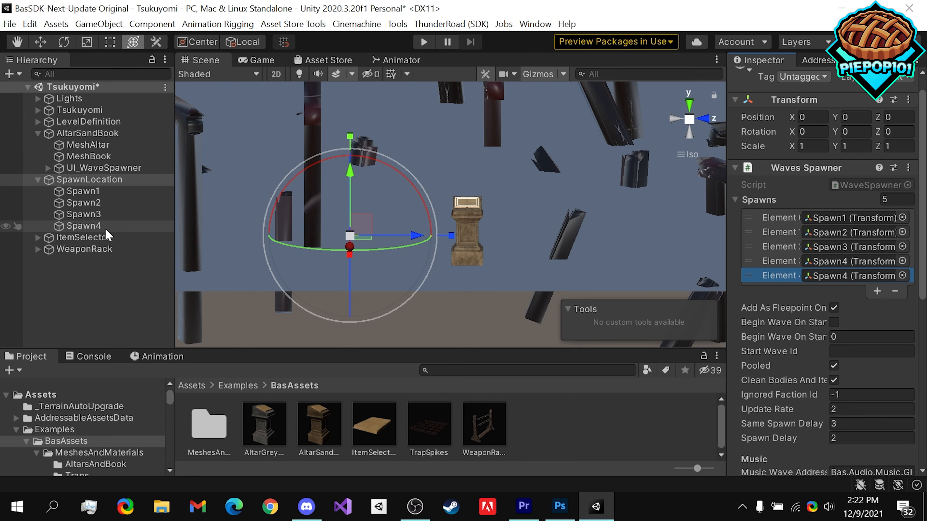
pyautogui.click(886, 291)
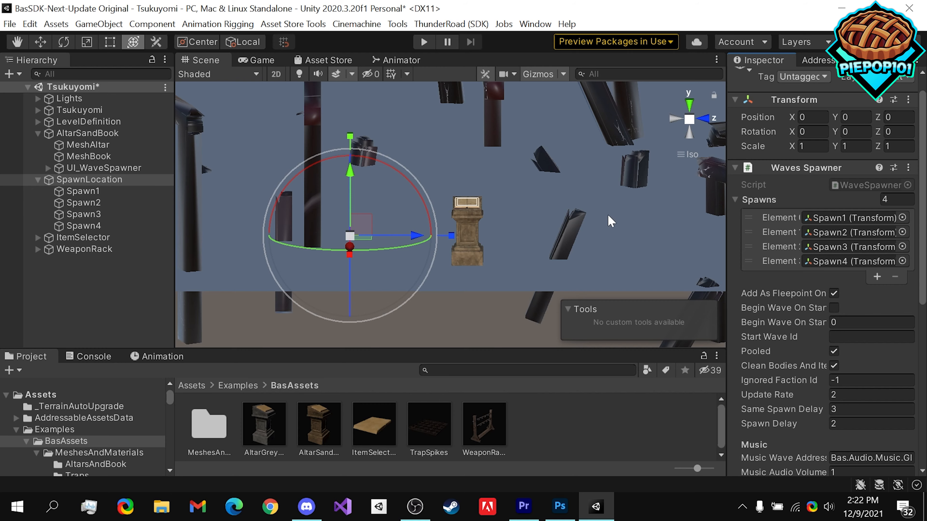
pyautogui.click(84, 191)
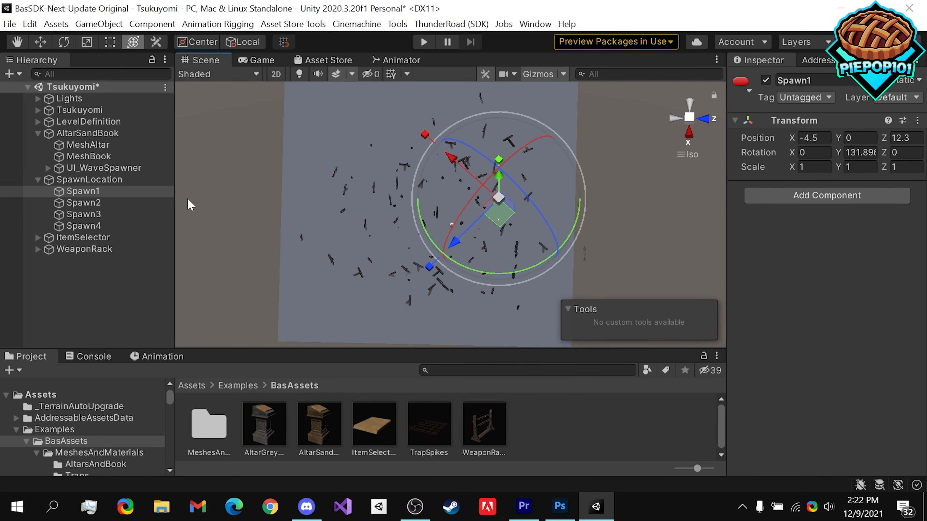
pyautogui.click(86, 203)
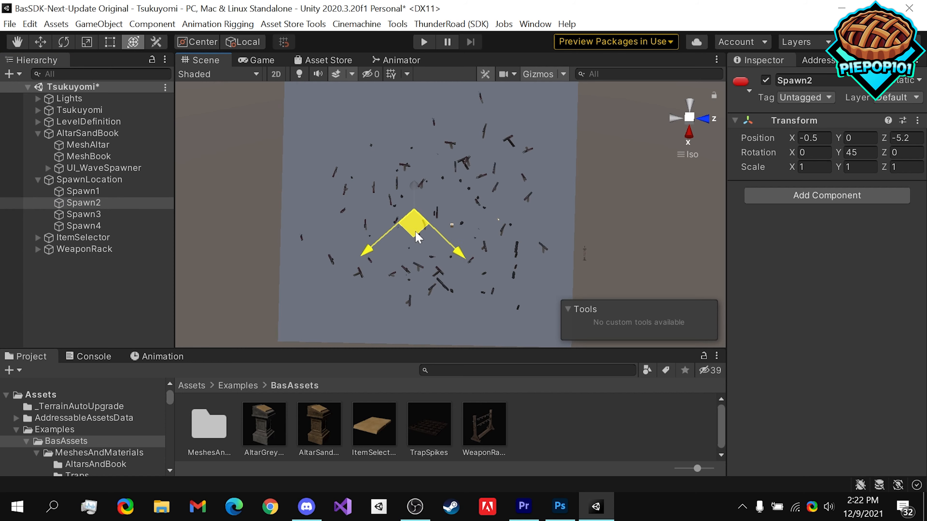
pyautogui.click(84, 214)
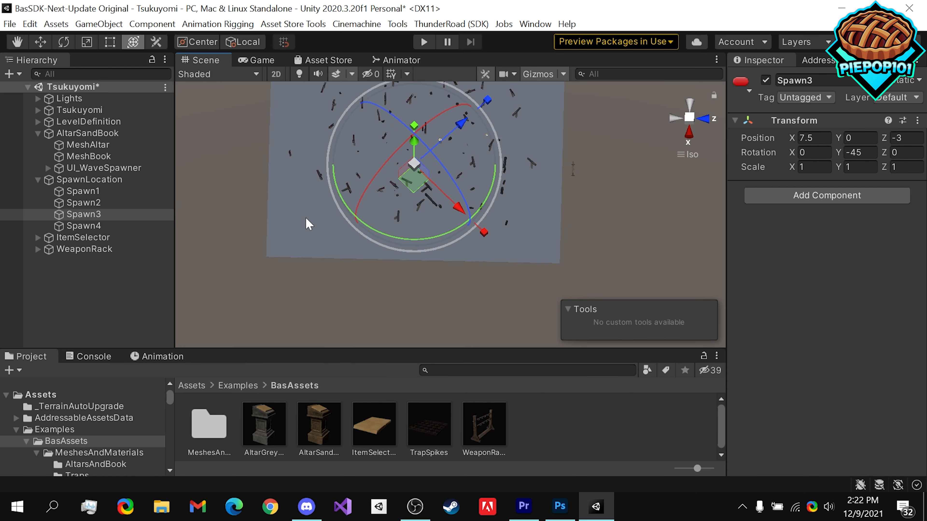
pyautogui.click(84, 226)
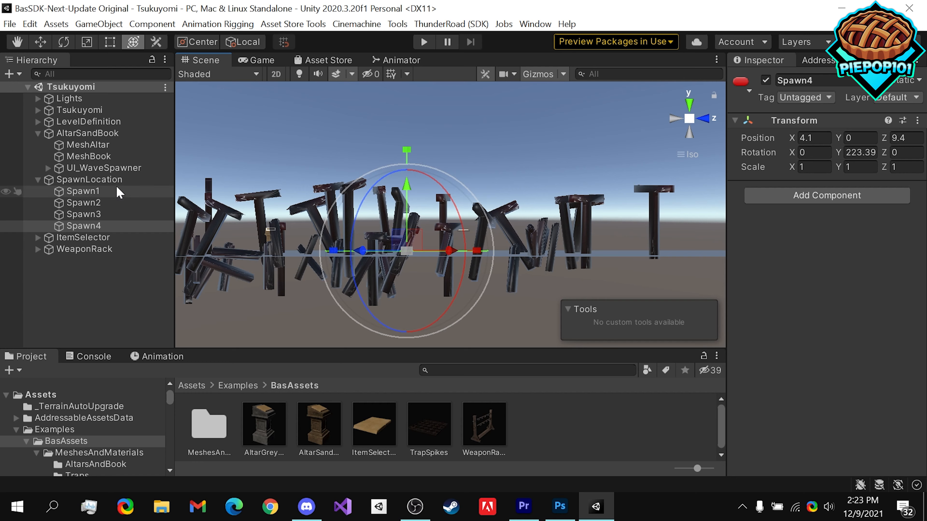
pyautogui.click(89, 179)
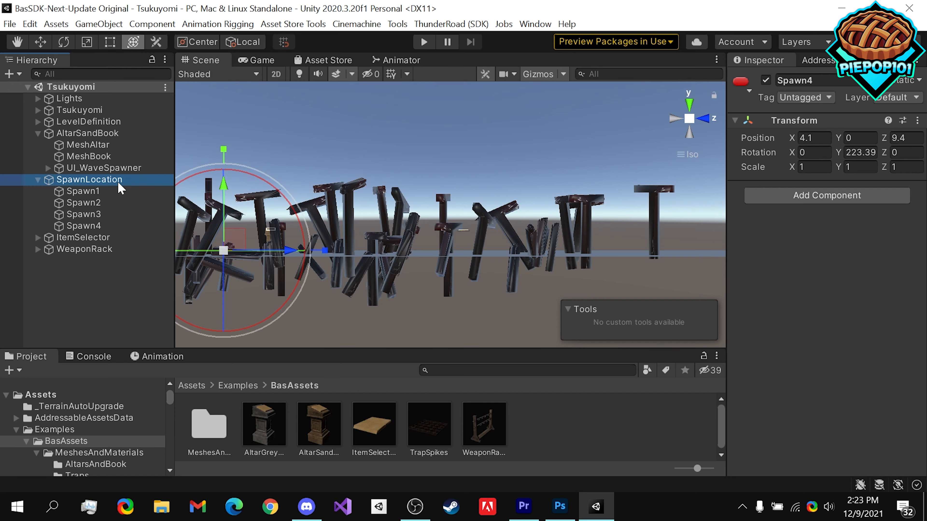
pyautogui.click(90, 179)
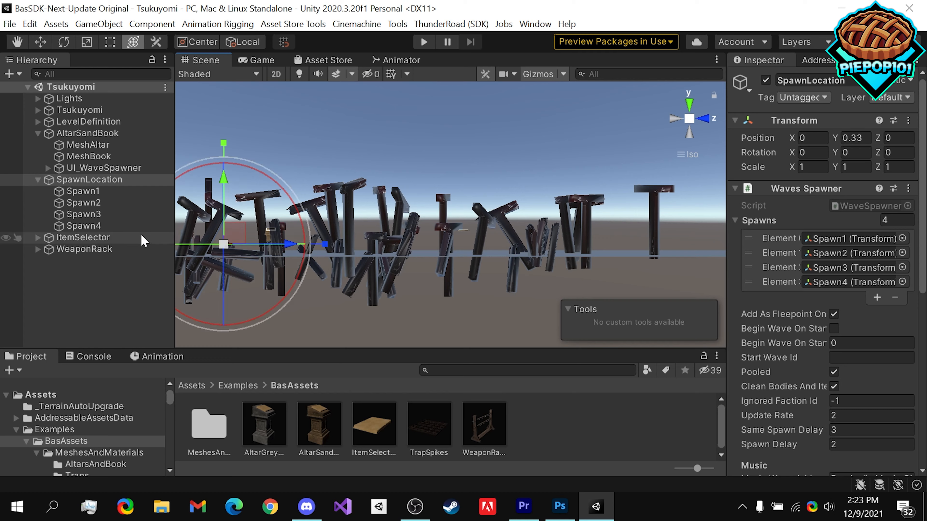
pyautogui.moveTo(414, 247)
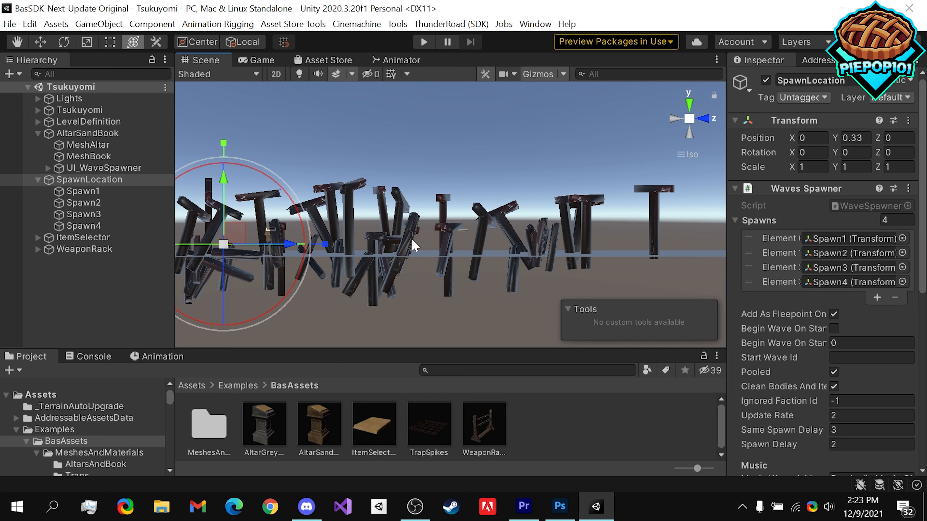
# Step: Review SpawnLocation's Wave Spawner fields (music Bas.Audio.Music.Gladiator), collapse it and expand ItemSelector
pyautogui.scroll(-3)
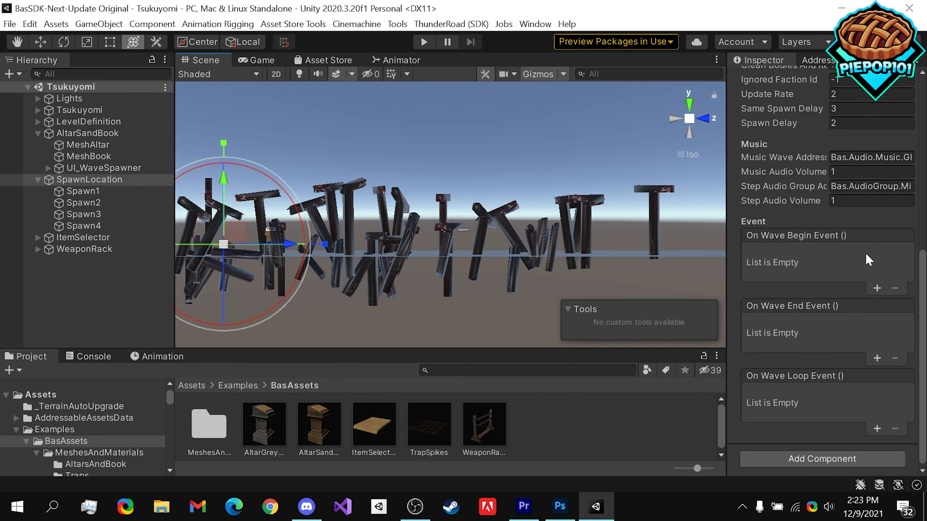
pyautogui.scroll(3)
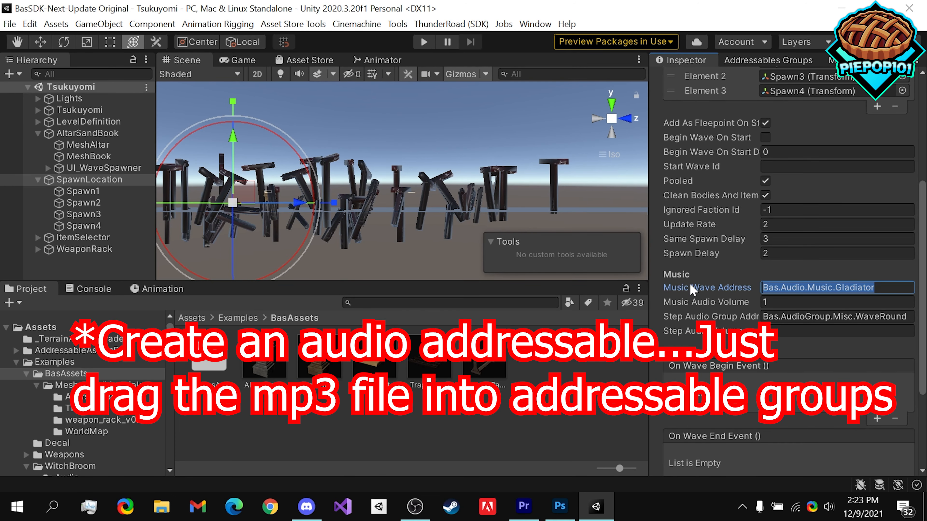
pyautogui.moveTo(885, 300)
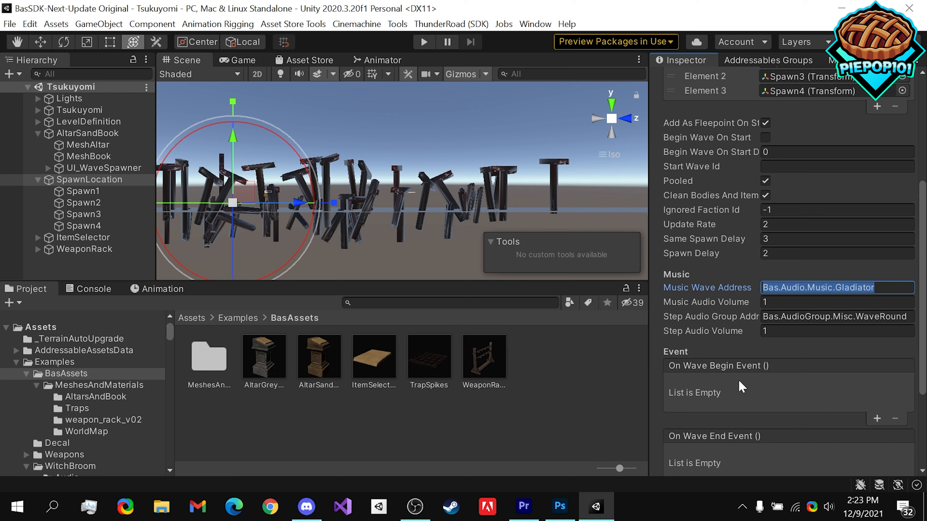
pyautogui.moveTo(749, 392)
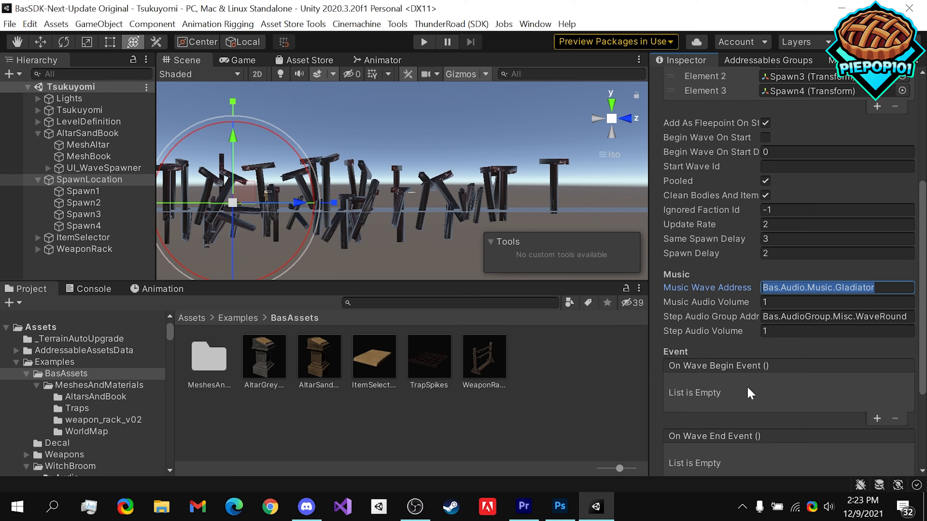
pyautogui.moveTo(754, 385)
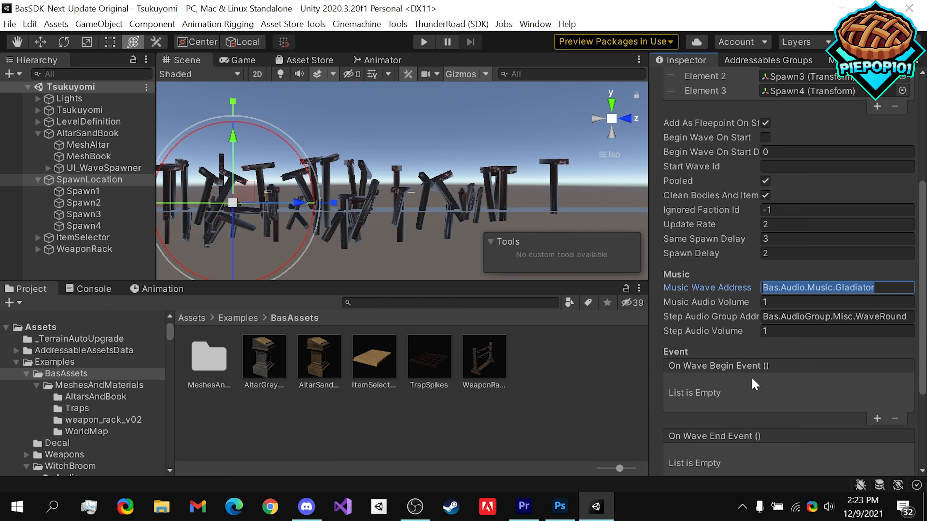
pyautogui.moveTo(756, 393)
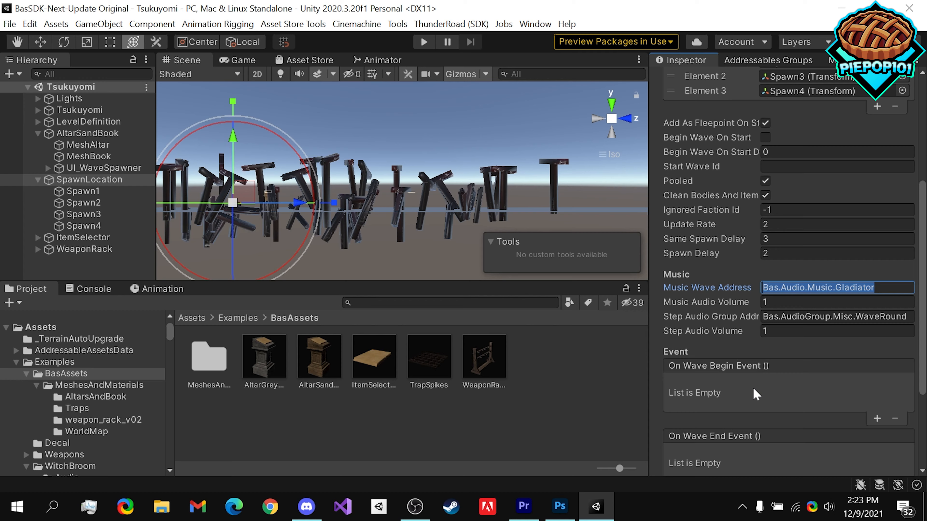
pyautogui.moveTo(363, 231)
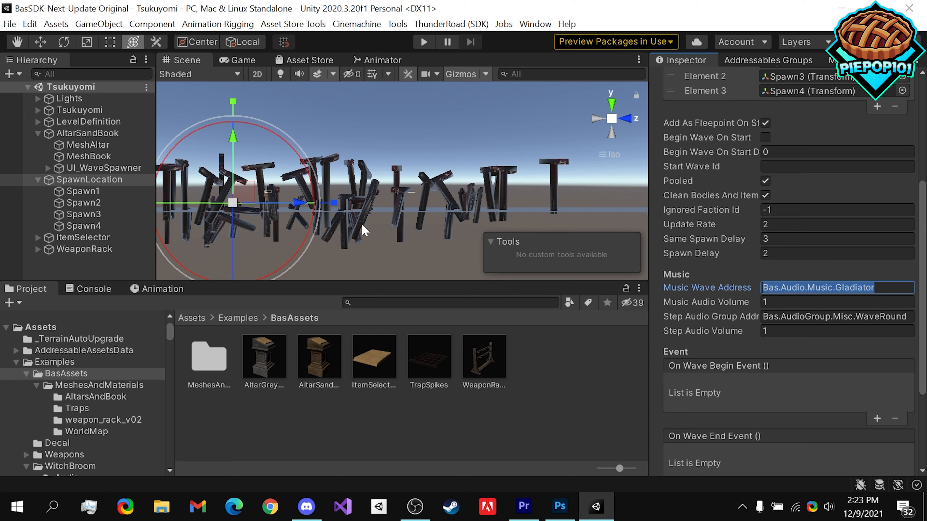
pyautogui.click(40, 179)
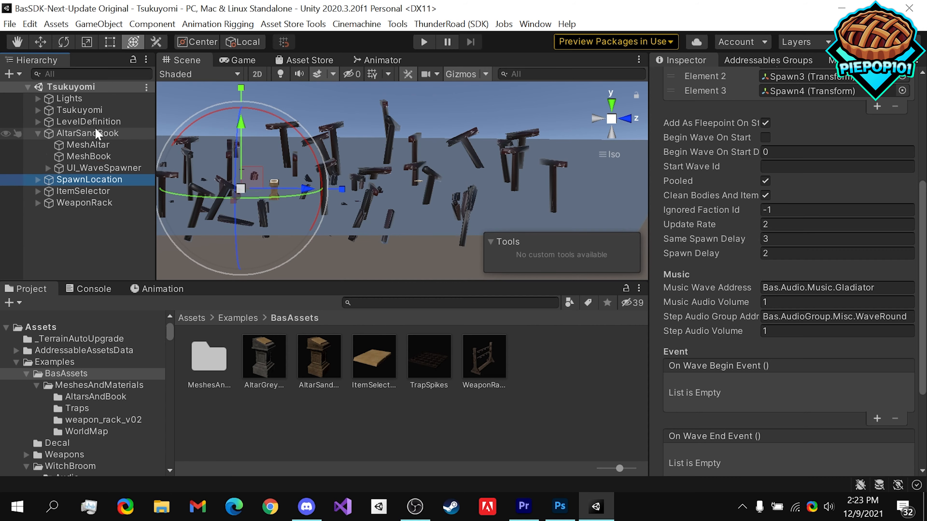
pyautogui.click(82, 191)
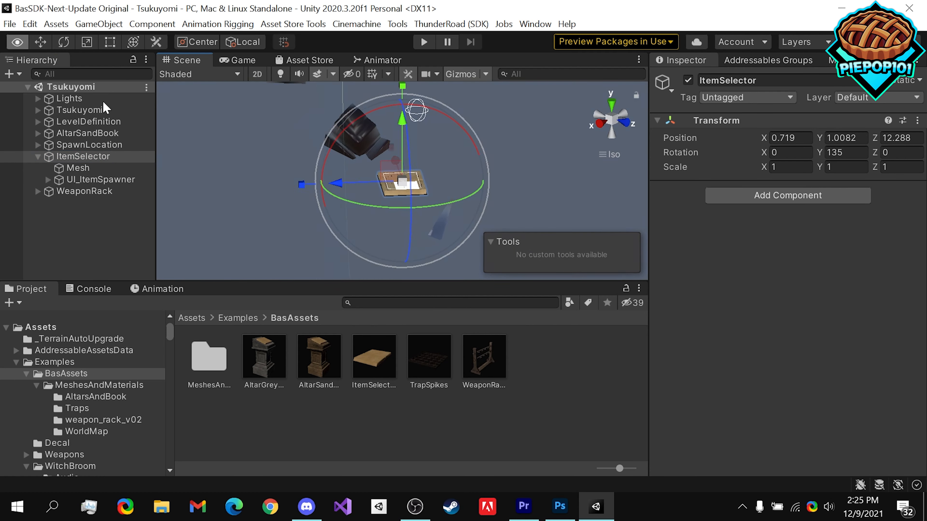
# Step: Duplicate AltarSandBook as a new ItemSelector and move UI_ItemSpawner from the old ItemSelector into it
pyautogui.click(88, 133)
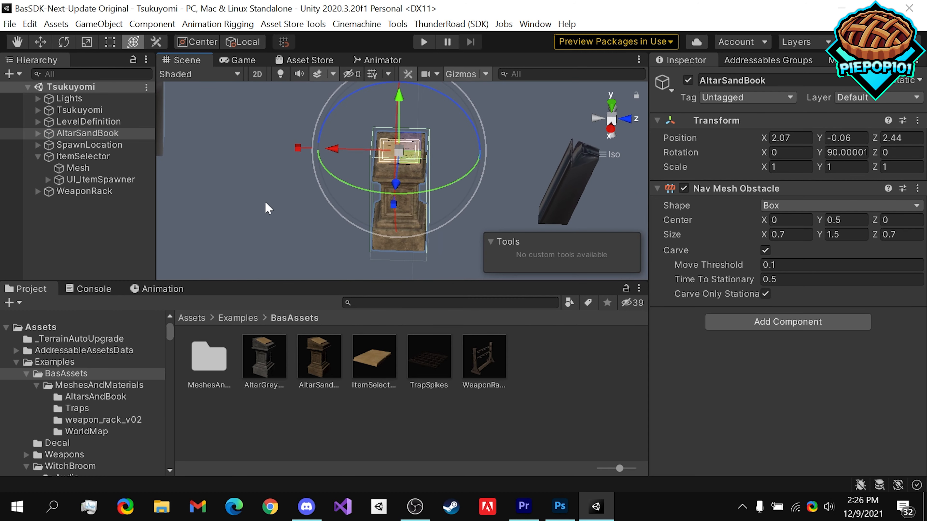
pyautogui.click(86, 133)
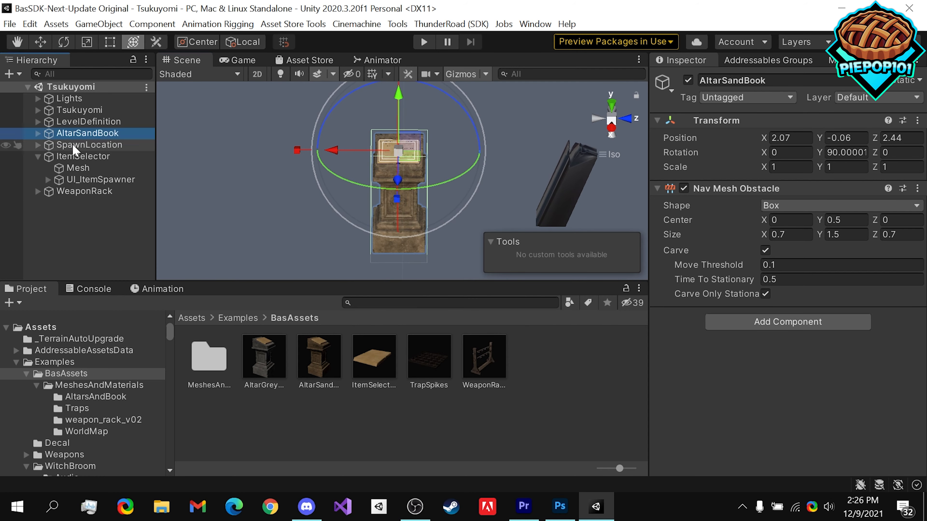
pyautogui.press('ctrl+d')
pyautogui.write('ItemSelector')
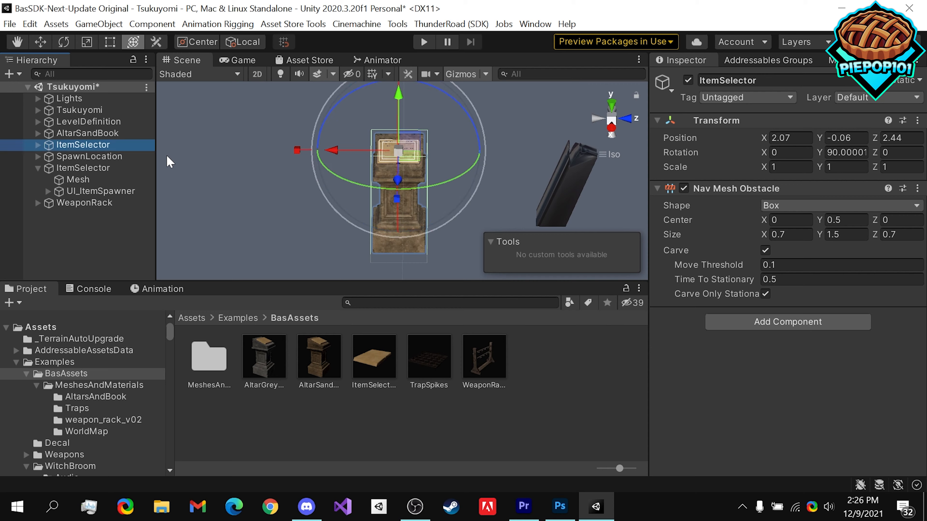
pyautogui.moveTo(86, 183)
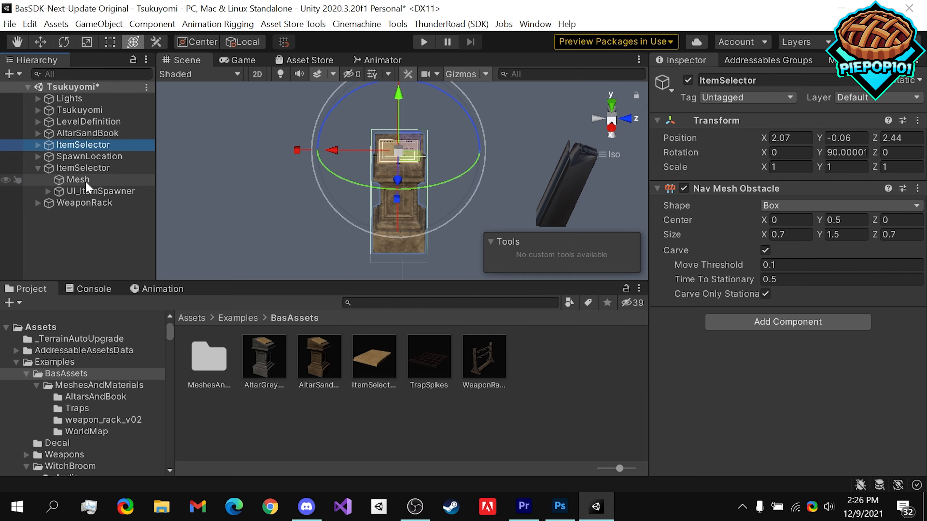
pyautogui.click(38, 145)
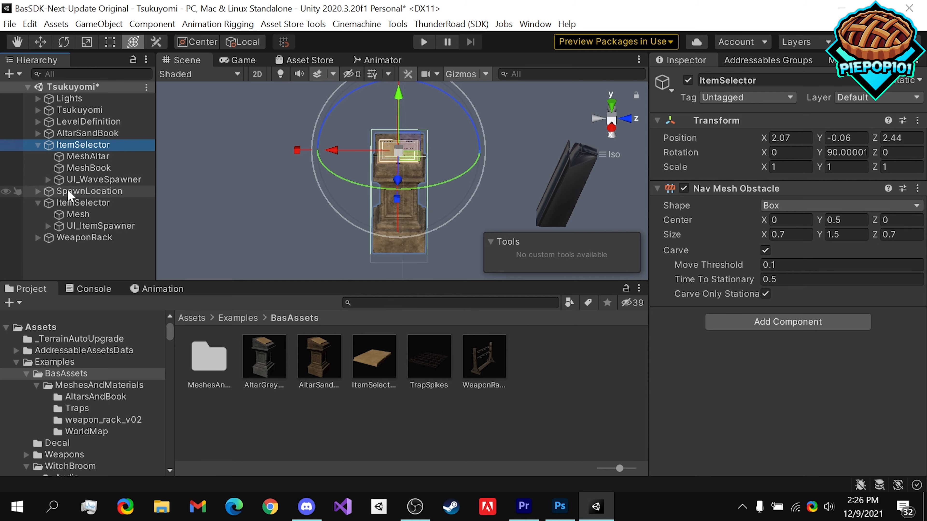
pyautogui.moveTo(90, 221)
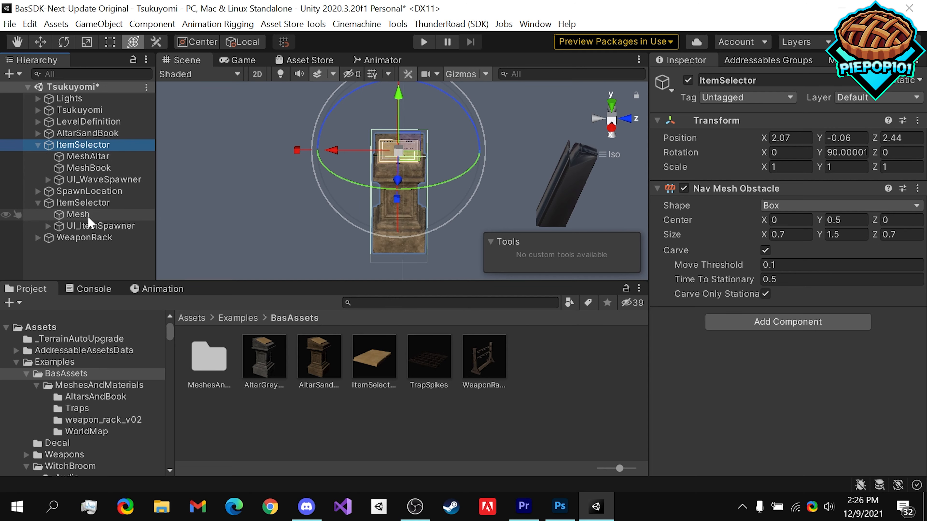
pyautogui.click(103, 226)
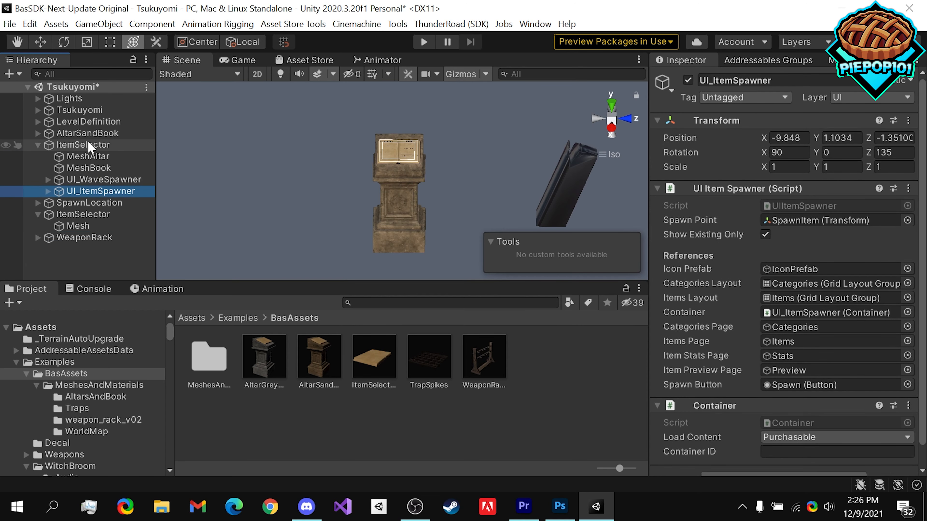
pyautogui.moveTo(77, 154)
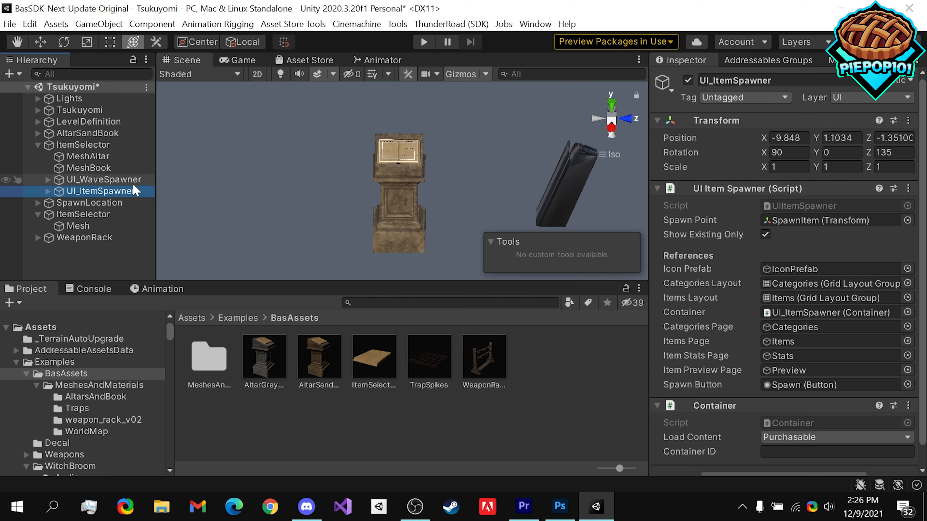
# Step: Delete UI_WaveSpawner from the new ItemSelector altar, leaving MeshAltar, MeshBook and UI_ItemSpawner
pyautogui.click(108, 179)
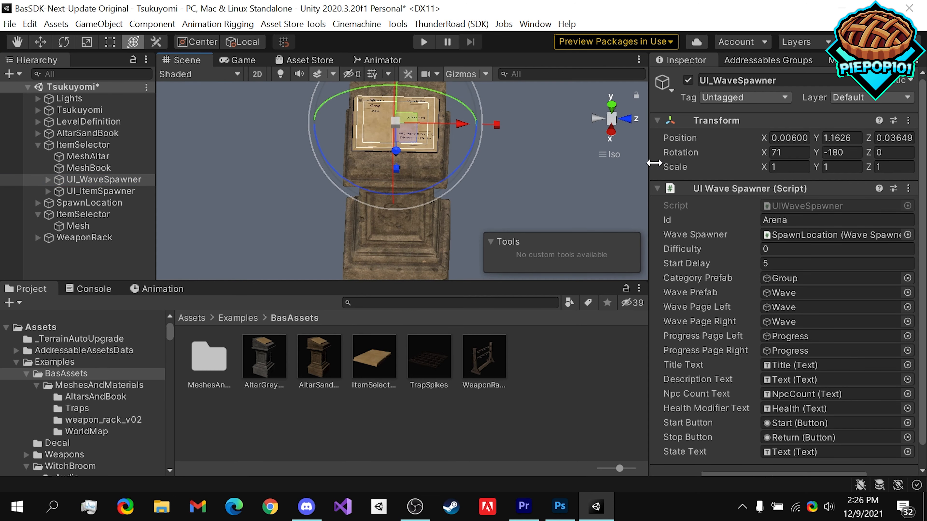
pyautogui.moveTo(121, 146)
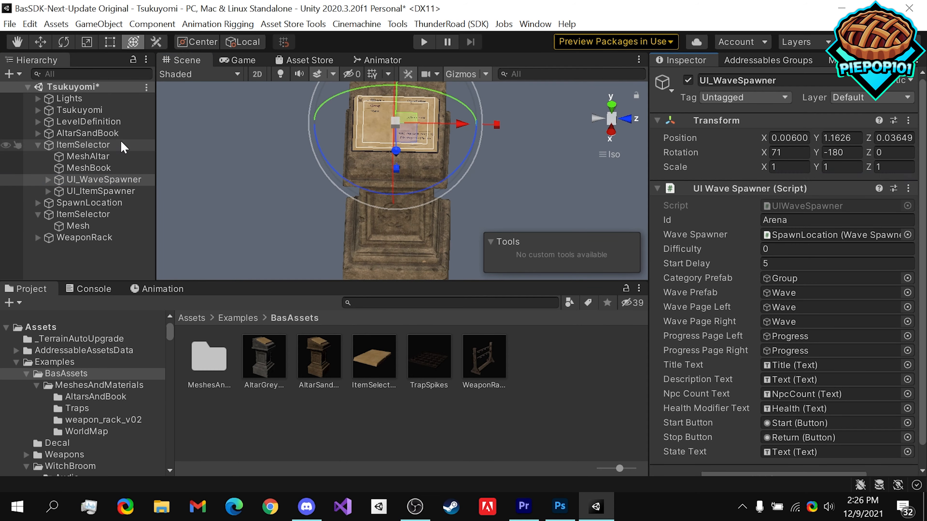
pyautogui.click(102, 191)
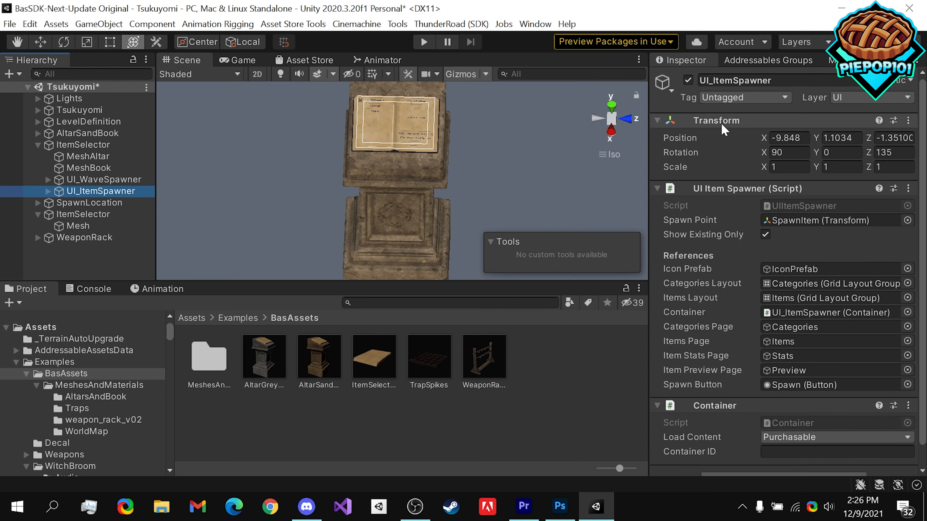
pyautogui.click(827, 209)
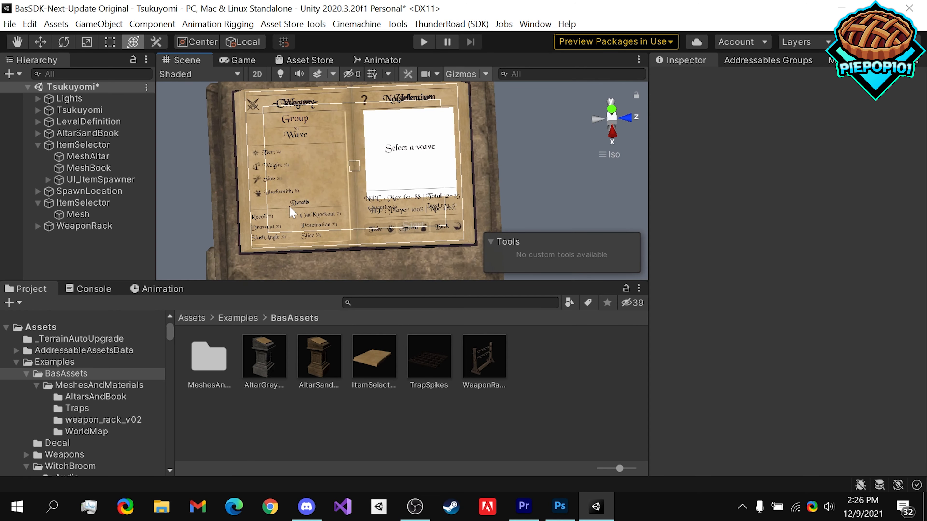
pyautogui.click(84, 144)
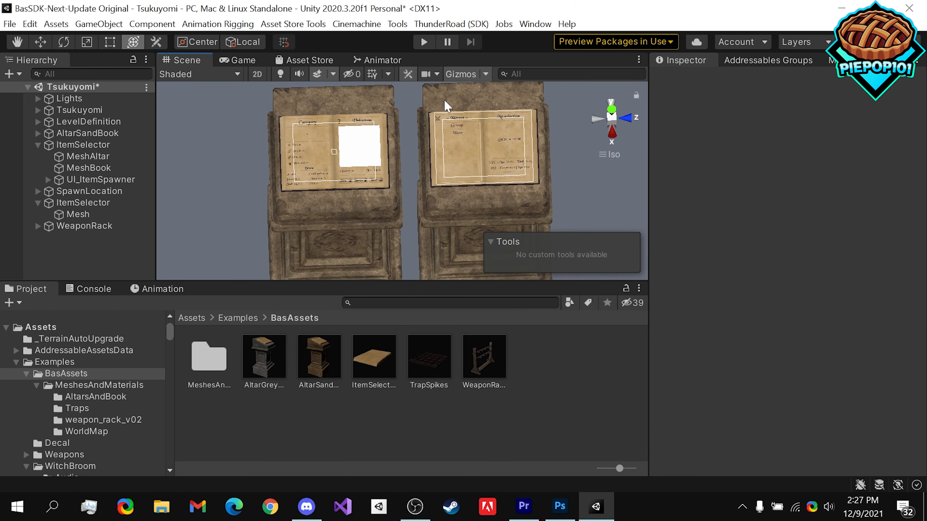
pyautogui.moveTo(353, 140)
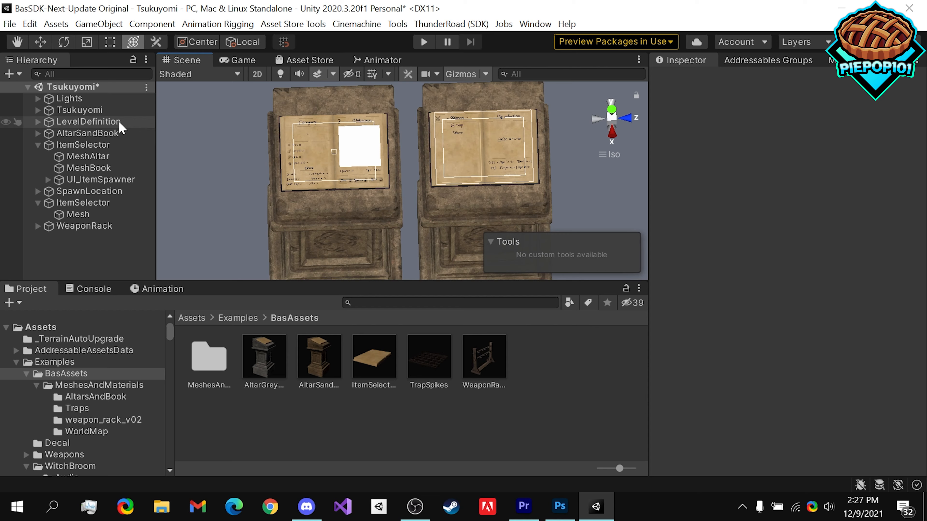
# Step: Check LevelDefinition's SandboxOnly references show AltarSandBook, ItemSelector and WeaponRack, then save the scene
pyautogui.click(90, 122)
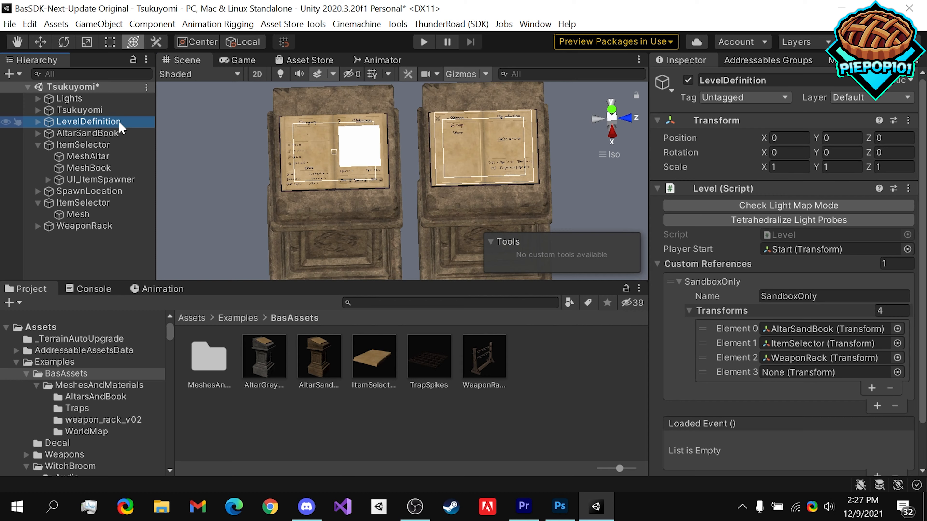
pyautogui.moveTo(763, 341)
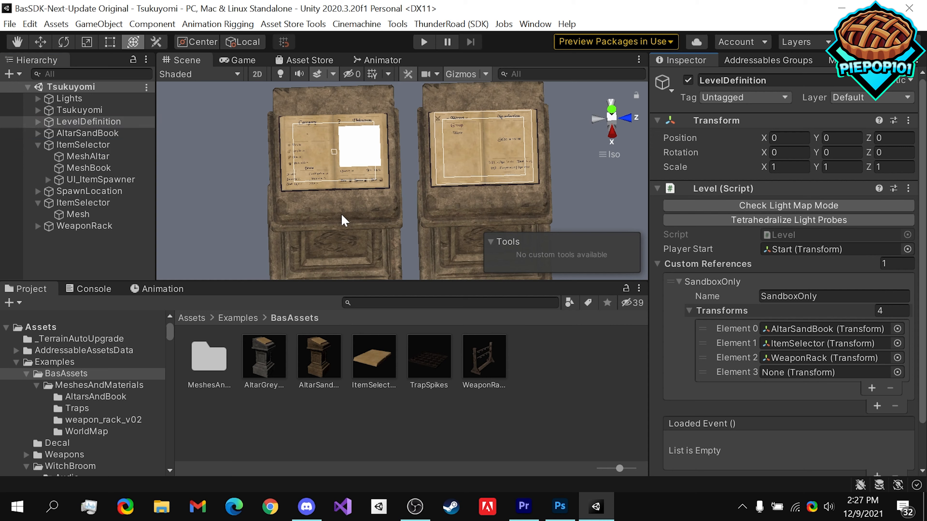
pyautogui.moveTo(244, 207)
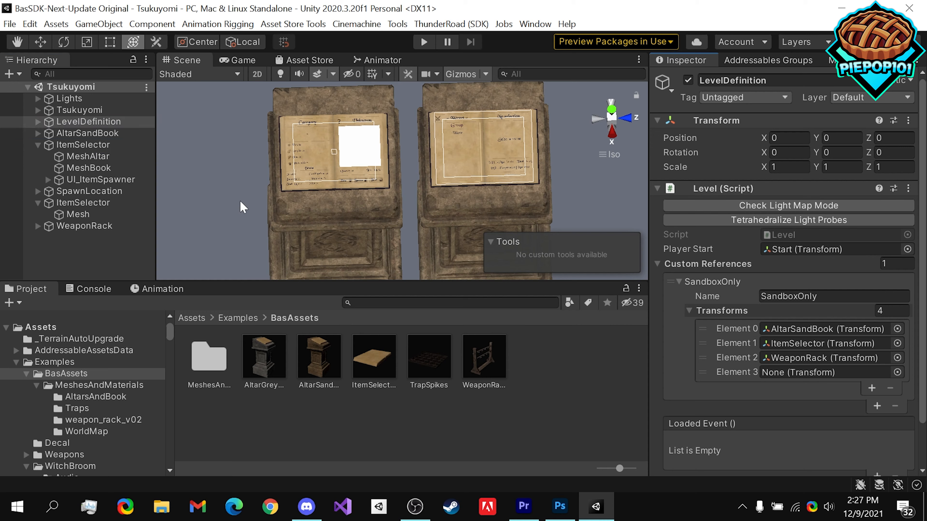
pyautogui.click(93, 290)
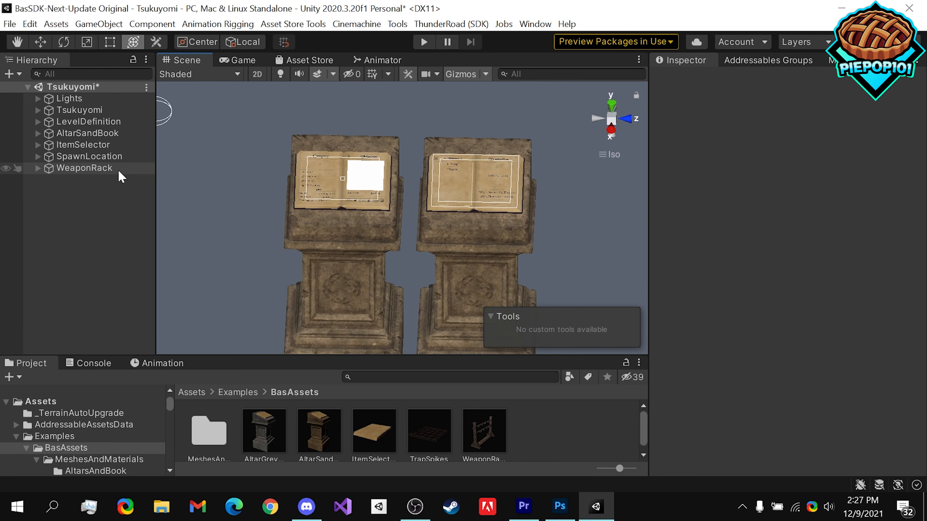
# Step: Move the ItemSelector altar beside AltarSandBook near the WeaponRack and save
pyautogui.click(84, 168)
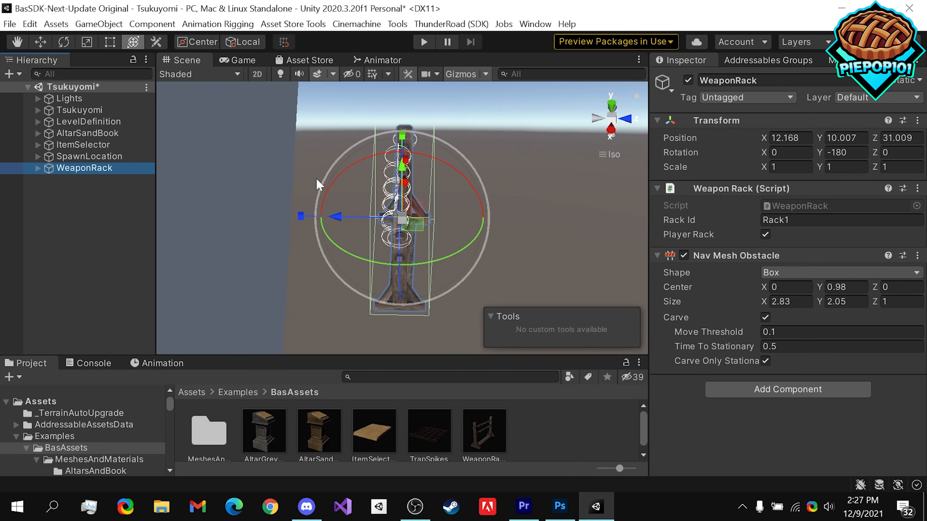
pyautogui.click(83, 145)
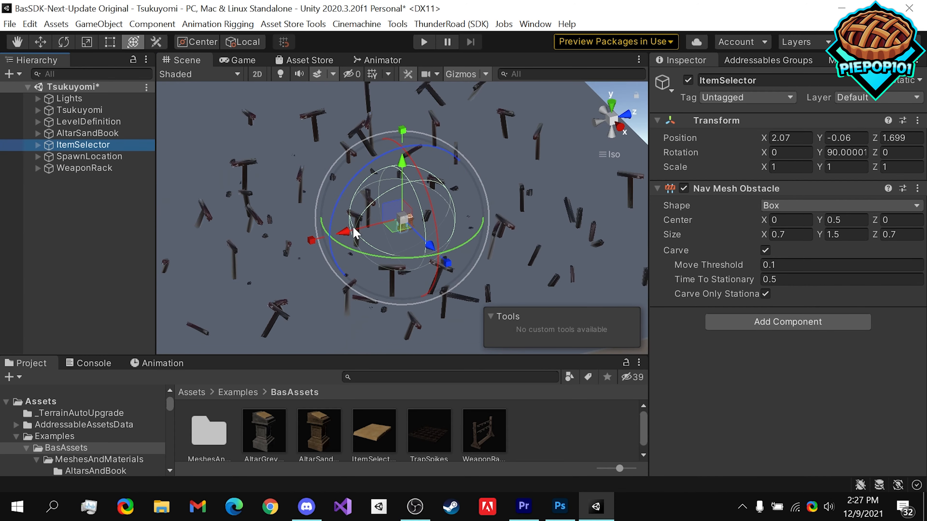
pyautogui.click(86, 168)
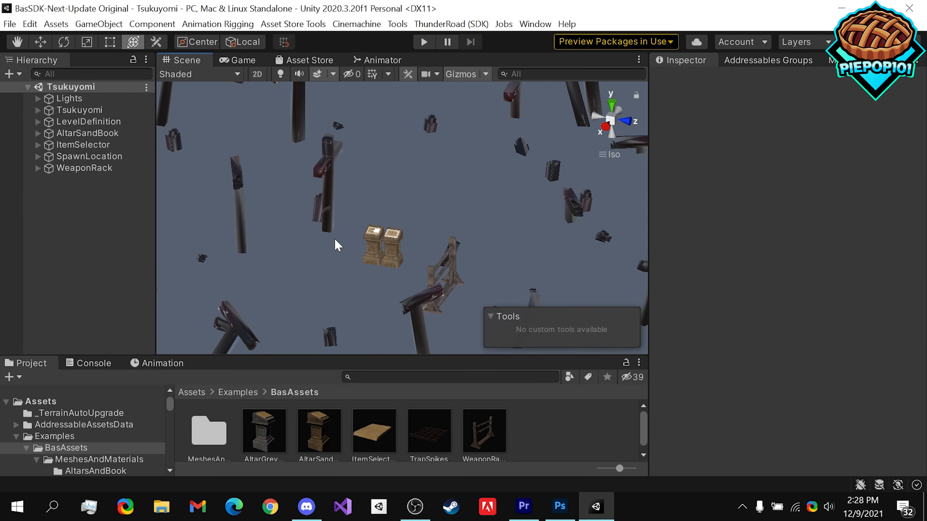
pyautogui.moveTo(490, 233)
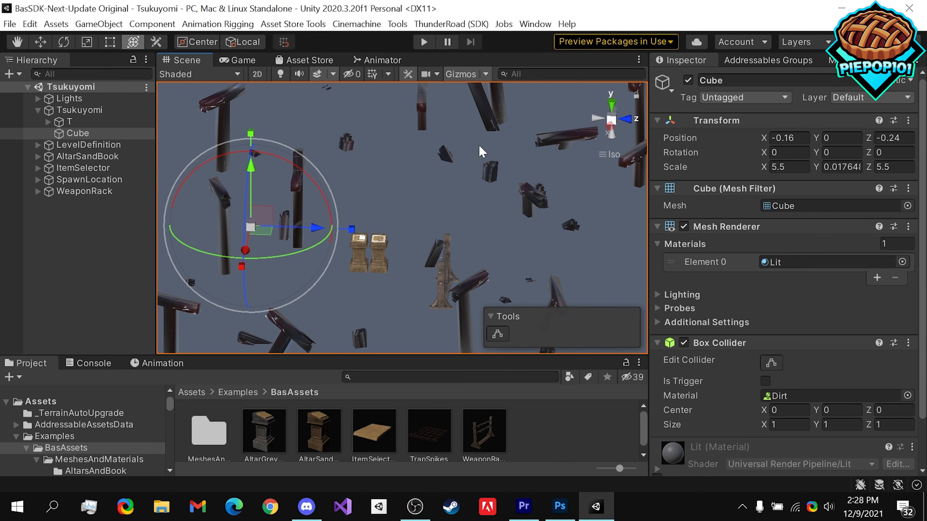
# Step: Replace the ground Cube's Box Collider with a Mesh Collider using the Dirt material
pyautogui.click(683, 343)
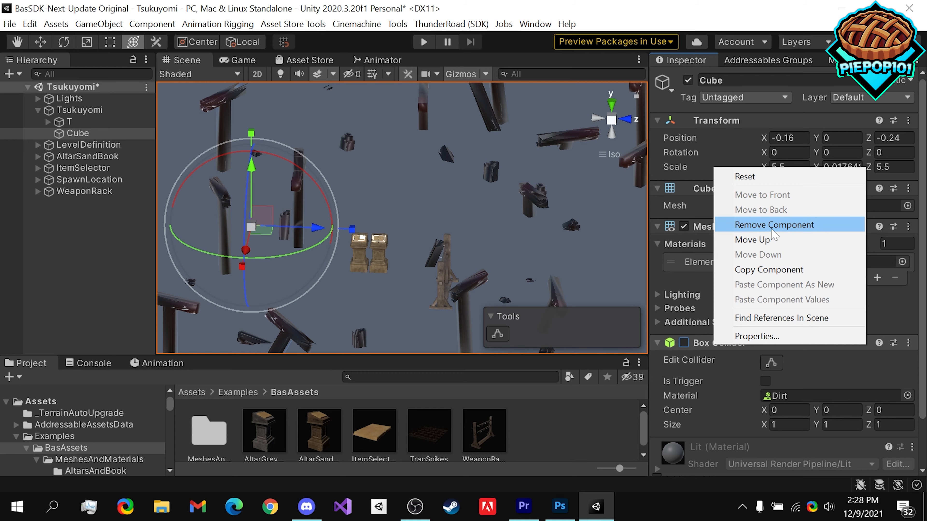
pyautogui.click(774, 224)
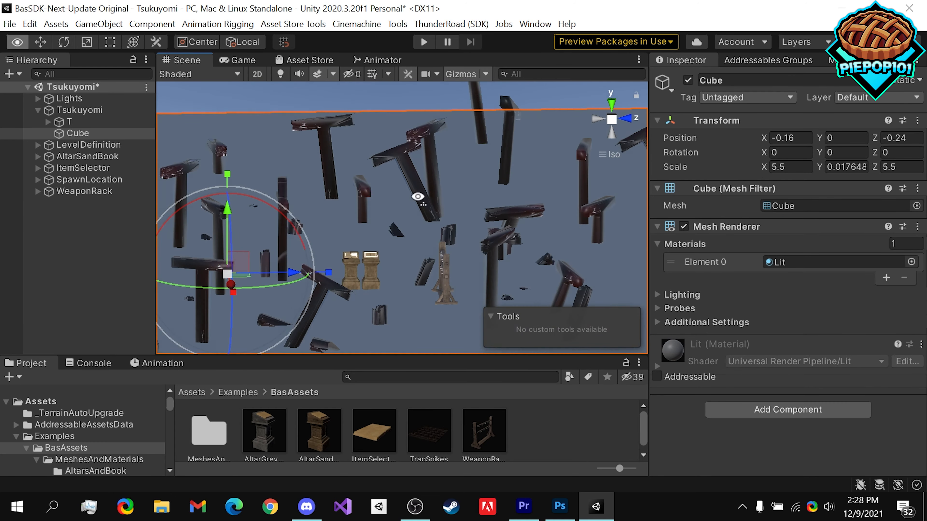
pyautogui.write('wave')
pyautogui.write('mesh')
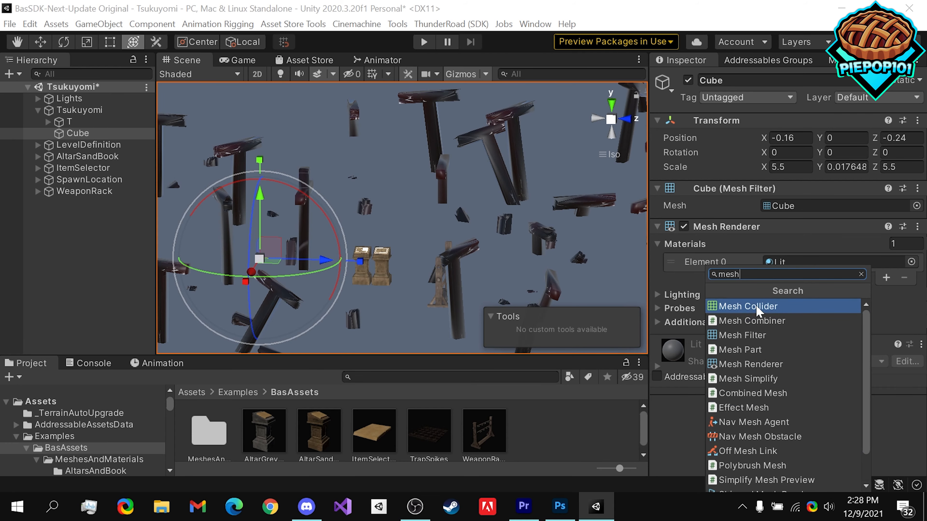
pyautogui.click(747, 306)
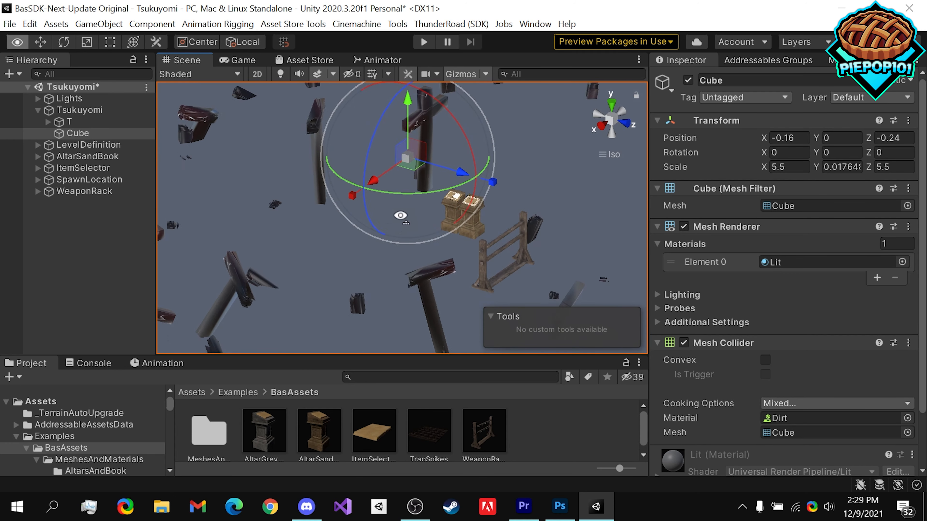
pyautogui.click(17, 42)
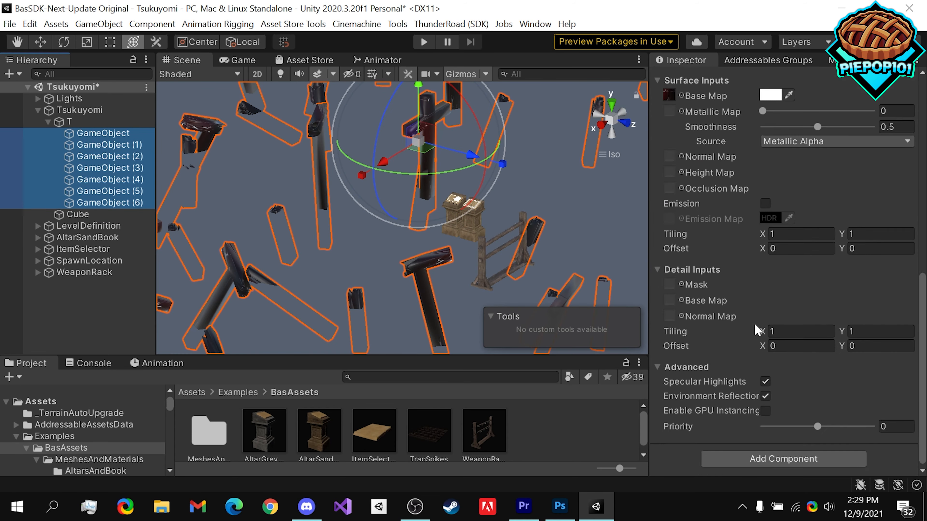
# Step: Add Mesh Colliders with the Wood physics material to all seven T pillar GameObjects
pyautogui.write('mesh')
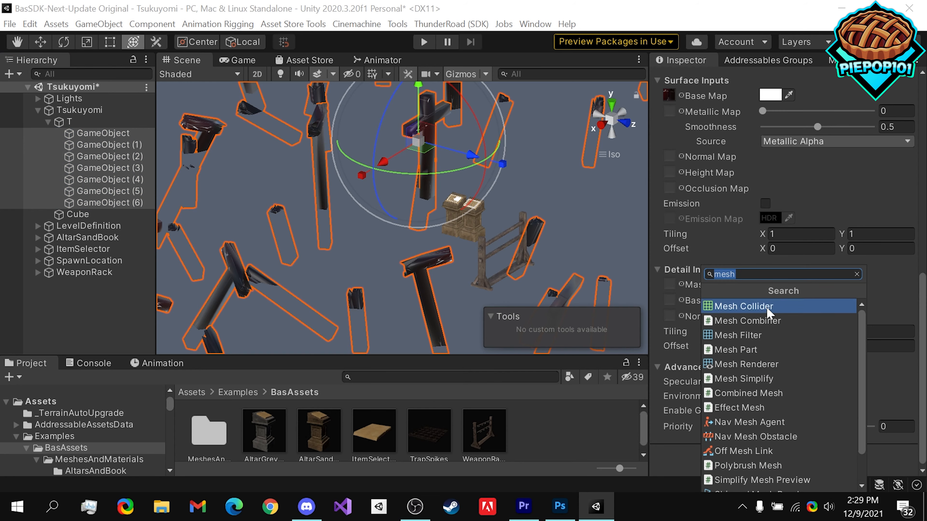
pyautogui.click(741, 306)
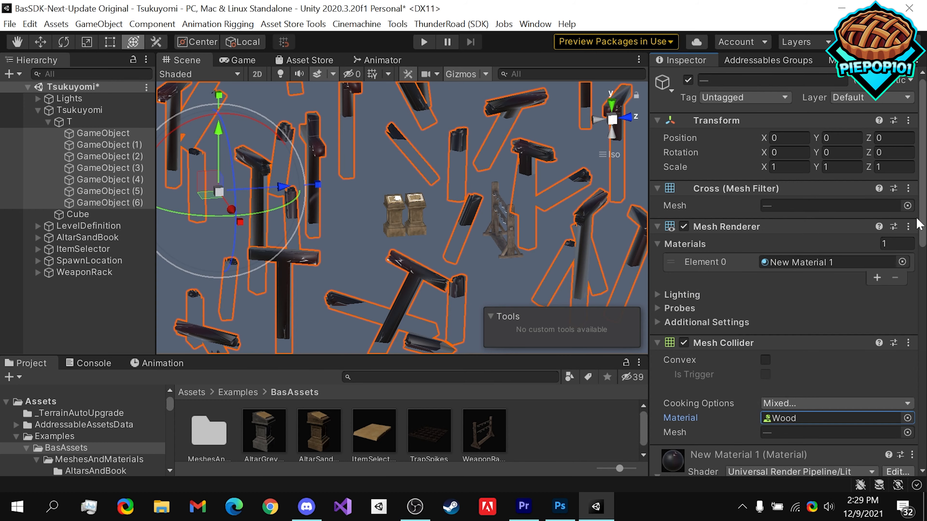
pyautogui.moveTo(744, 334)
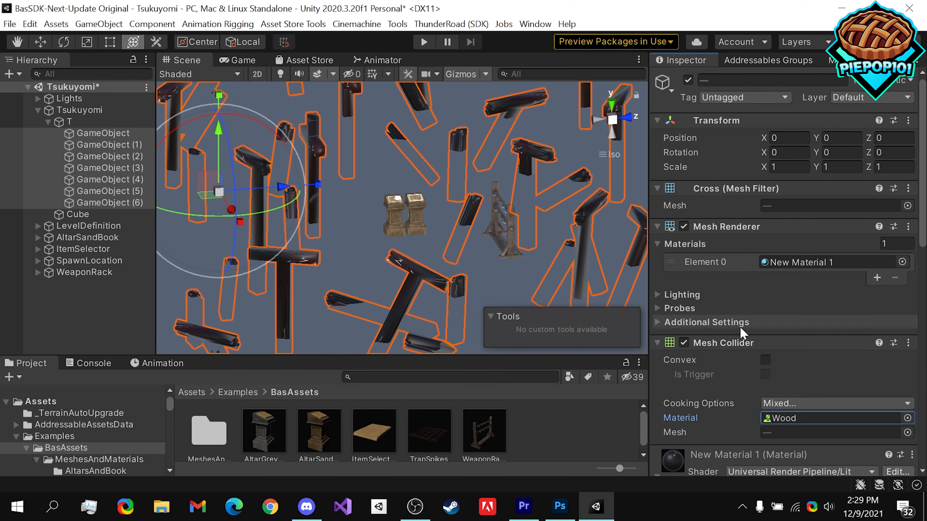
pyautogui.click(684, 227)
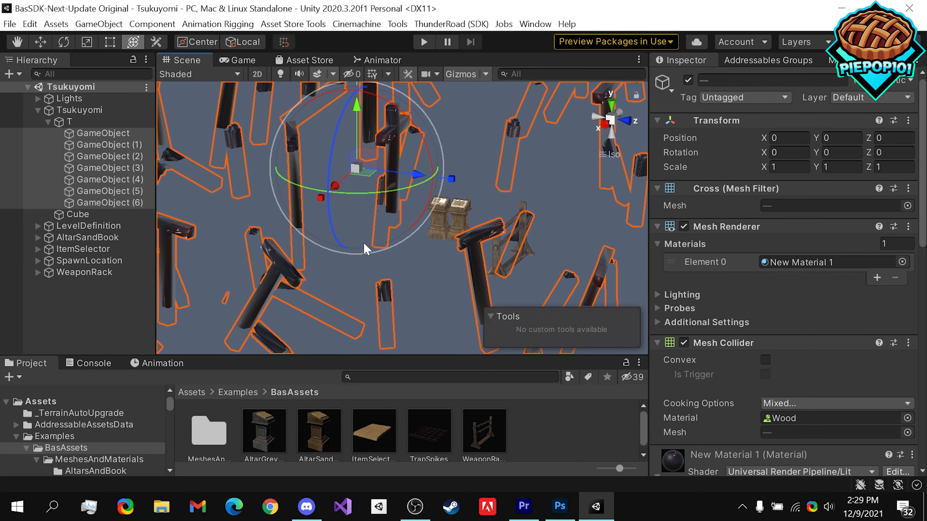
pyautogui.moveTo(447, 323)
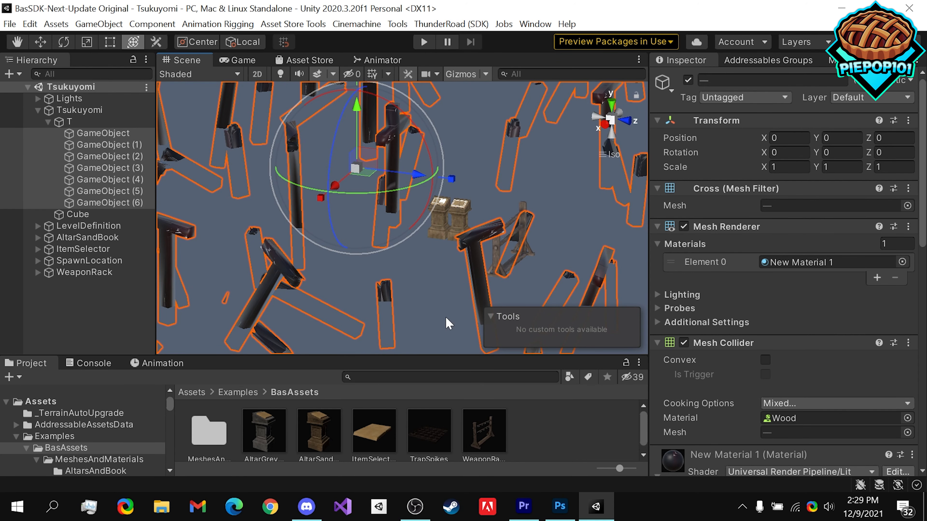
pyautogui.moveTo(750, 261)
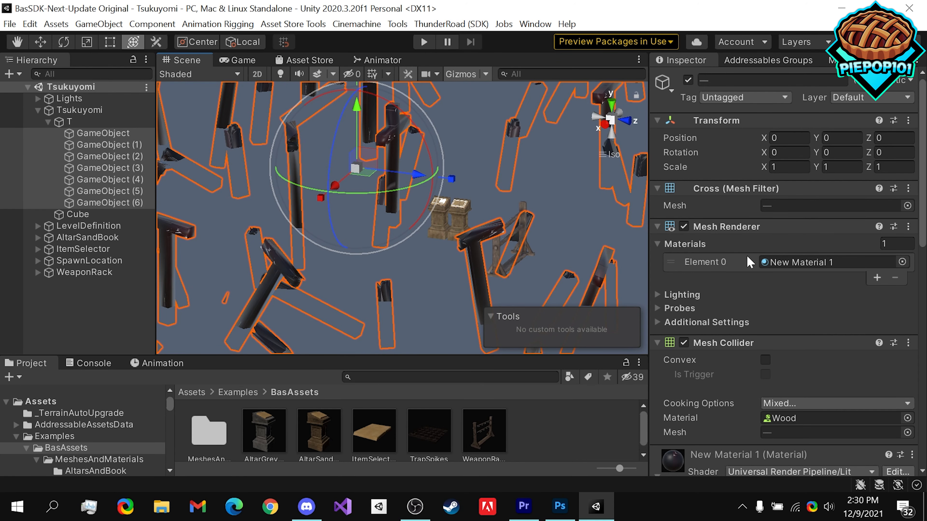
# Step: Tick Static on the T pillars, then mark the ground Cube static for Everything
pyautogui.click(656, 294)
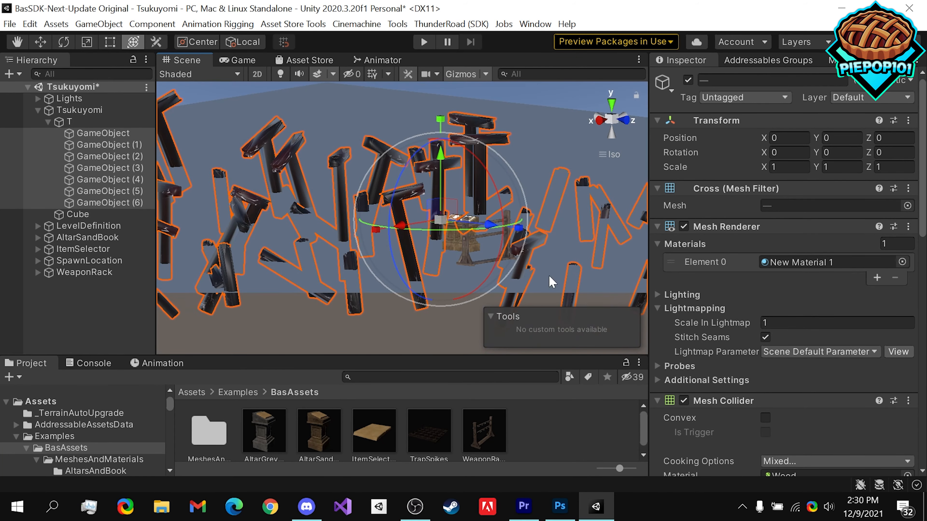
pyautogui.moveTo(454, 279)
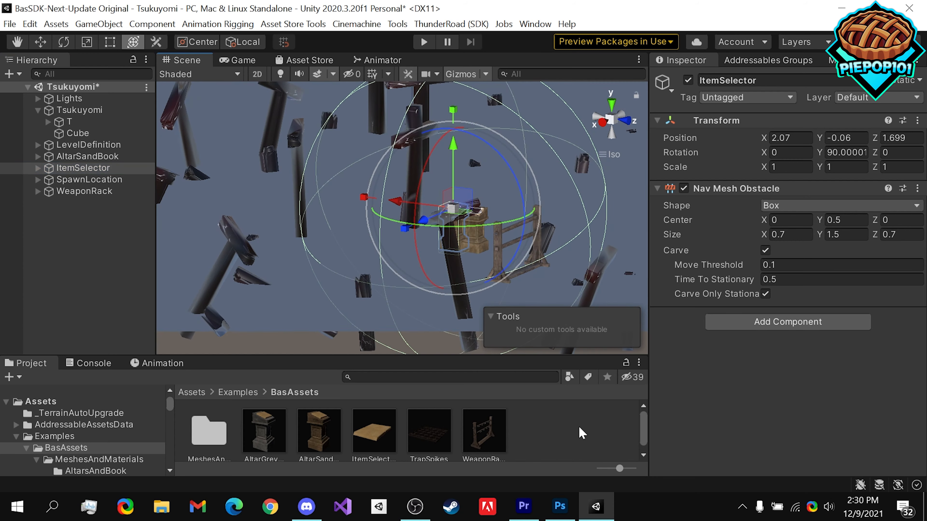
pyautogui.click(87, 157)
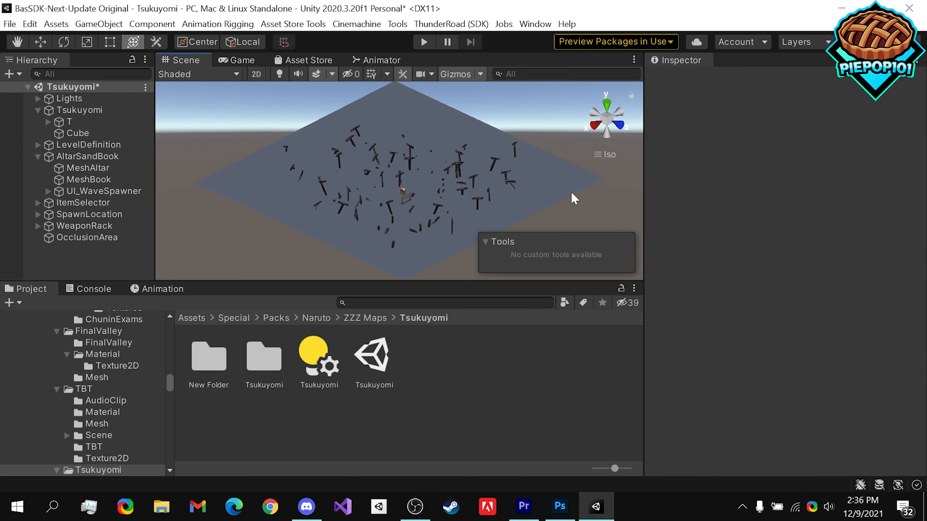
pyautogui.click(78, 133)
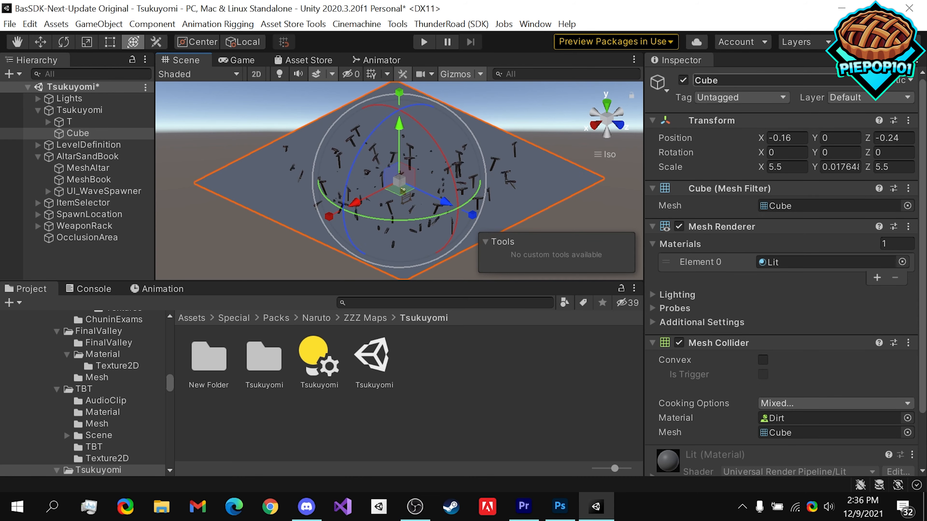
pyautogui.click(911, 80)
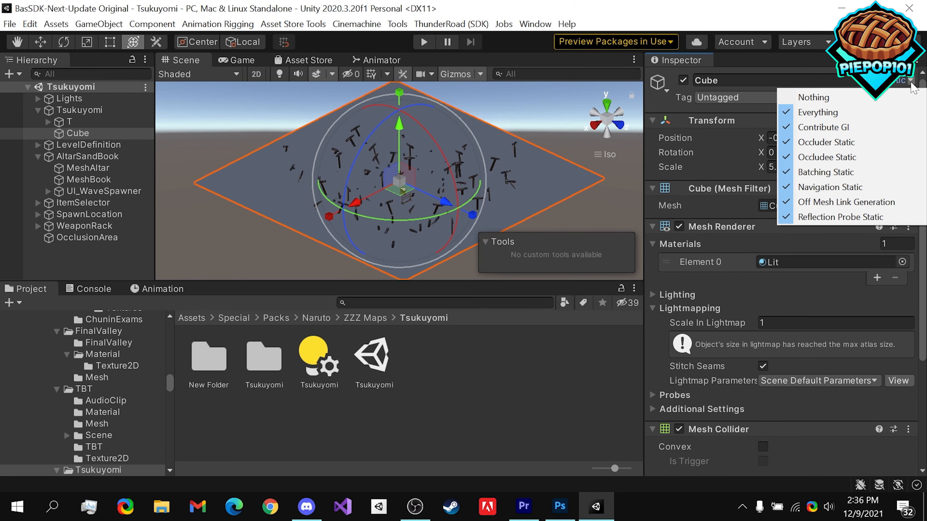
pyautogui.moveTo(824, 187)
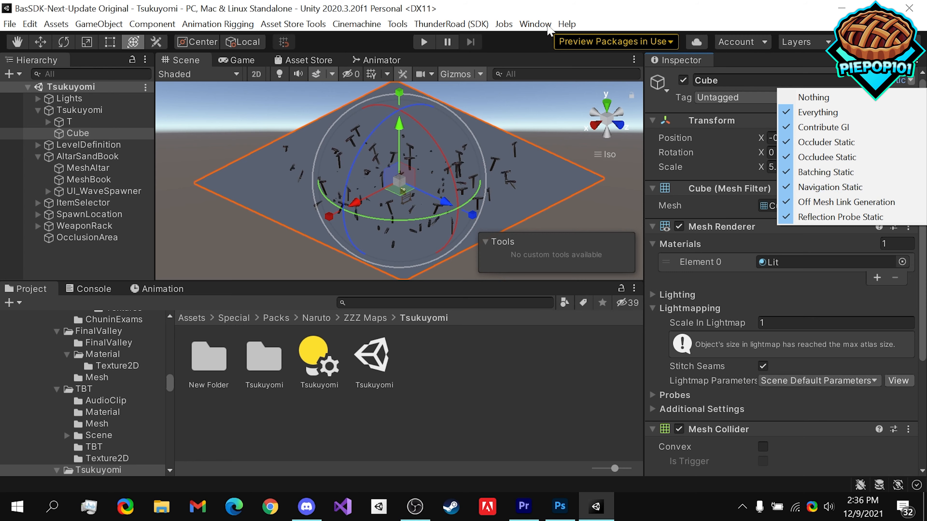
# Step: Bake the arena's navigation mesh from the AI Navigation window, then rebake with Agent Radius 0.17
pyautogui.click(534, 24)
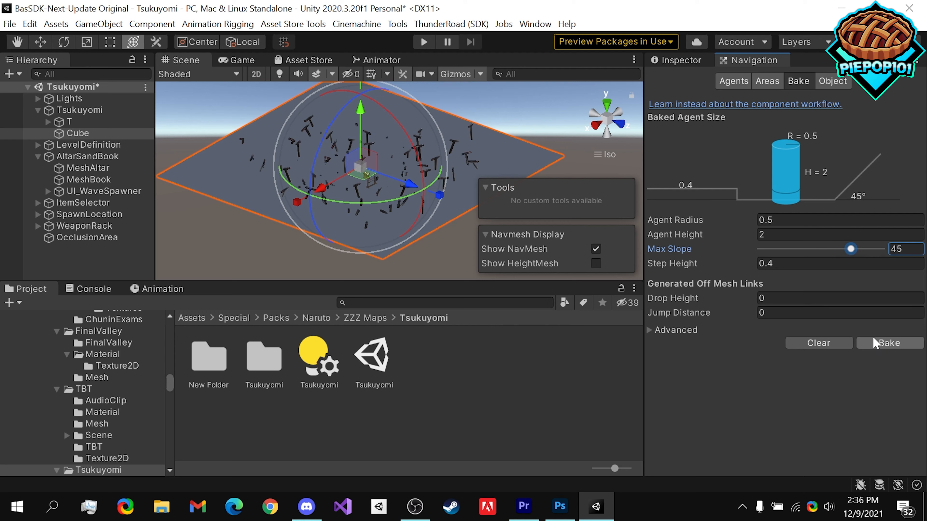
pyautogui.click(890, 343)
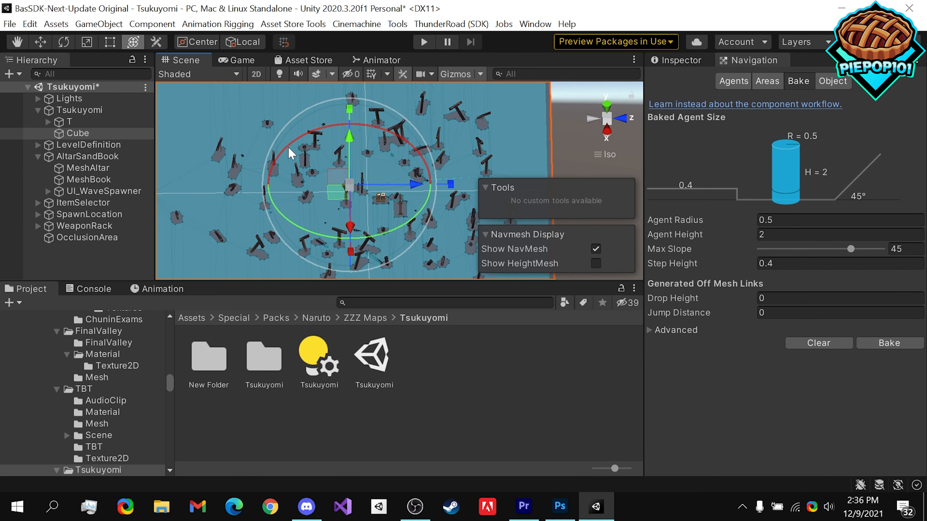
pyautogui.moveTo(366, 247)
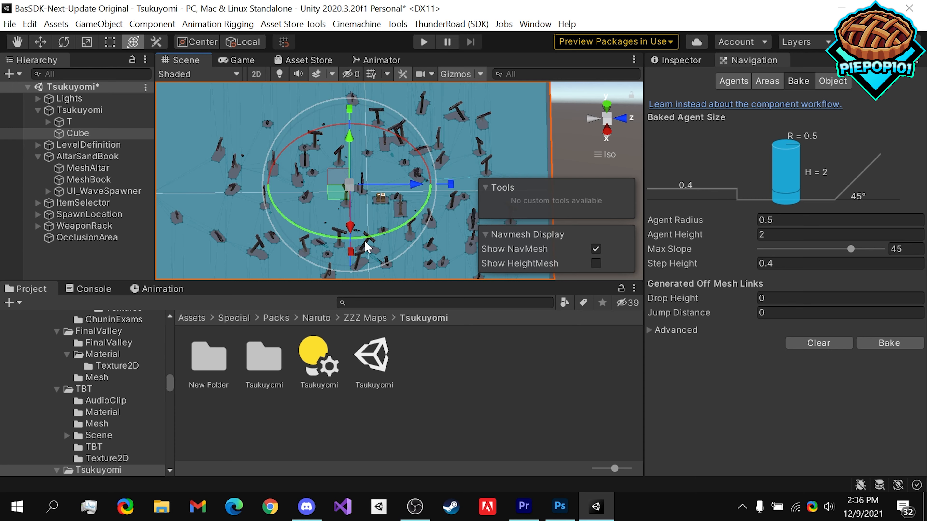
pyautogui.moveTo(790, 292)
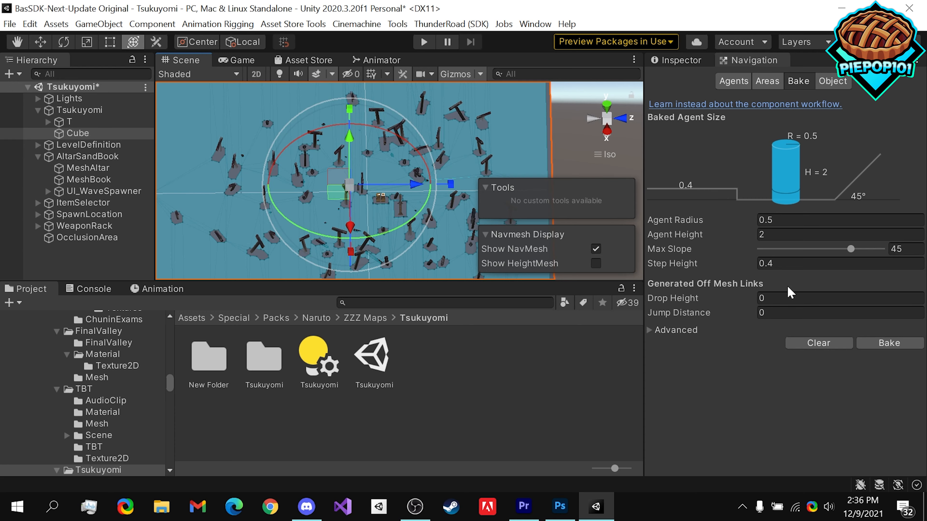
pyautogui.moveTo(738, 221)
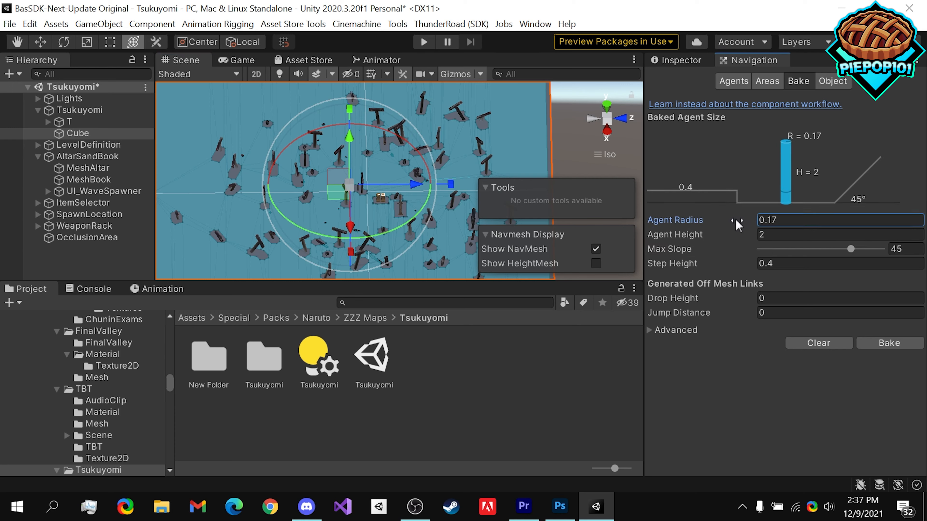
pyautogui.click(889, 343)
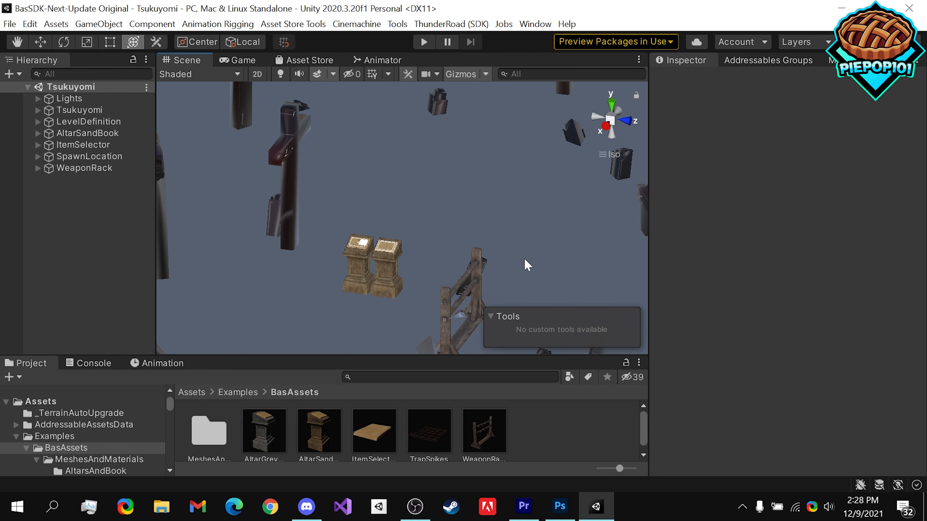
pyautogui.moveTo(423, 203)
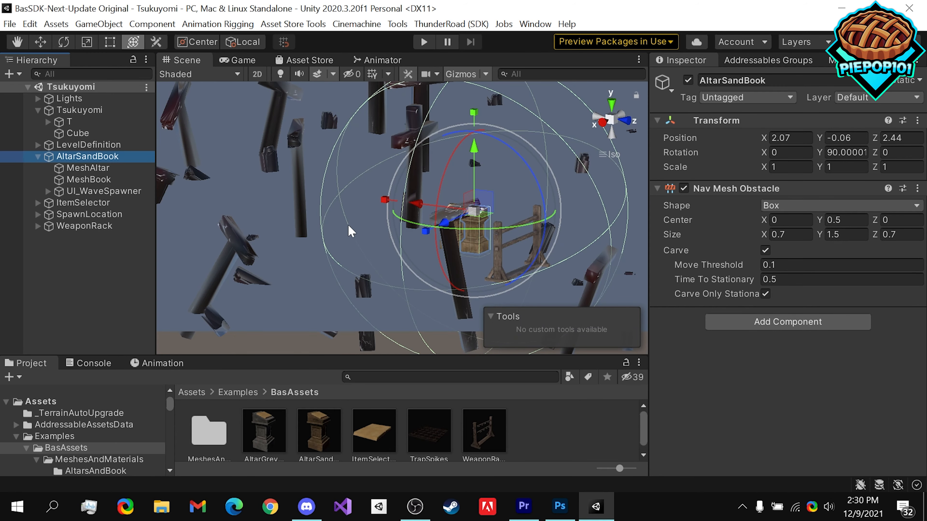
# Step: Create an empty OcclusionArea object with an Occlusion Area component sized about 68 x 46 x 68
pyautogui.rightClick(93, 156)
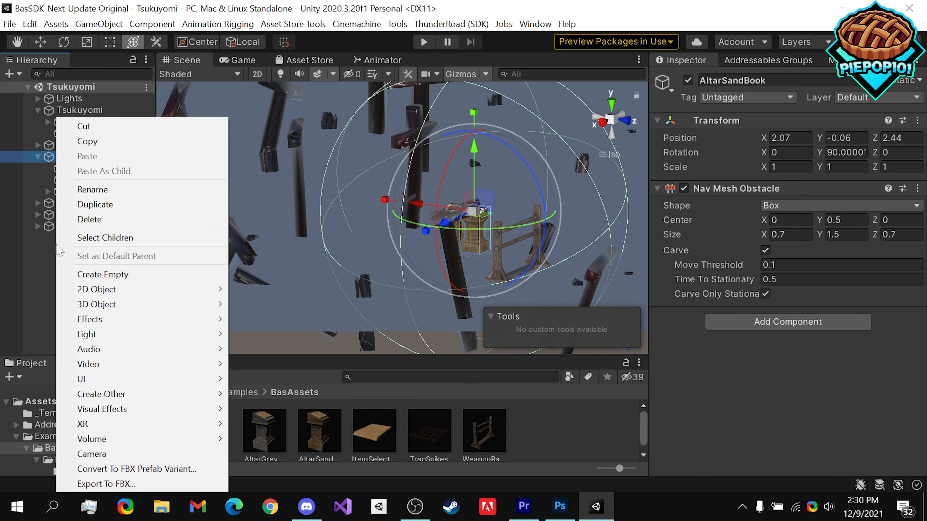
pyautogui.click(102, 275)
pyautogui.write('occlu')
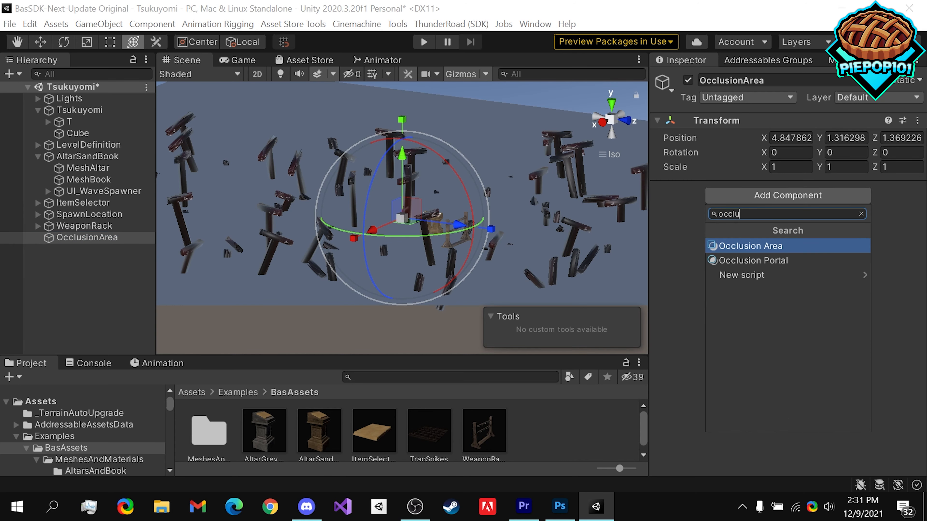
pyautogui.click(753, 246)
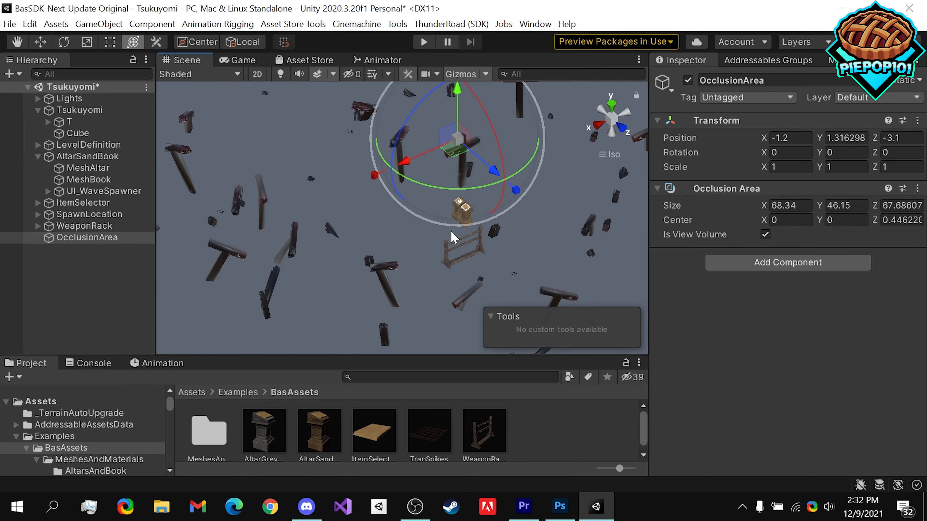
# Step: Bake occlusion culling data and preview the result from the test camera around the arena
pyautogui.click(534, 23)
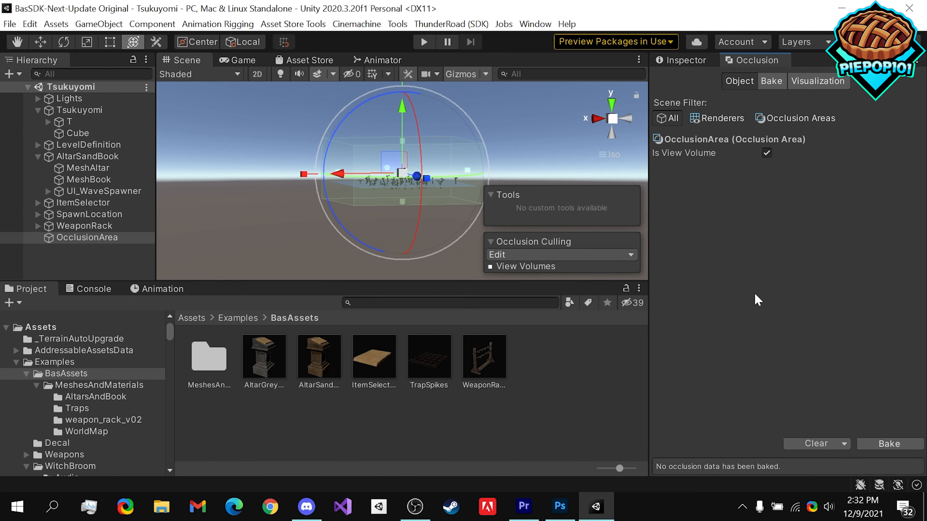
pyautogui.click(772, 81)
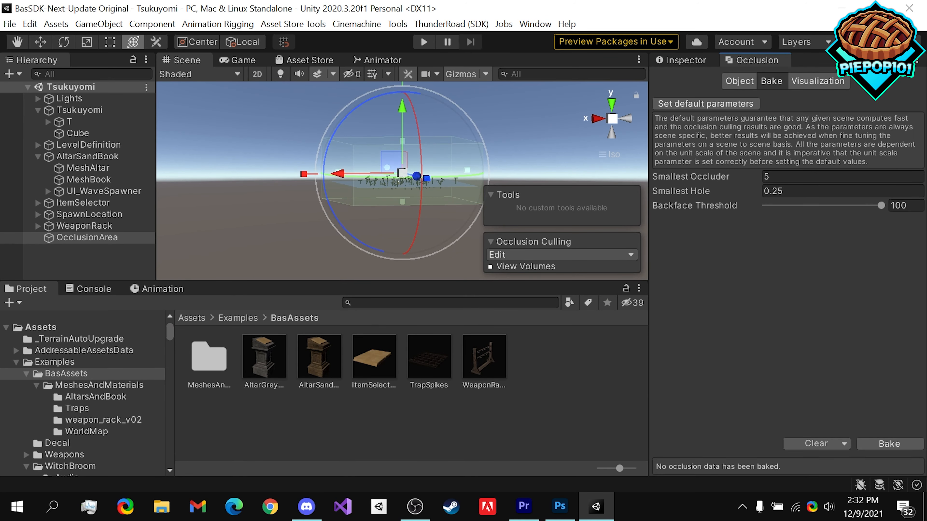
pyautogui.click(888, 443)
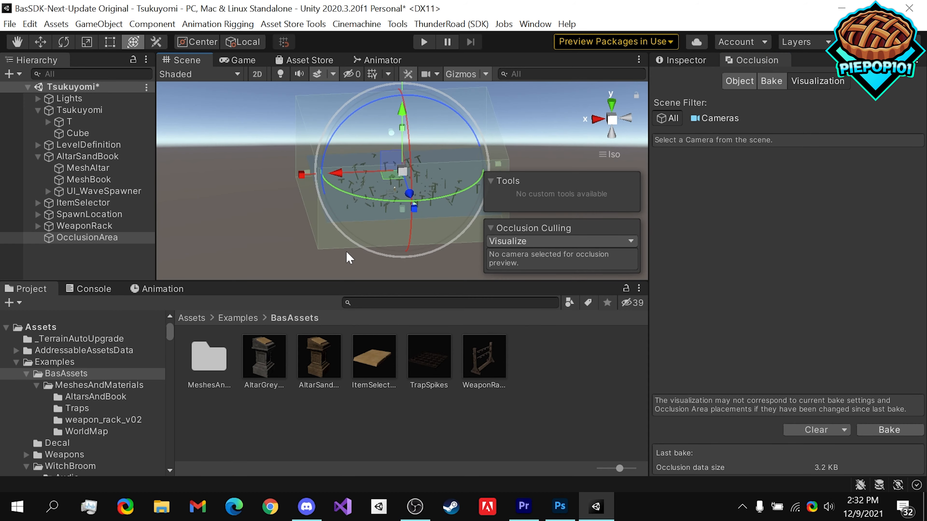
pyautogui.moveTo(374, 233)
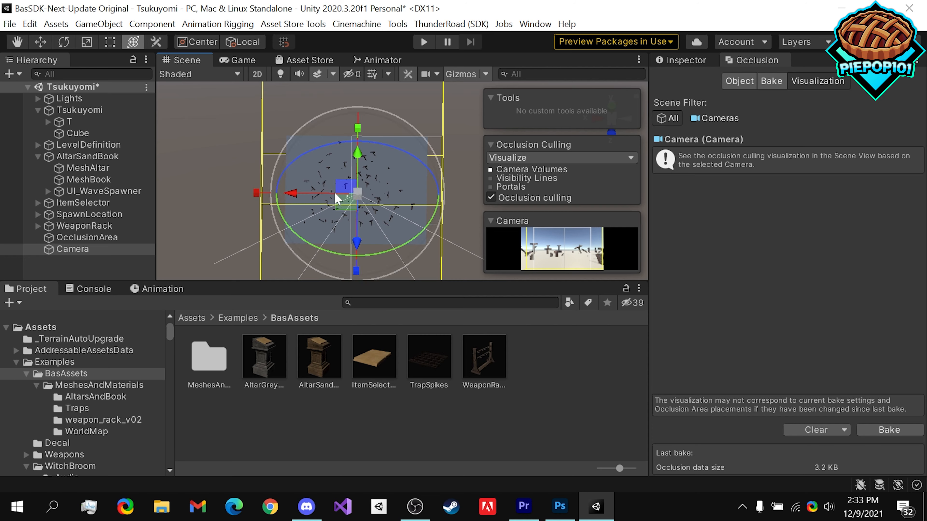
pyautogui.moveTo(337, 198); pyautogui.dragTo(301, 180)
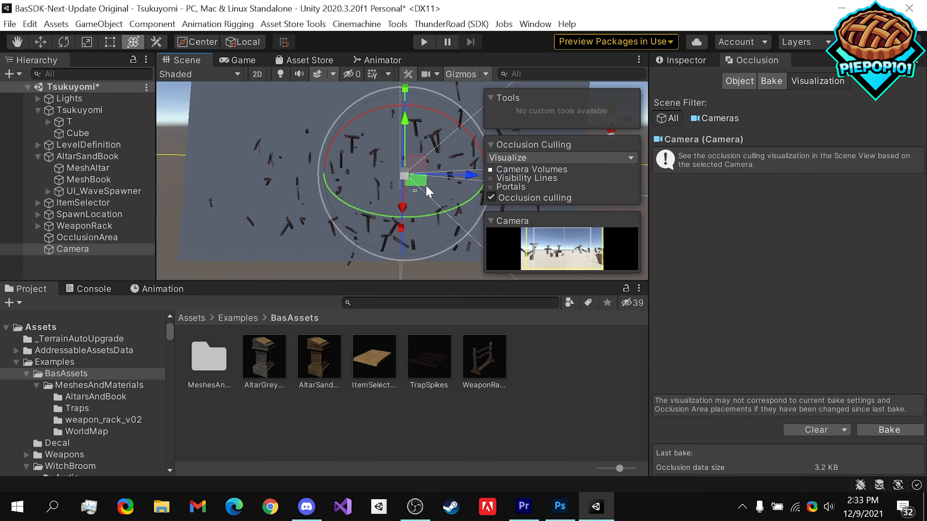
pyautogui.moveTo(402, 177); pyautogui.dragTo(319, 136)
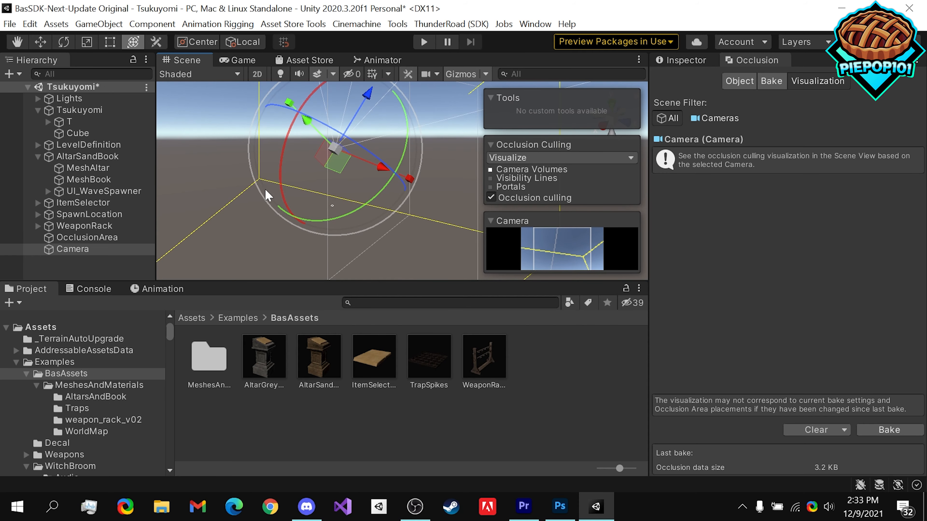
pyautogui.moveTo(340, 198)
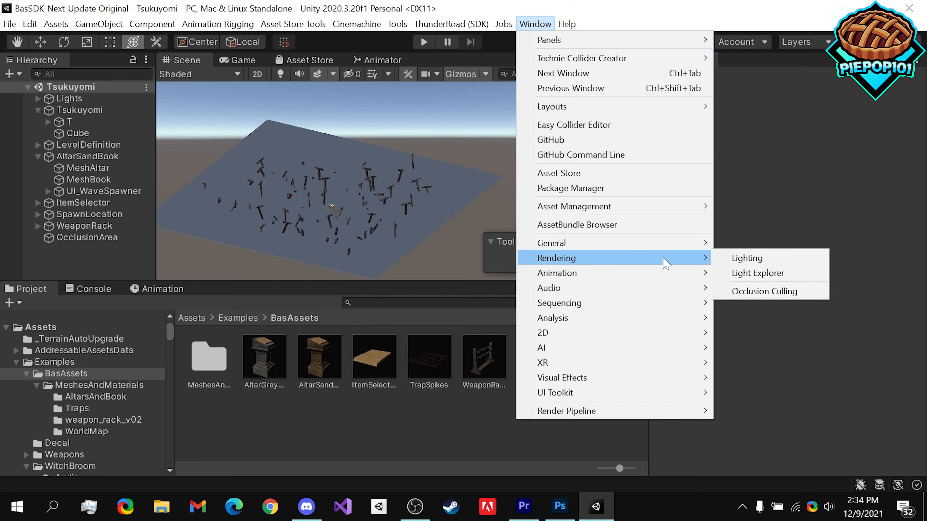
# Step: Create a new Tsukuyomi lighting settings asset with Lighting Mode Baked Indirect
pyautogui.click(746, 258)
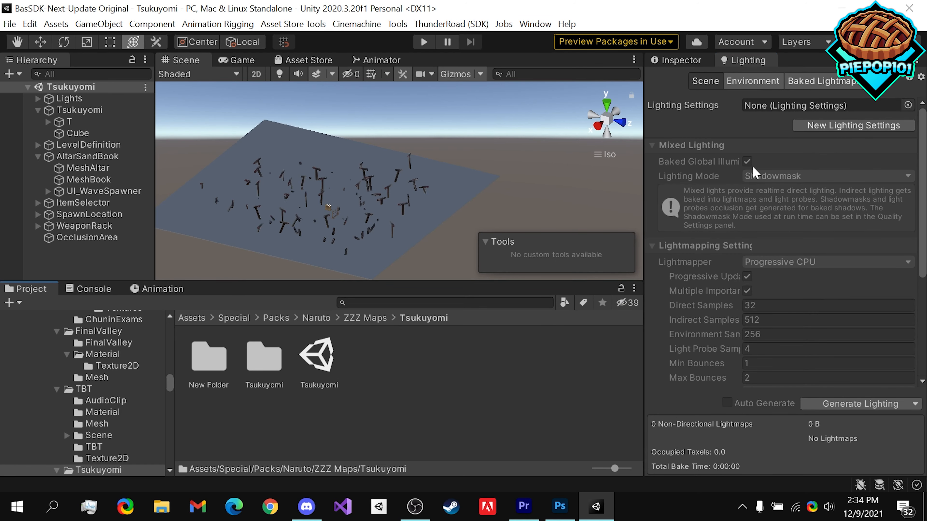
pyautogui.click(852, 126)
pyautogui.write('Tsukuyoki')
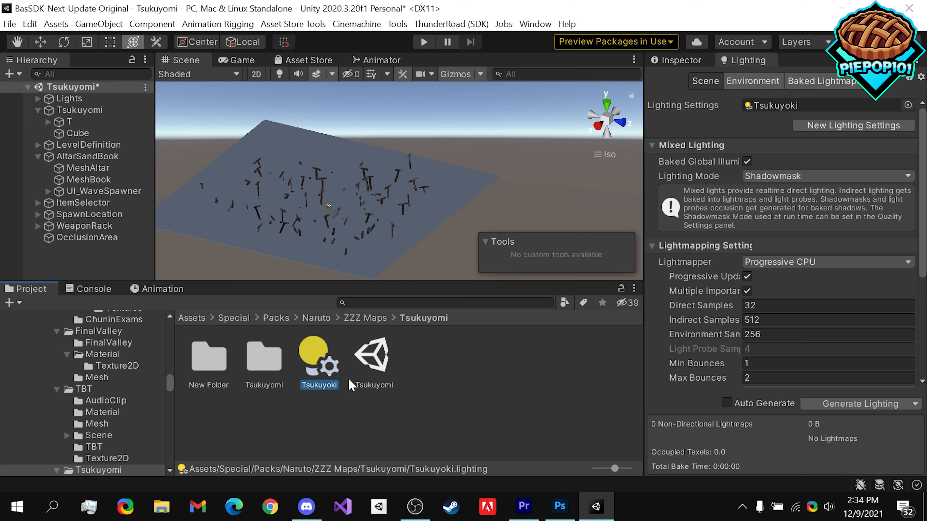
pyautogui.click(827, 176)
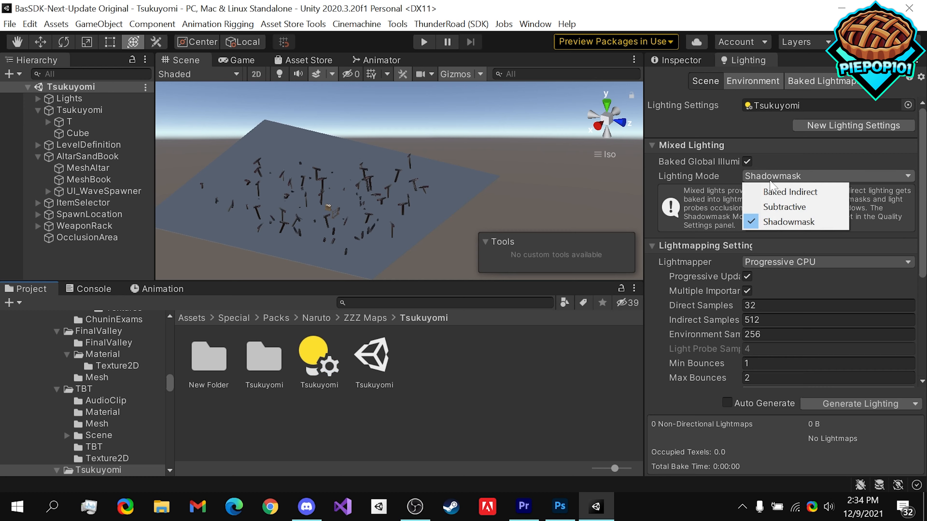
pyautogui.click(788, 192)
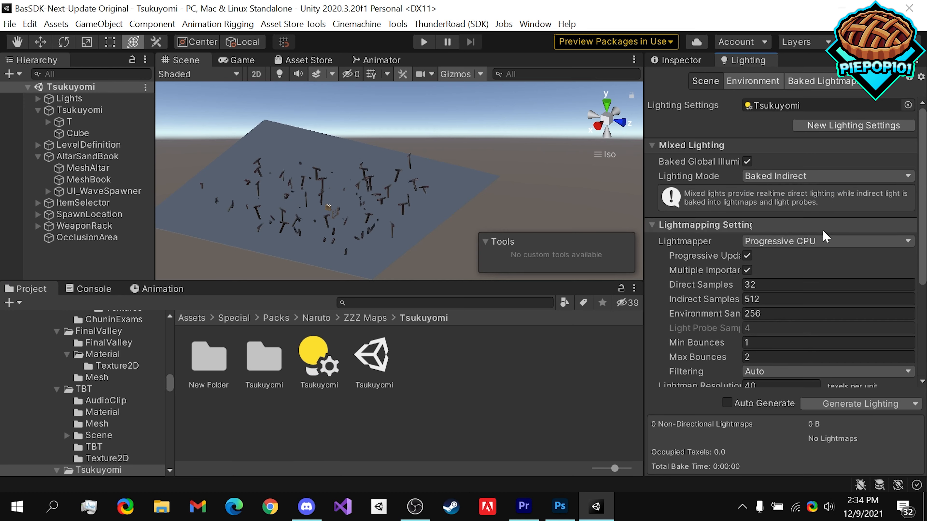
# Step: Enable Ambient Occlusion and generate the scene's lightmaps
pyautogui.scroll(-3)
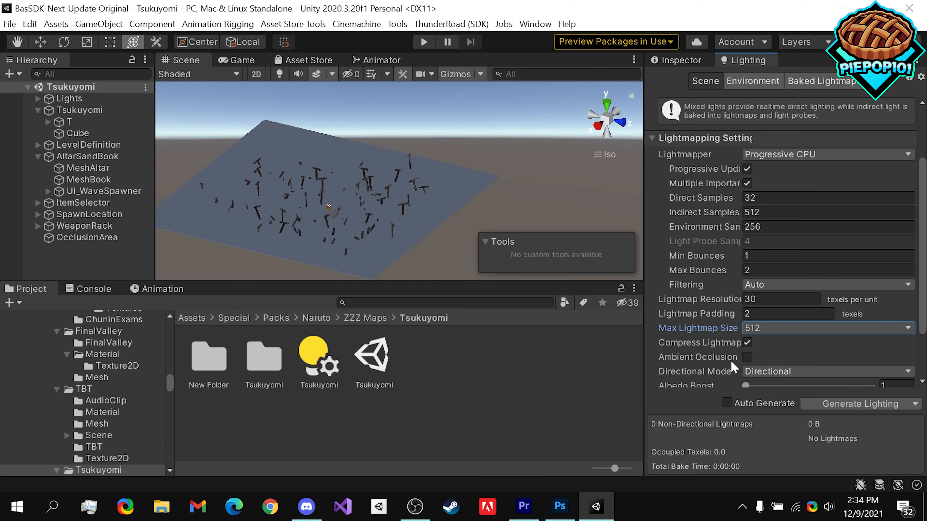
pyautogui.click(747, 357)
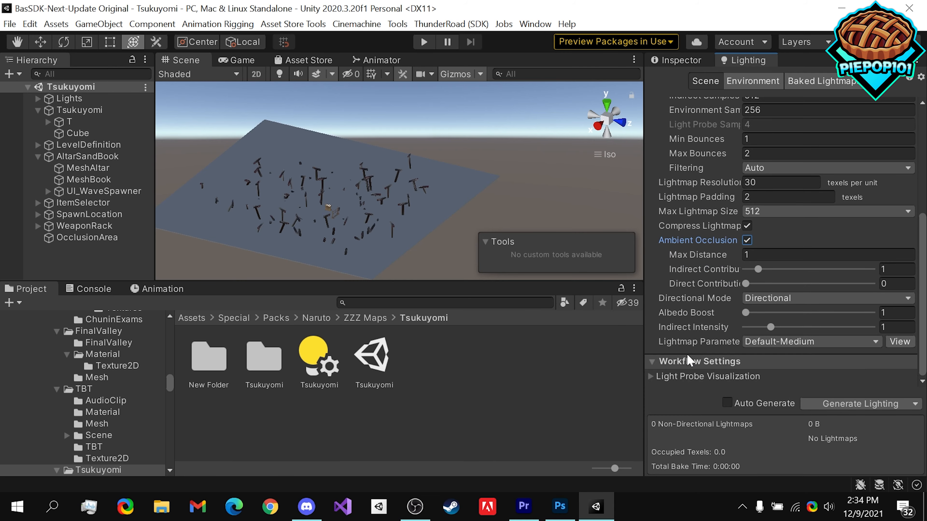
pyautogui.moveTo(859, 404)
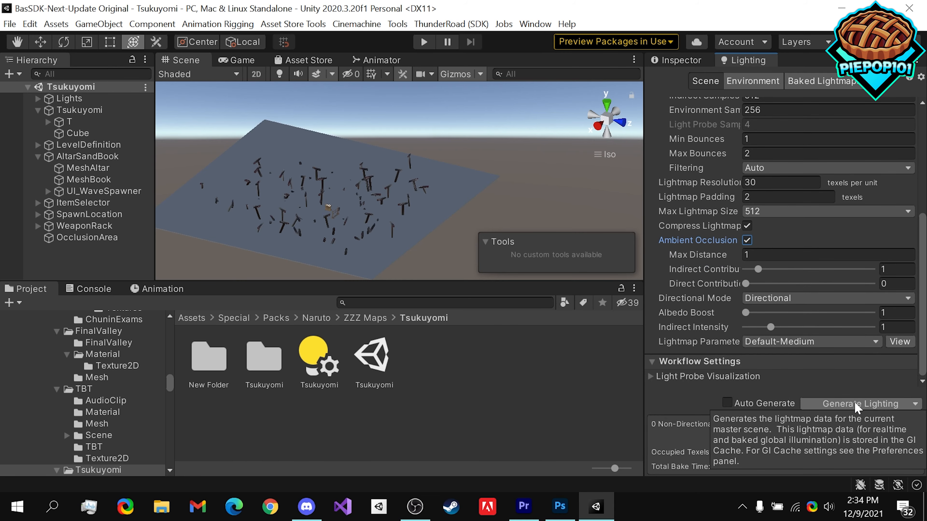
pyautogui.click(858, 404)
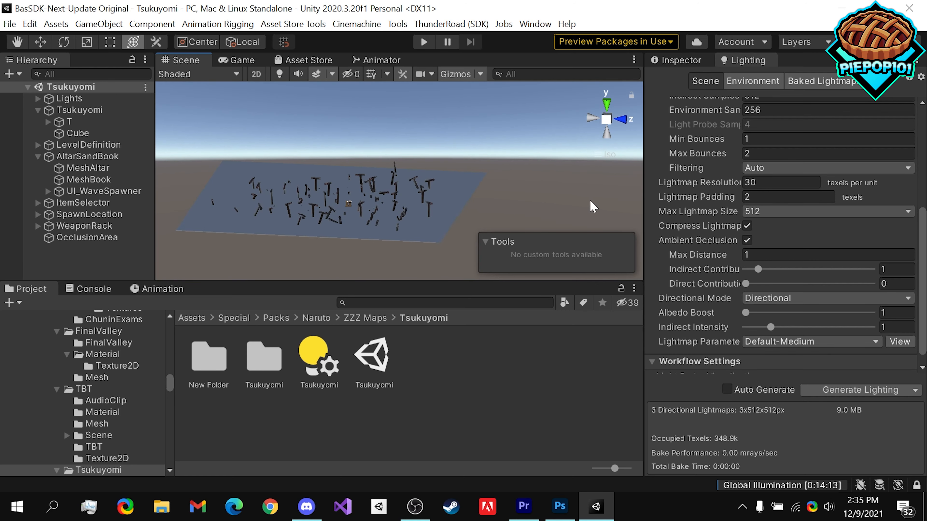
# Step: Set the environment Skybox Material to sky-5 for a red sunset sky
pyautogui.click(752, 81)
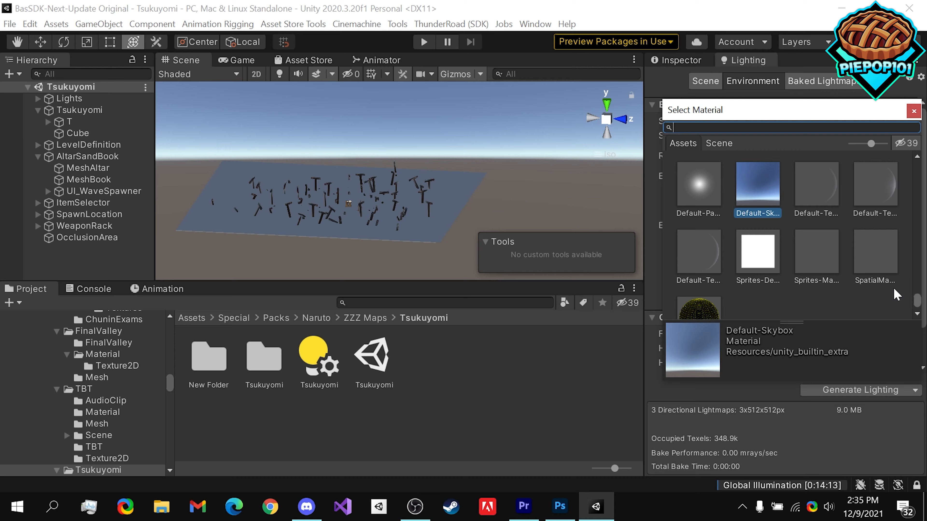
pyautogui.scroll(3)
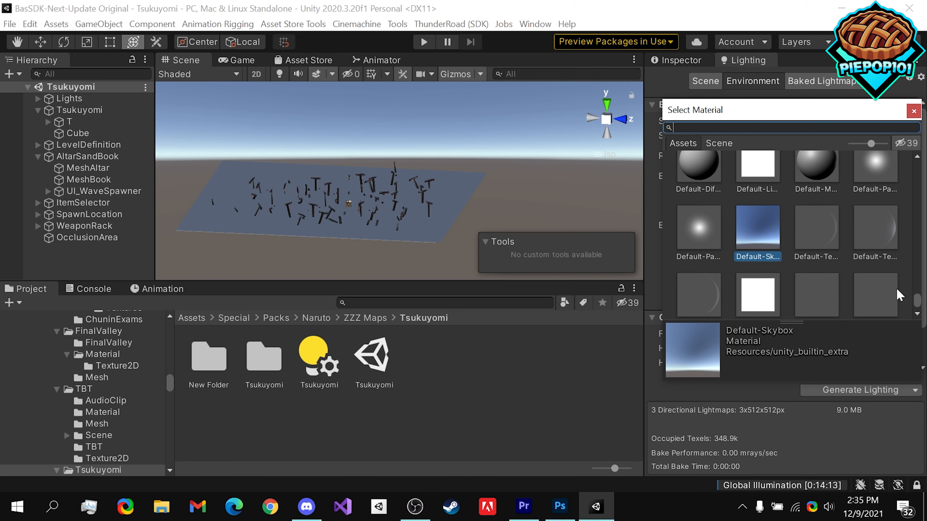
pyautogui.write('sky')
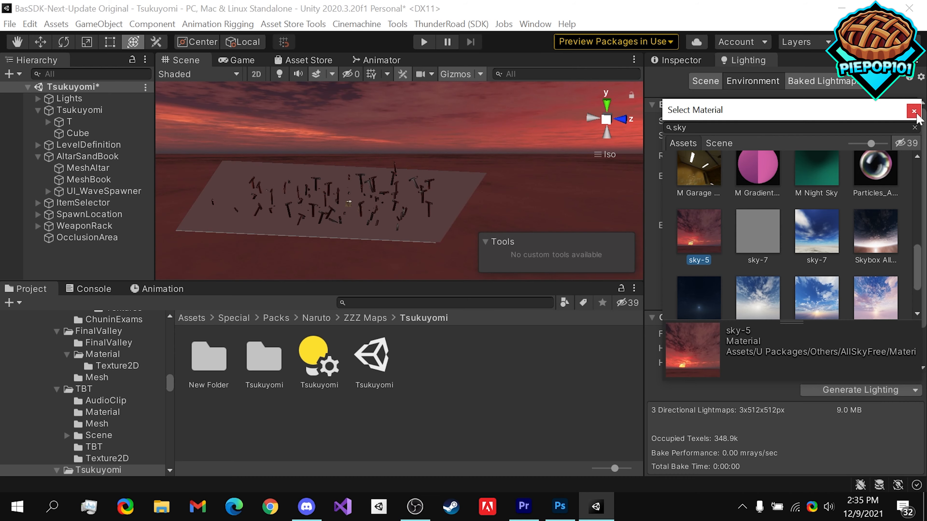
pyautogui.click(914, 111)
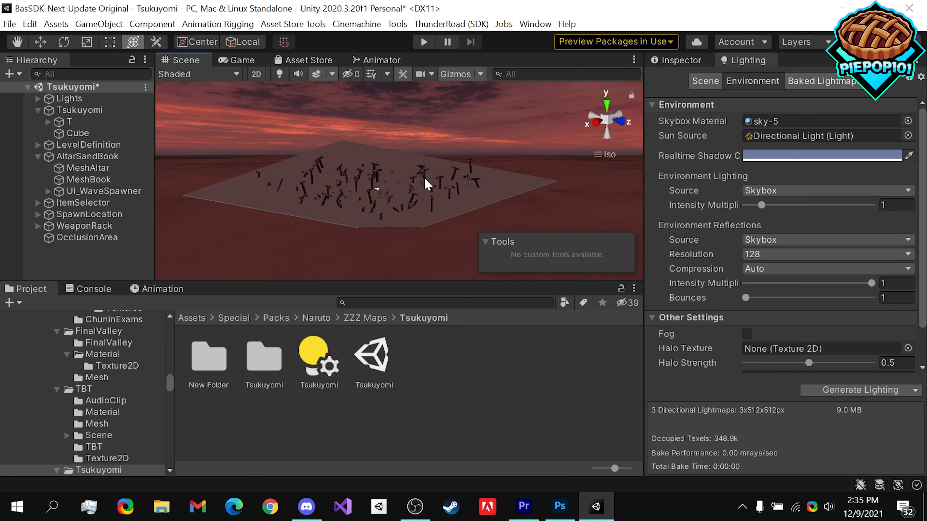
pyautogui.moveTo(859, 390)
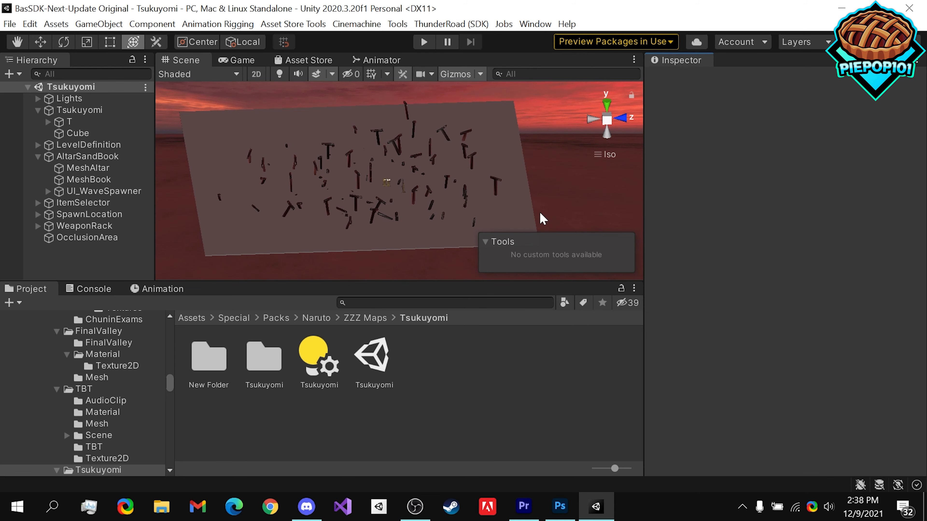
# Step: Create a Packed Assets addressable group named Tsukuyomi and make it the default group
pyautogui.click(534, 24)
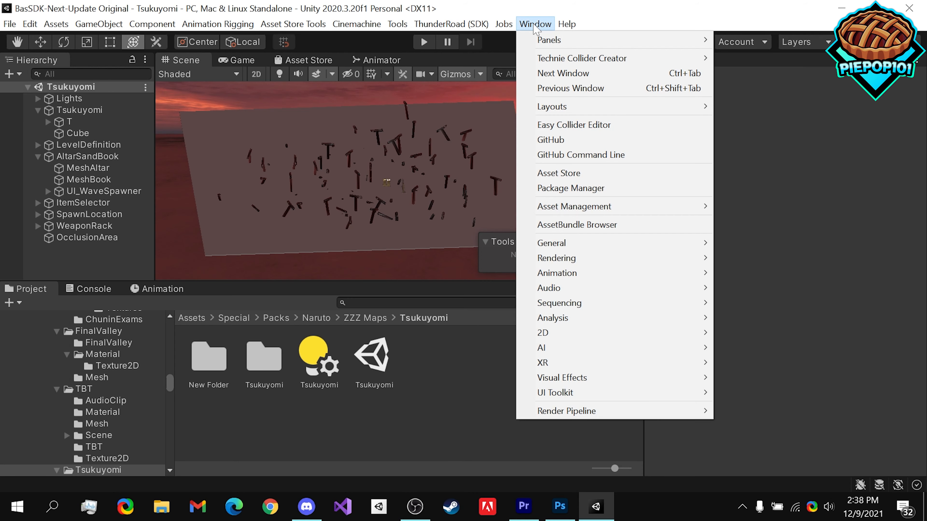
pyautogui.moveTo(580, 206)
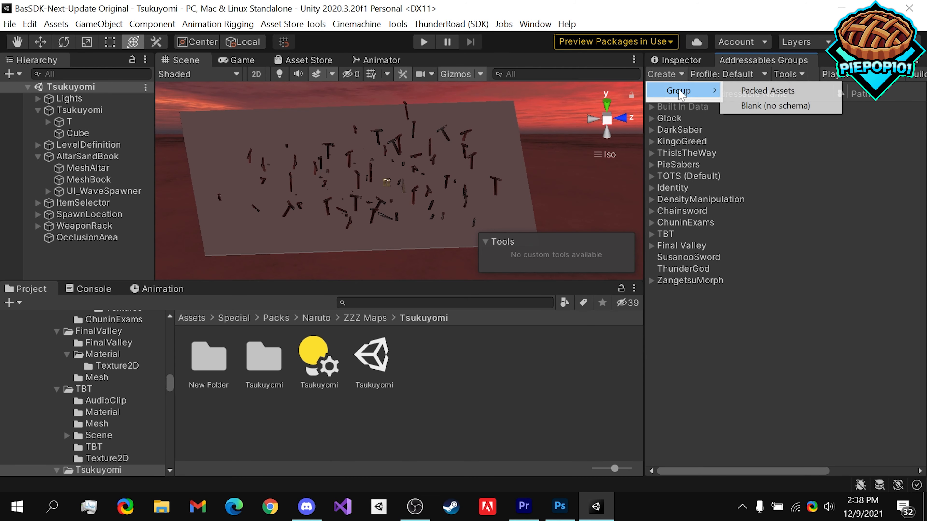
pyautogui.click(767, 90)
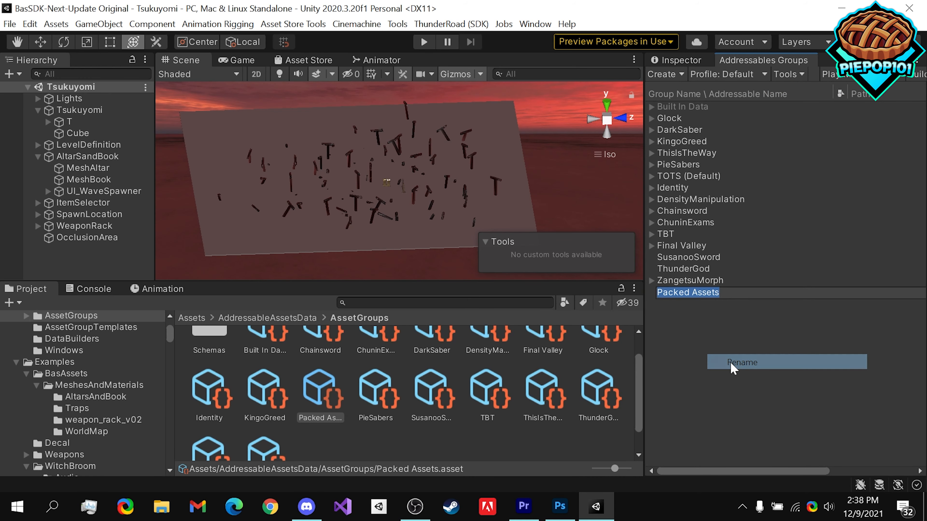
pyautogui.click(742, 361)
pyautogui.write('Tsukuyomi')
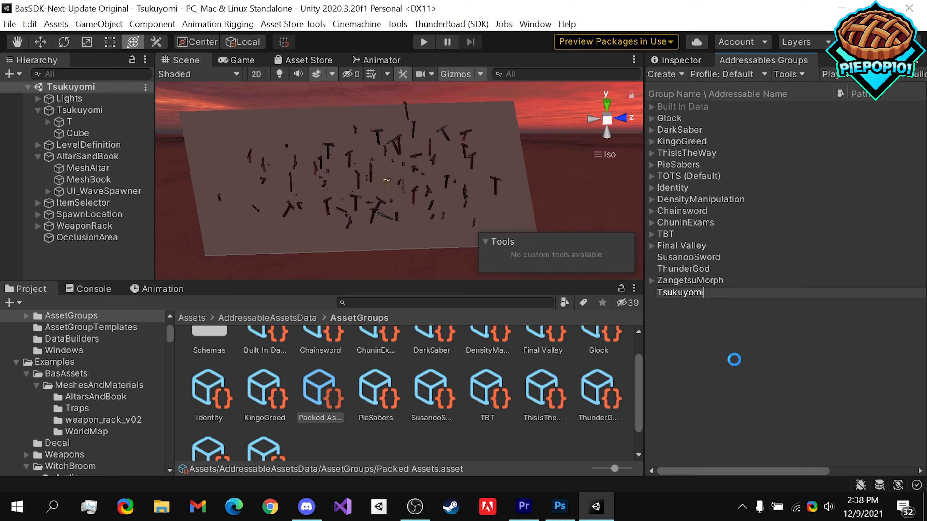
pyautogui.rightClick(680, 292)
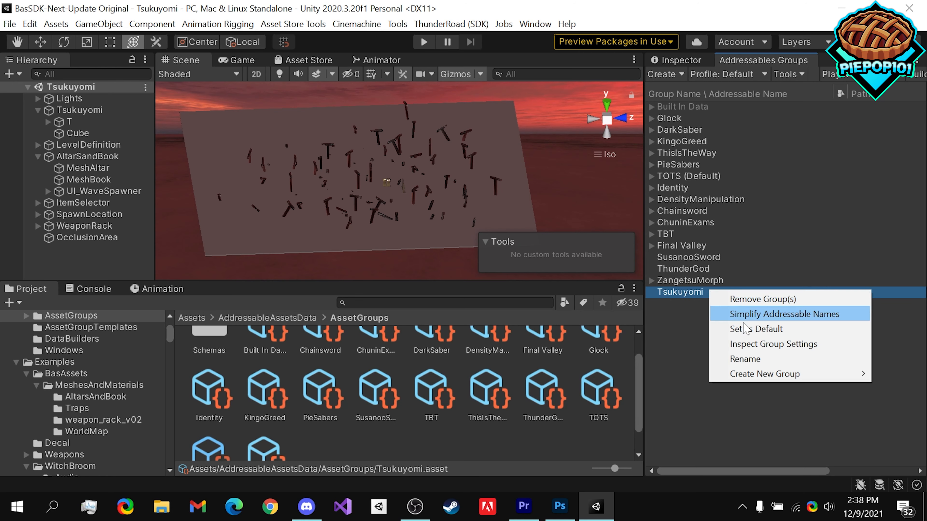
pyautogui.click(756, 330)
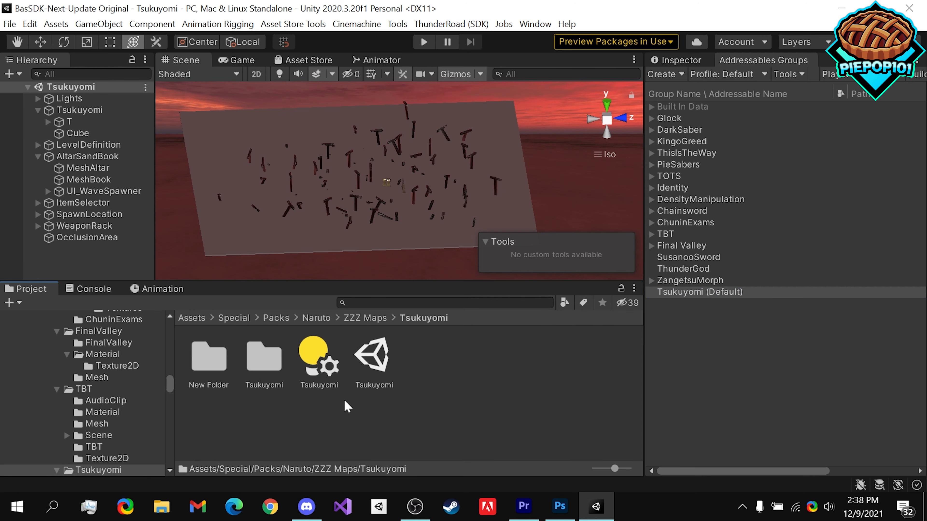
# Step: Add the Tsukuyomi scene to the group with a creator-prefixed s.Tsukuyomi address
pyautogui.click(701, 292)
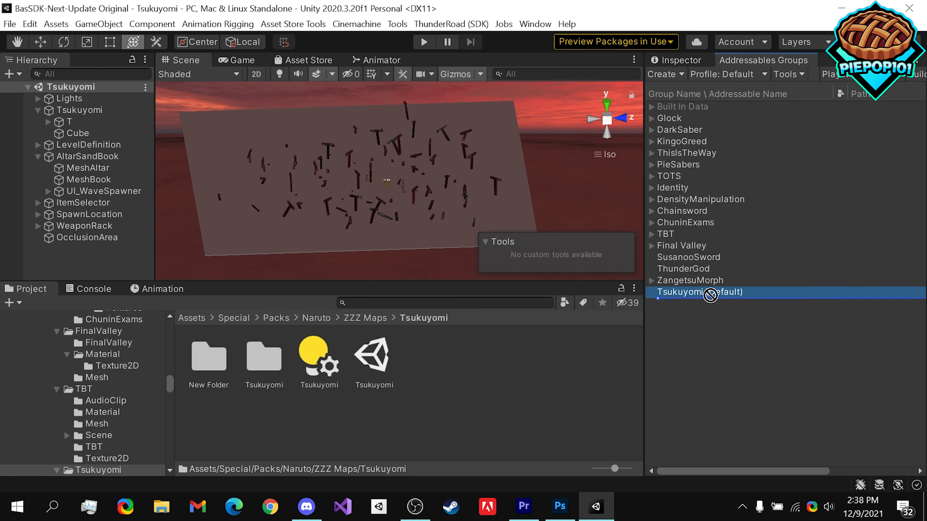
pyautogui.rightClick(699, 292)
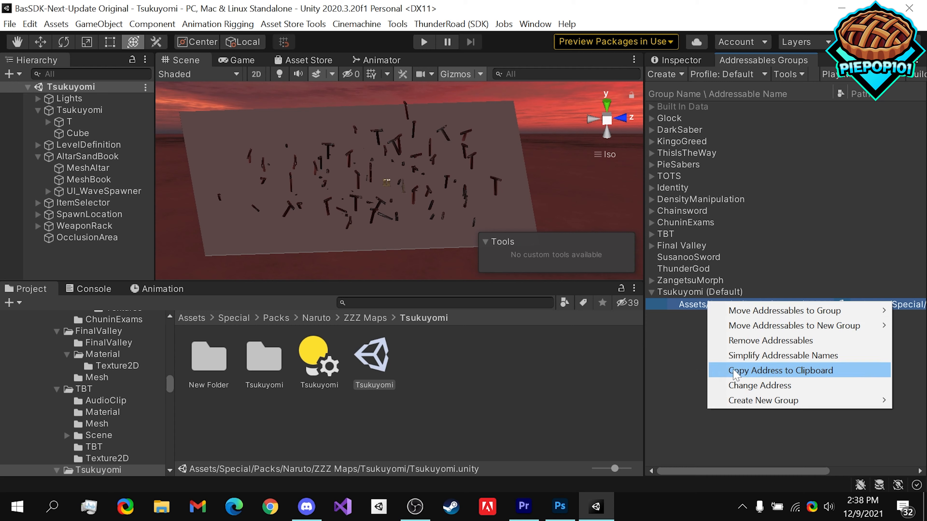
pyautogui.click(780, 371)
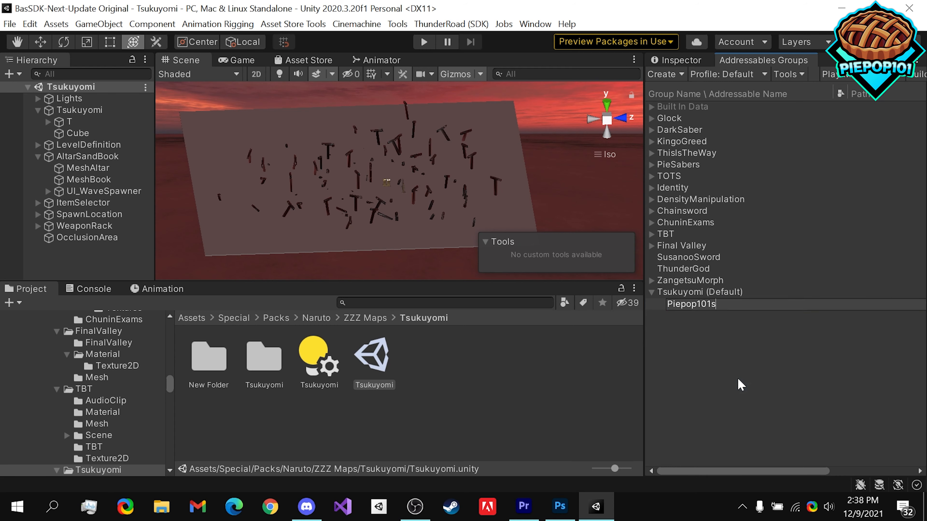
pyautogui.write('s.Tsuku')
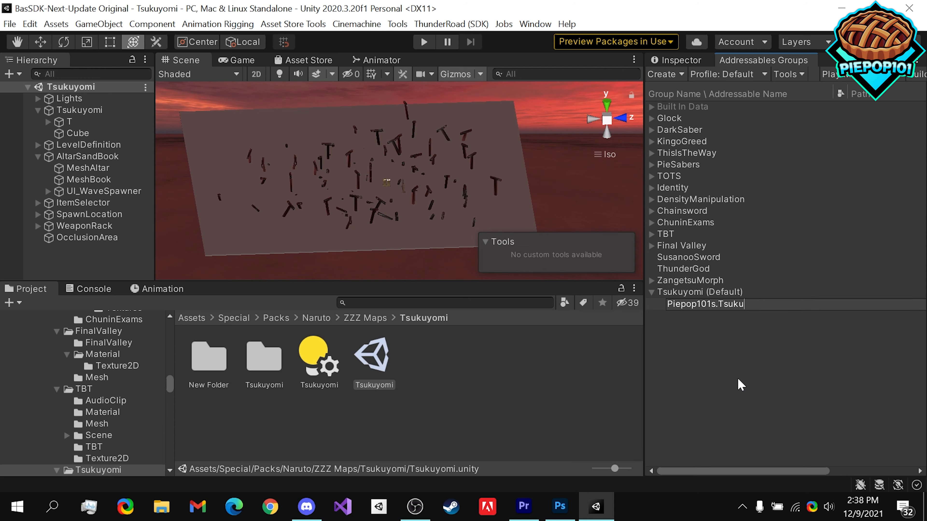
pyautogui.click(450, 24)
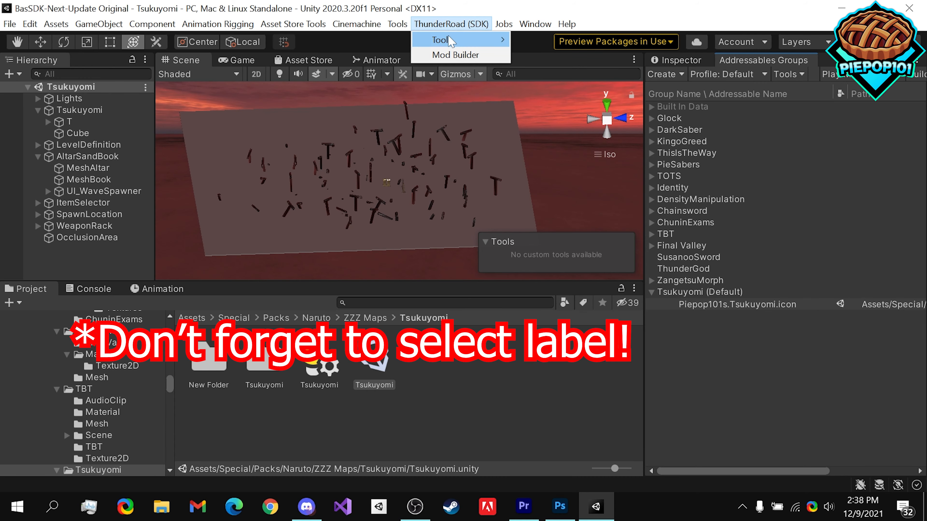
# Step: In the ThunderRoad Mod Builder, set mod folder name Tsukuyomi and build and export the mod
pyautogui.click(454, 55)
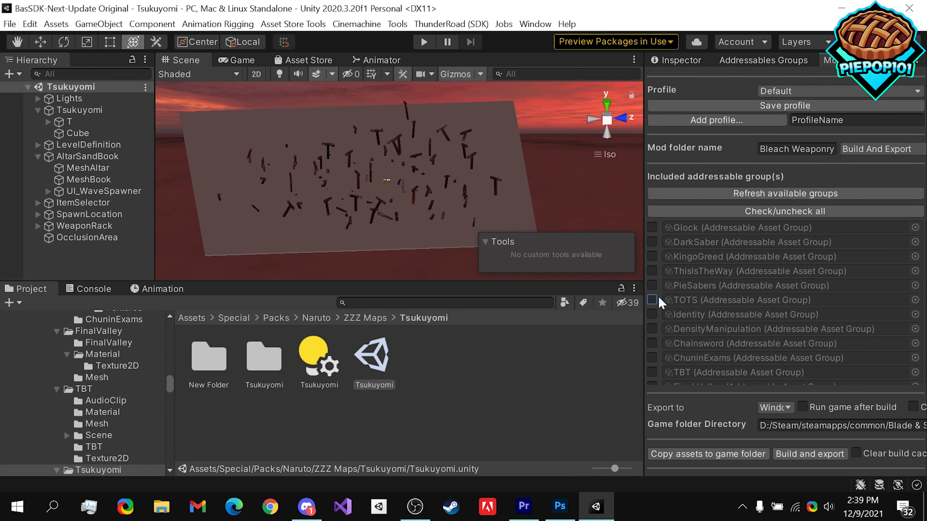
pyautogui.scroll(-3)
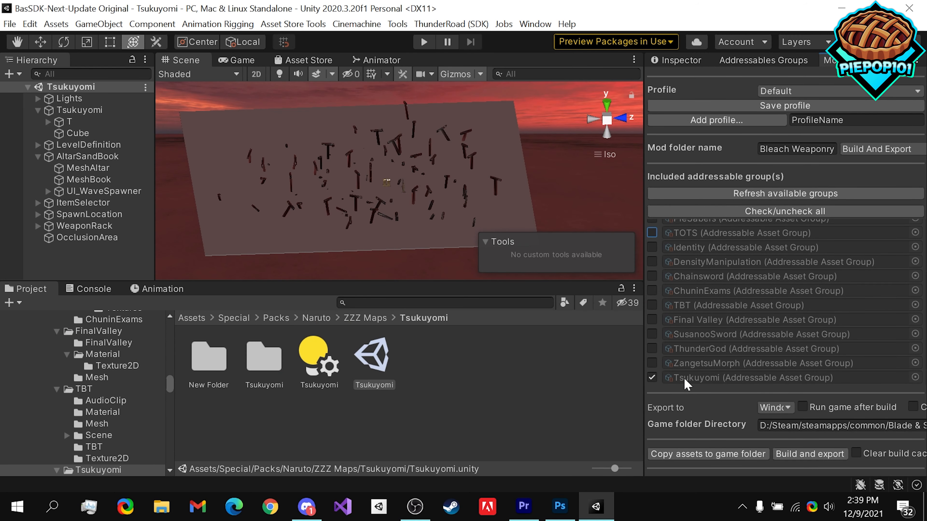
pyautogui.moveTo(798, 153)
pyautogui.write('Tsukuyomi')
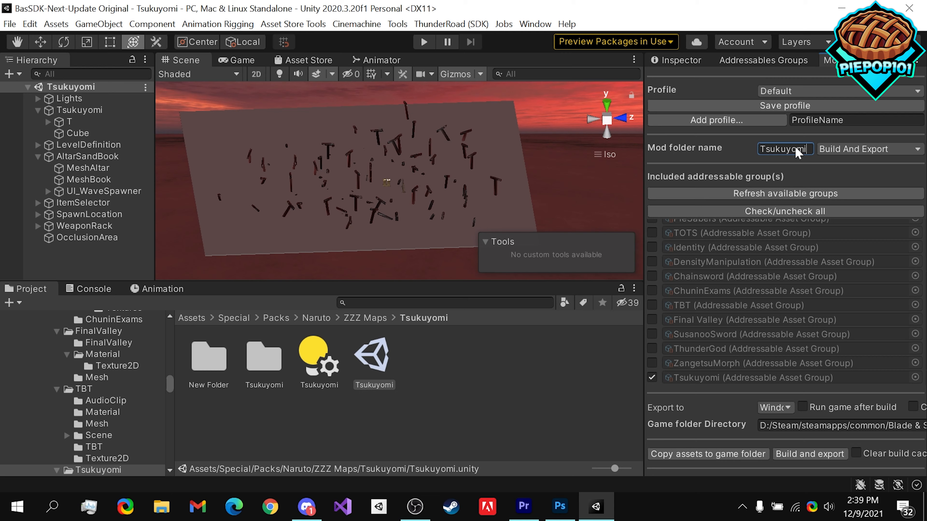
pyautogui.moveTo(788, 79)
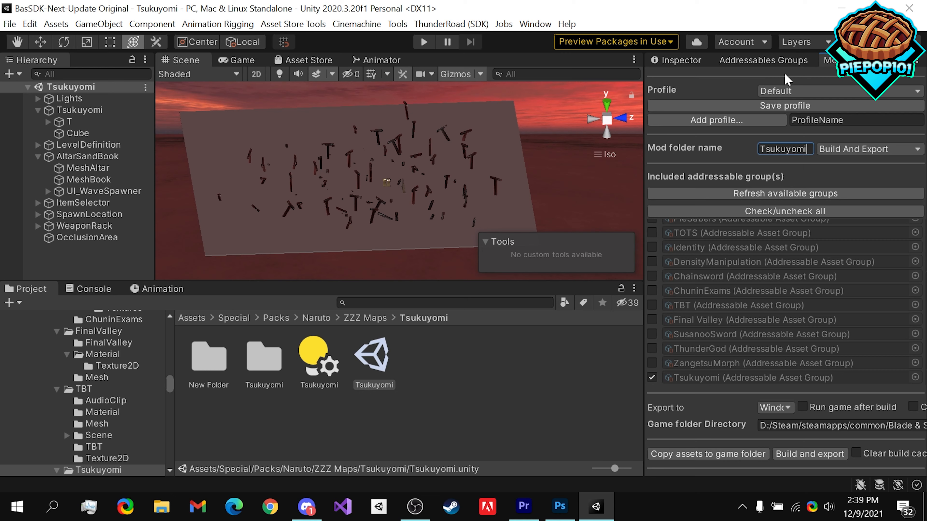
pyautogui.click(764, 60)
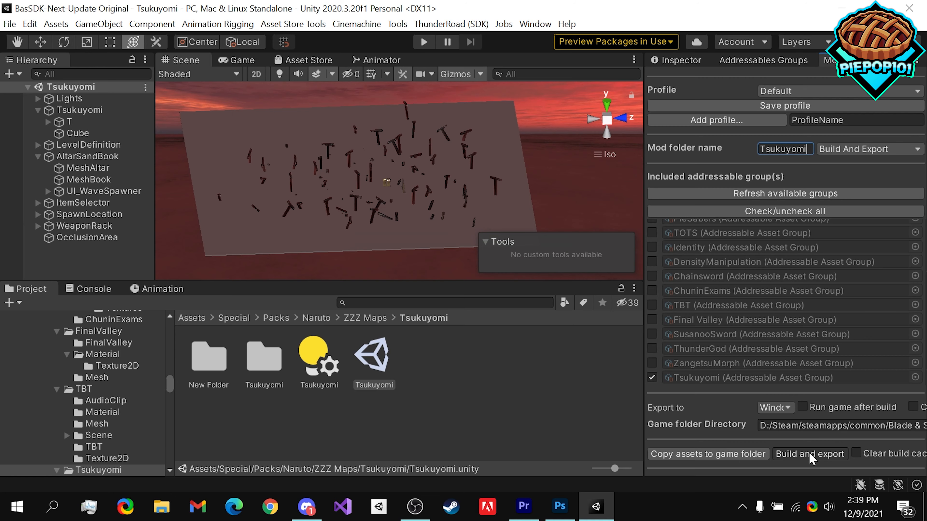
pyautogui.click(809, 453)
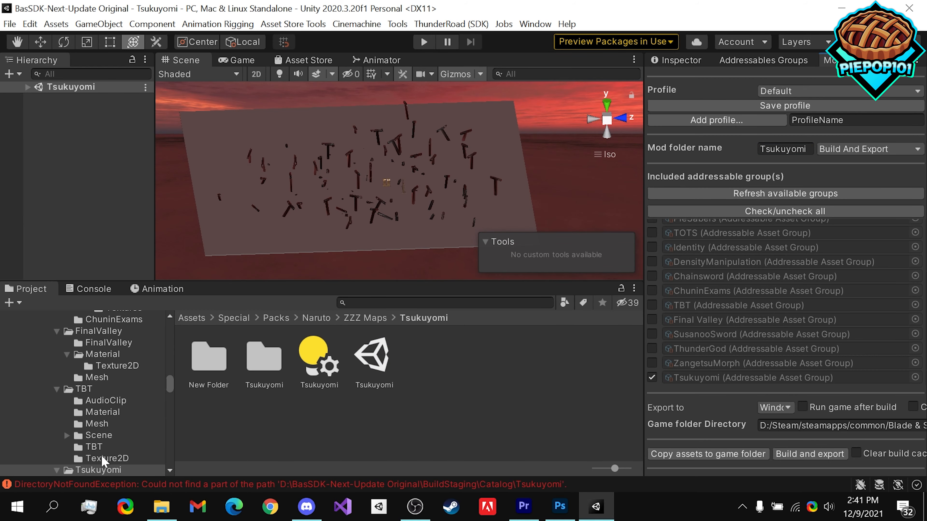
pyautogui.moveTo(160, 506)
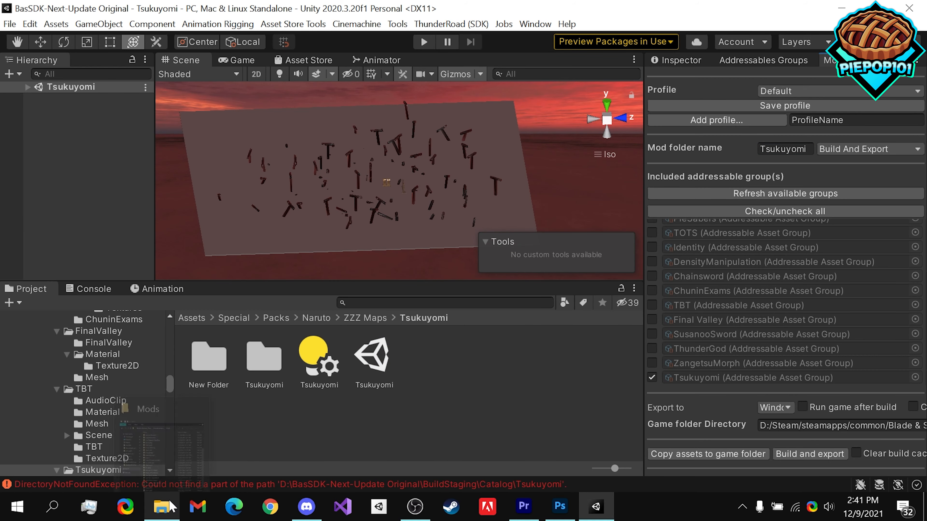
# Step: Browse the Mods folder in File Explorer into the exported Tsukuyomi mod folder
pyautogui.click(161, 507)
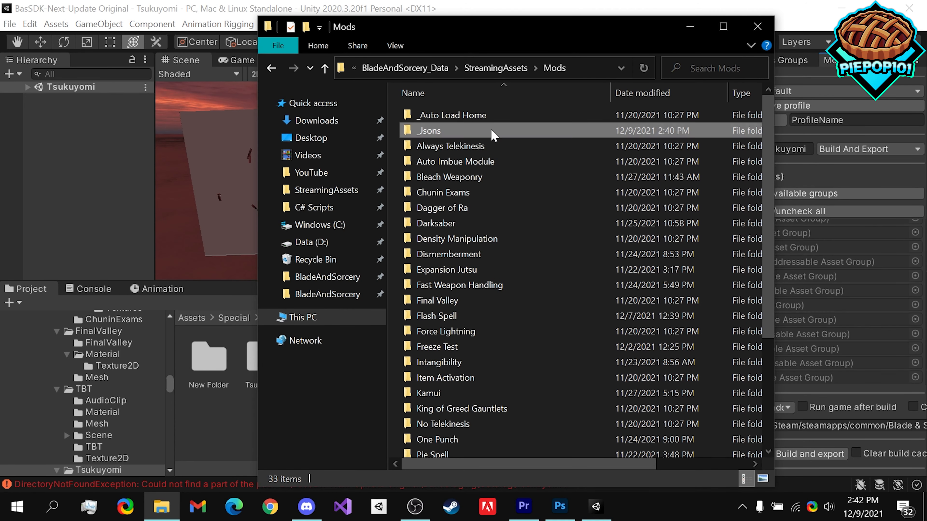
pyautogui.doubleClick(428, 131)
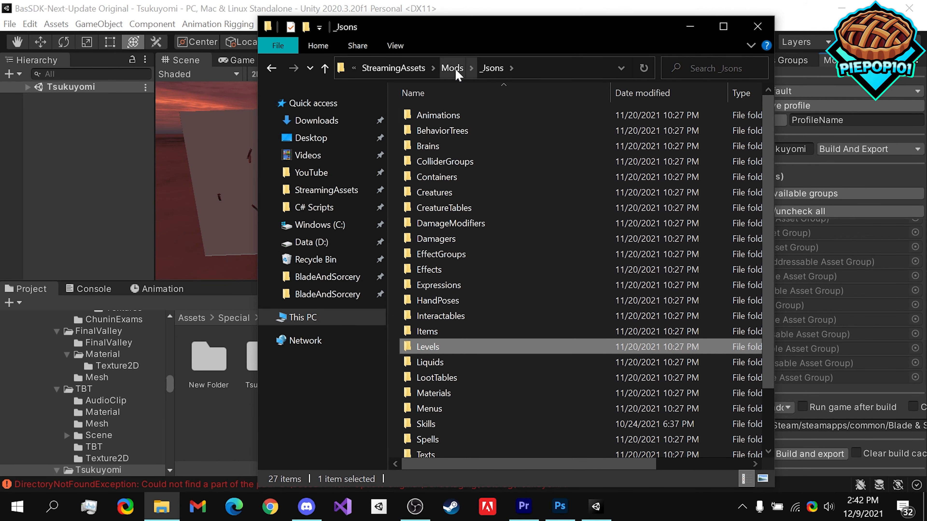
pyautogui.click(452, 68)
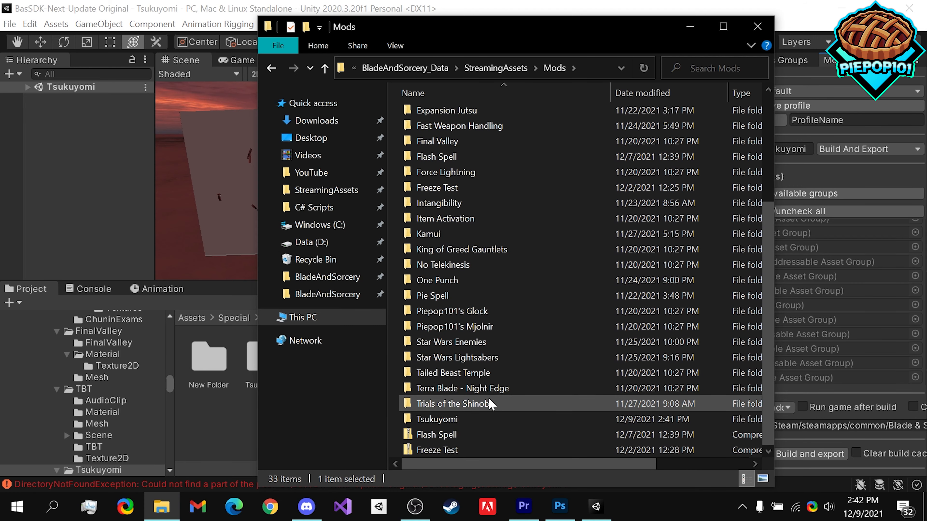
pyautogui.doubleClick(437, 419)
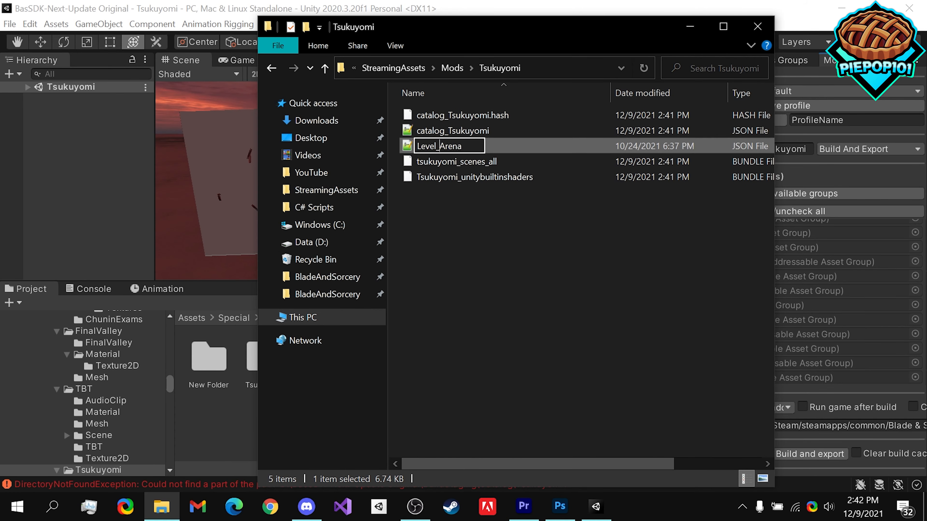
# Step: Rename the level JSON to Level_Tsukuyomi and open it for editing
pyautogui.write('Level_Tsu')
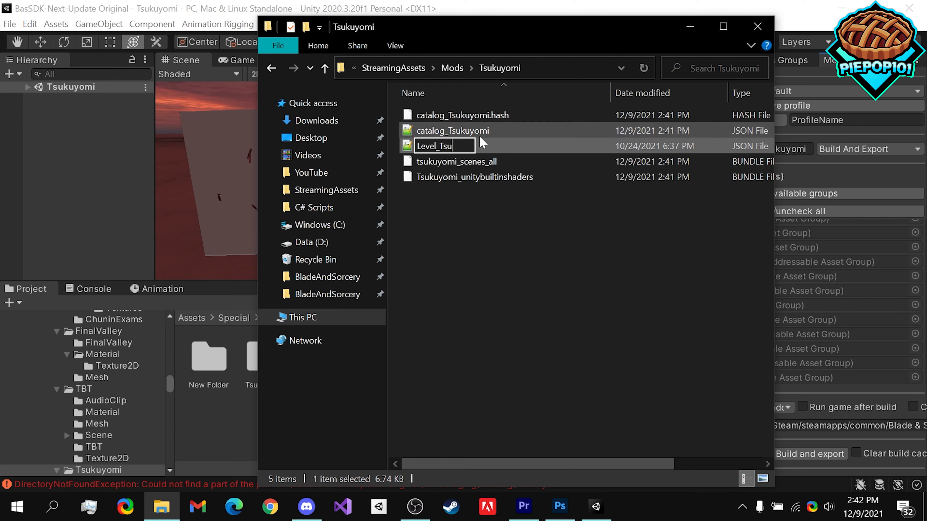
pyautogui.write('kuyomi')
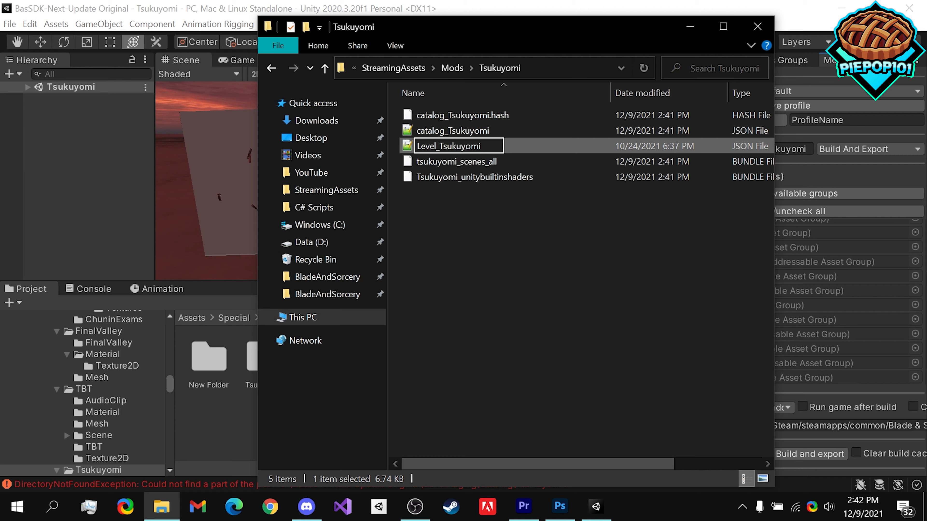
pyautogui.doubleClick(448, 145)
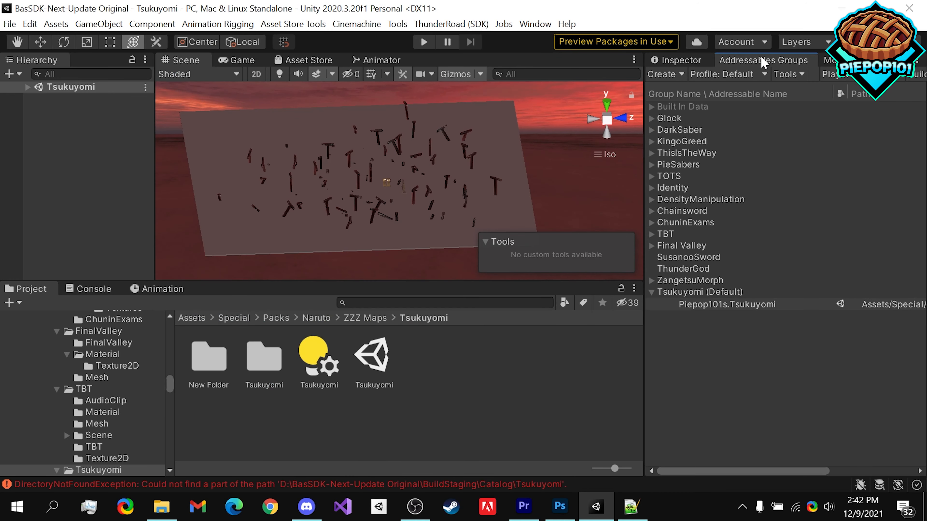
pyautogui.moveTo(613, 511)
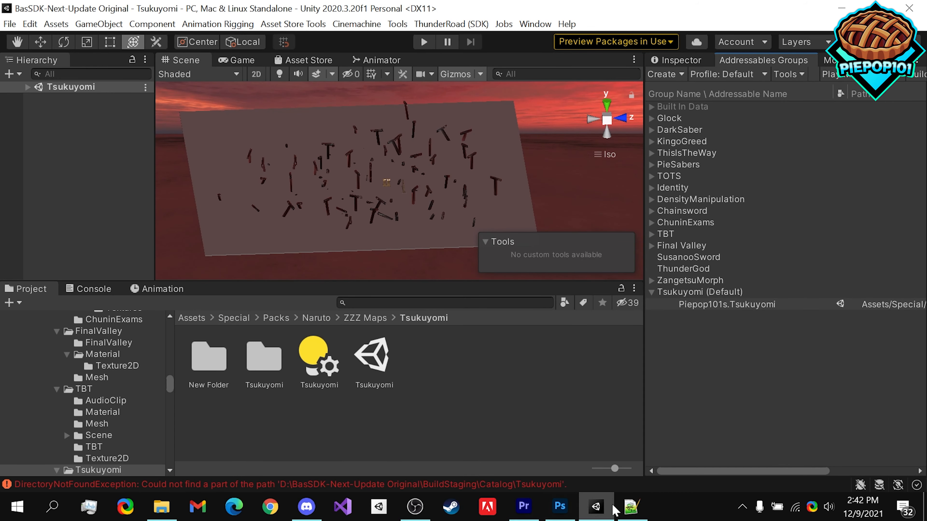
# Step: Replace the level's sceneAddress value with Piepop101s.Tsukuyomi in Notepad++
pyautogui.click(631, 507)
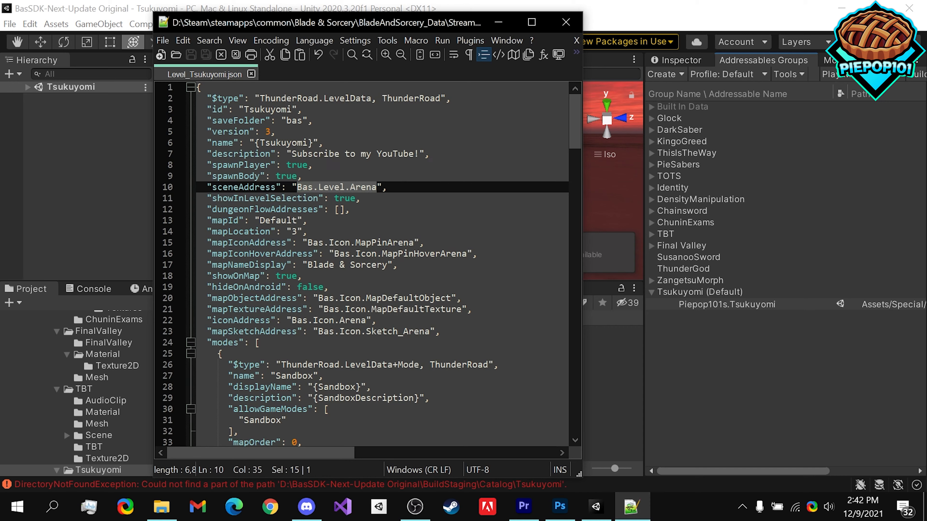
pyautogui.write('Piepop101s')
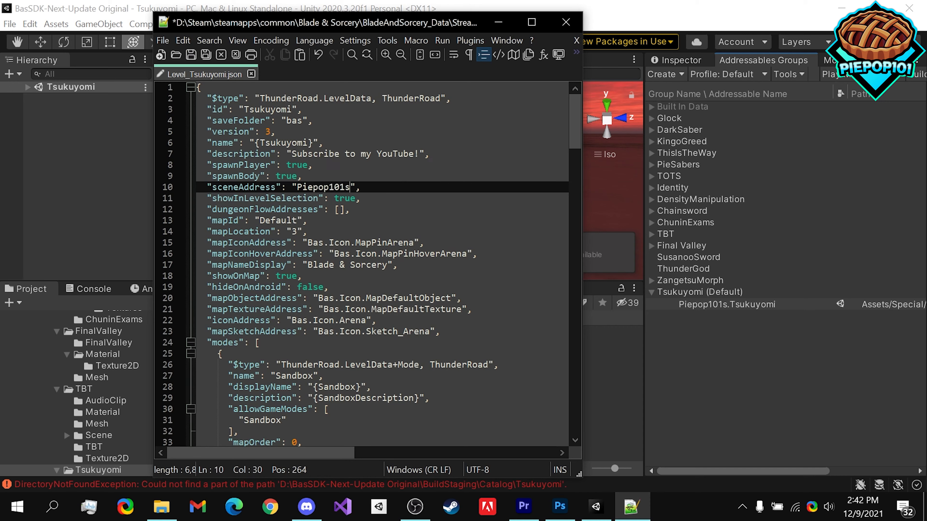
pyautogui.write('.Tsukuyomi')
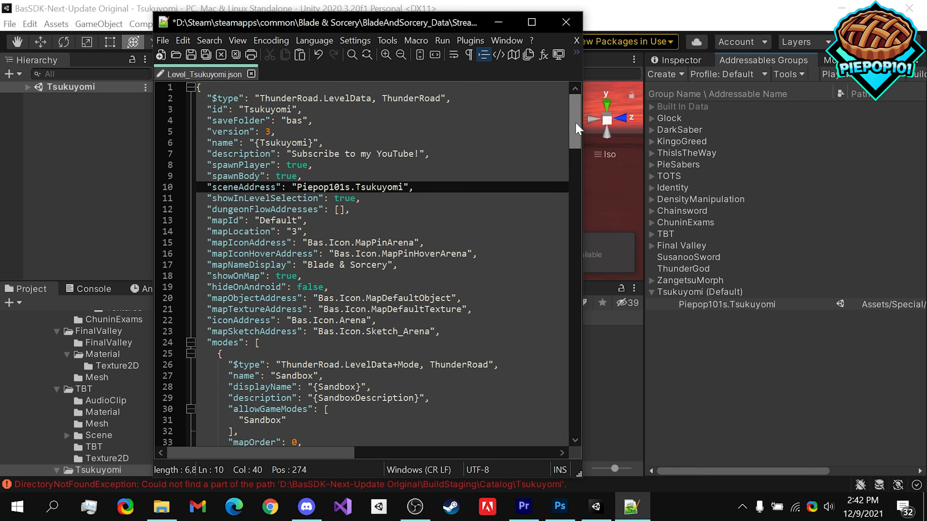
pyautogui.scroll(-3)
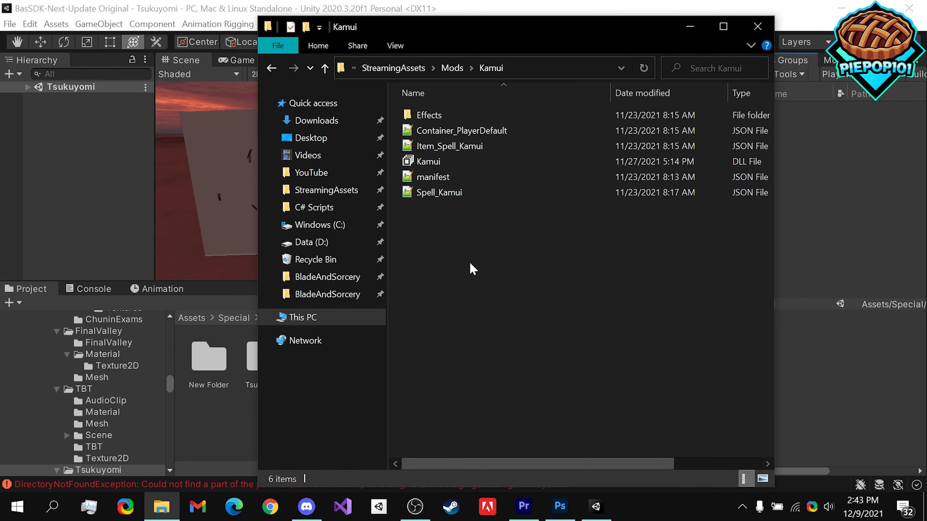
# Step: Copy the Kamui manifest.json into Tsukuyomi and set its Name to Tsukuyomi
pyautogui.click(434, 177)
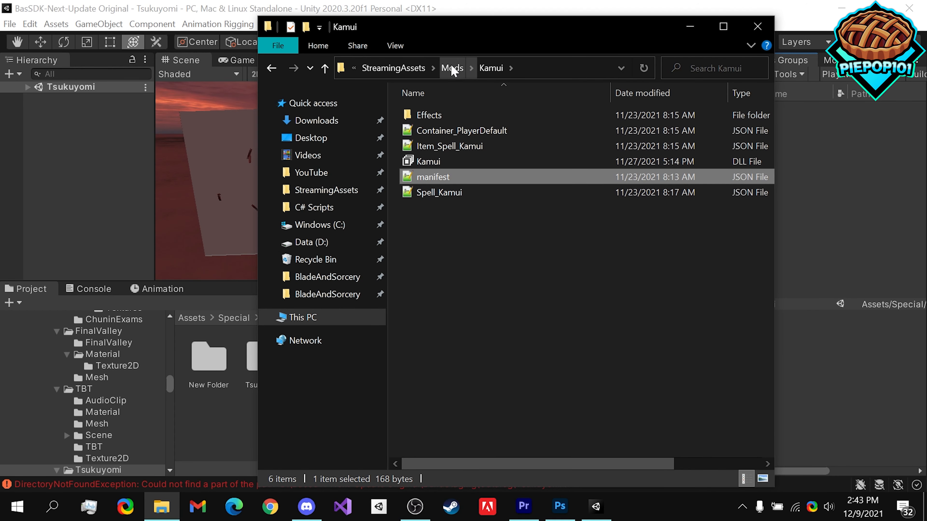
pyautogui.click(452, 68)
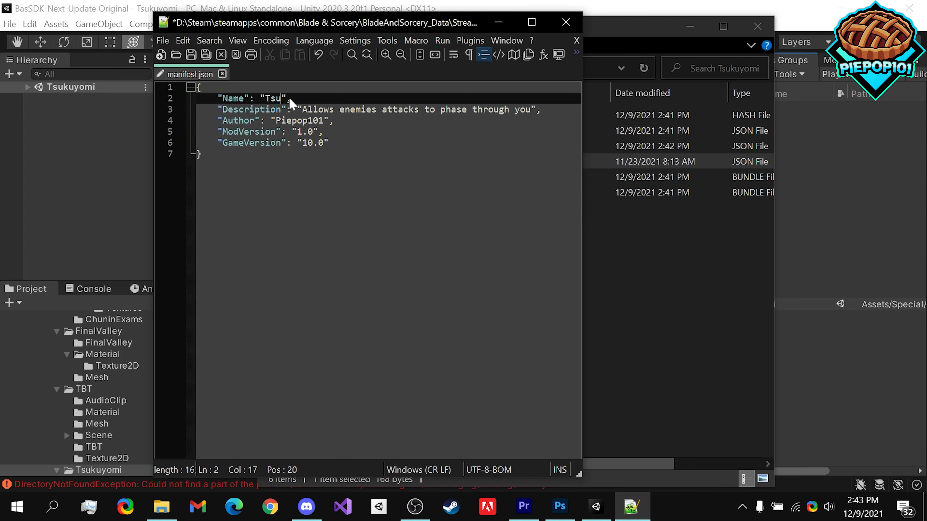
pyautogui.write('kuyomi')
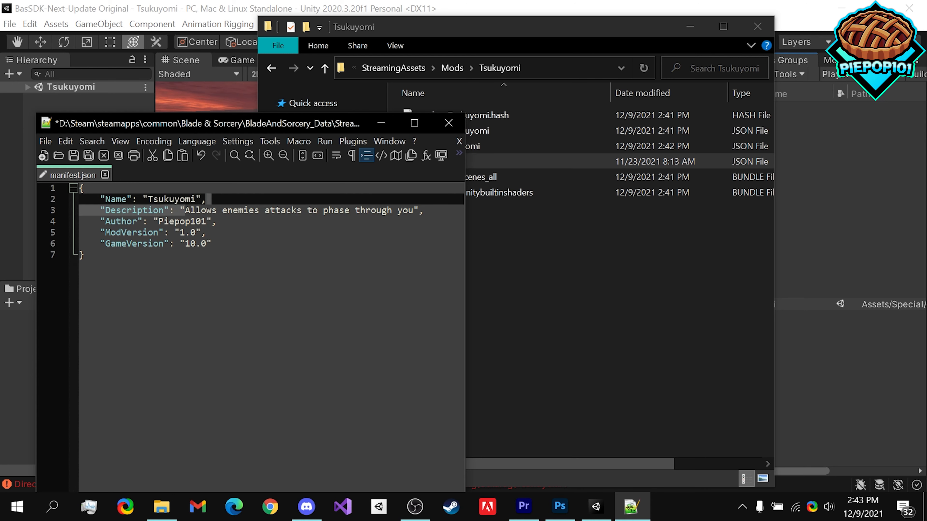
# Step: Set the manifest Description to Tsukuyomi Map, save it and close Notepad++
pyautogui.write('Tsukuyomi Map",')
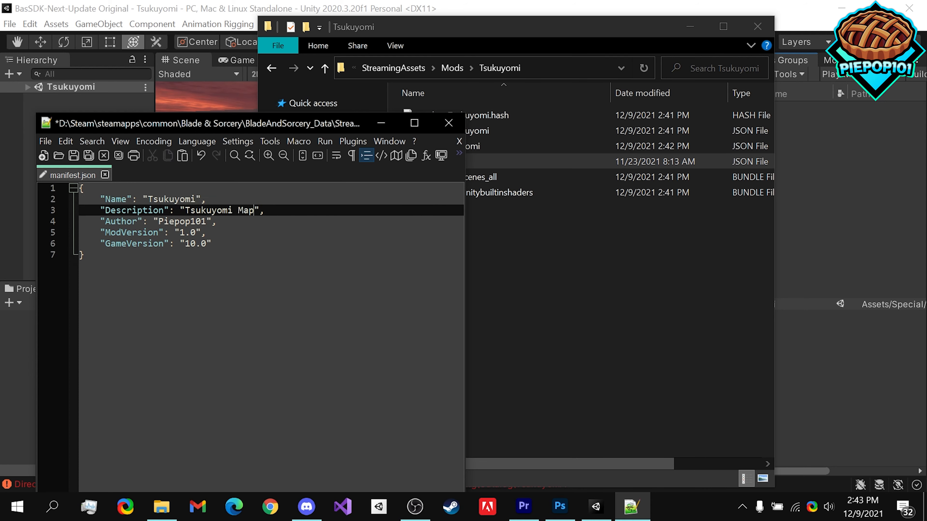
pyautogui.press('ctrl+s')
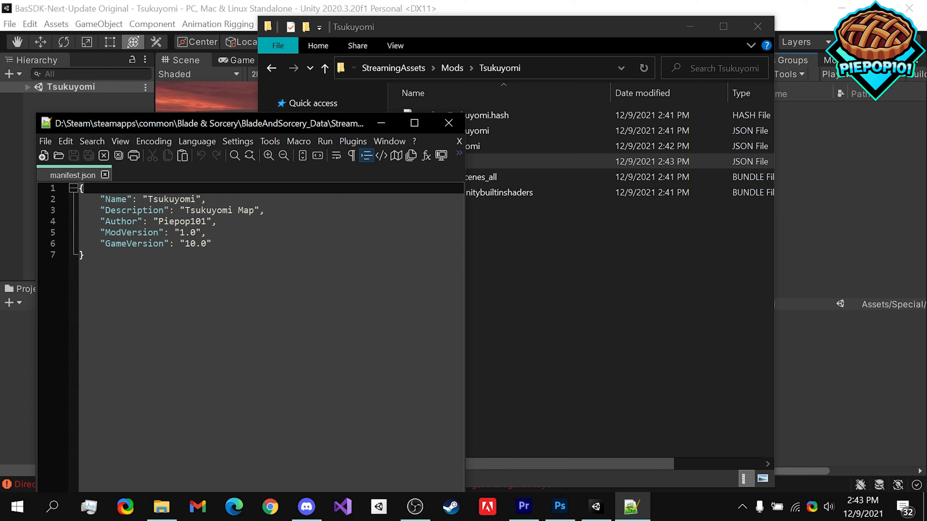
pyautogui.moveTo(448, 123)
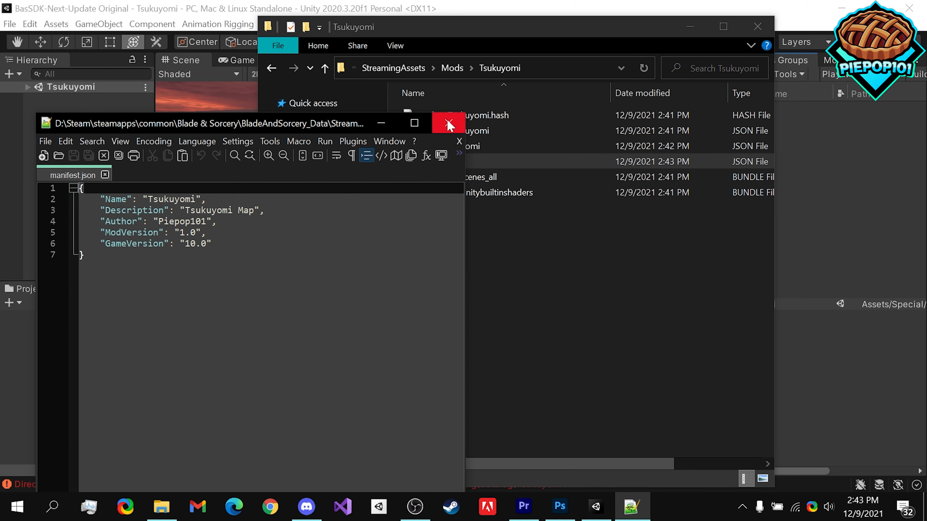
pyautogui.click(448, 124)
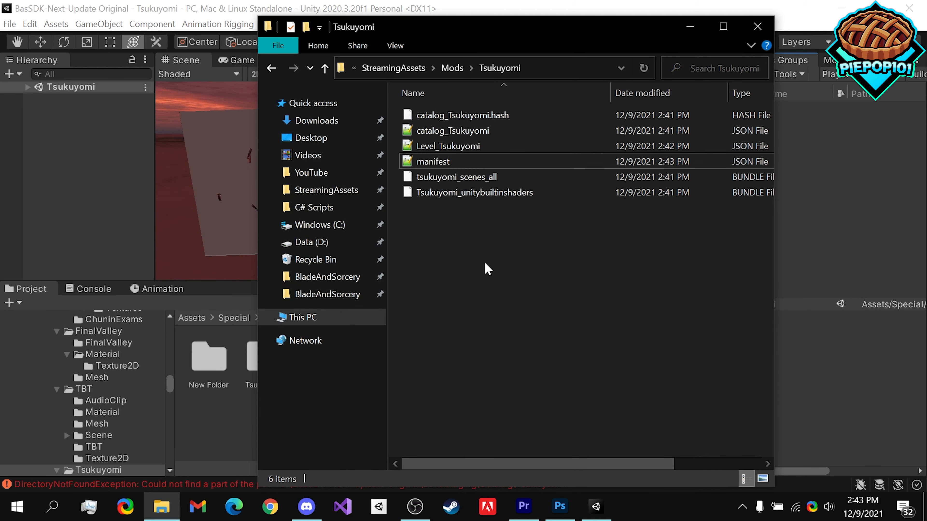
pyautogui.moveTo(502, 295)
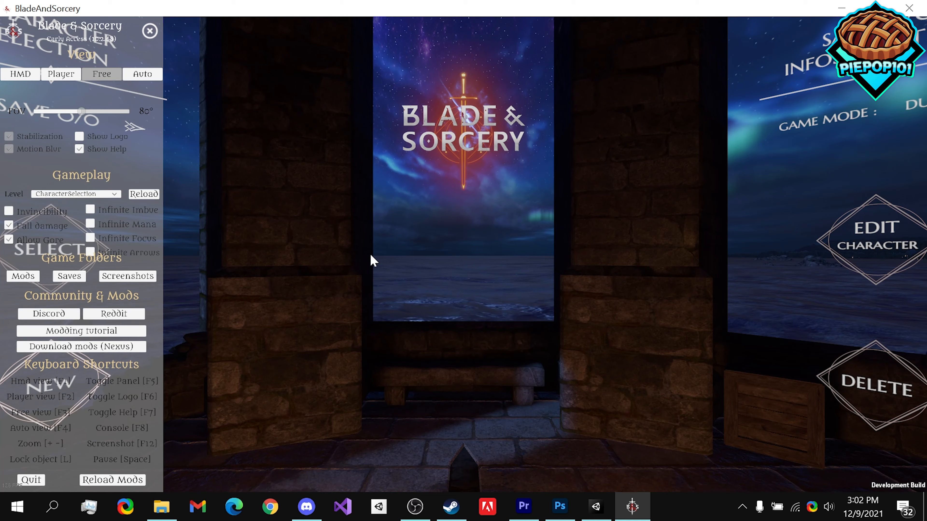
# Step: Load the Tsukuyomi arena in Blade and Sorcery and pick an Easy wave to start
pyautogui.click(76, 194)
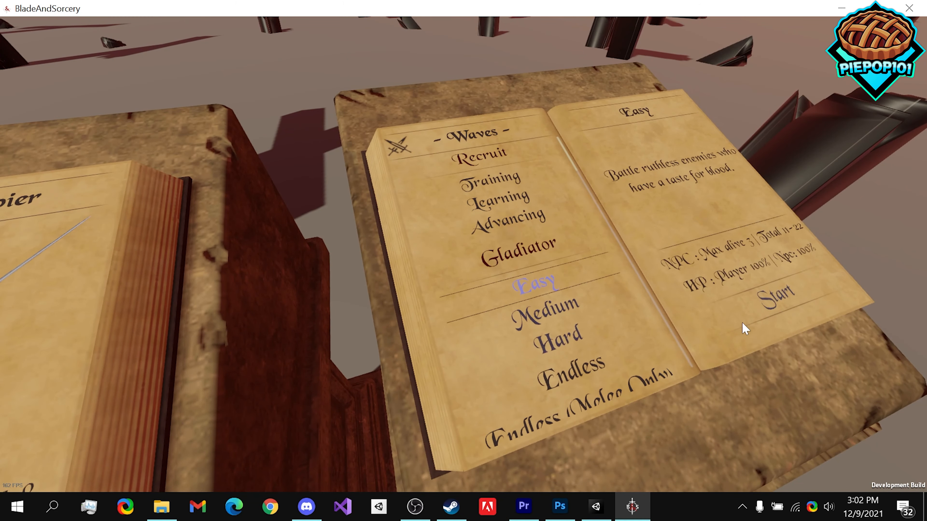
pyautogui.moveTo(775, 295)
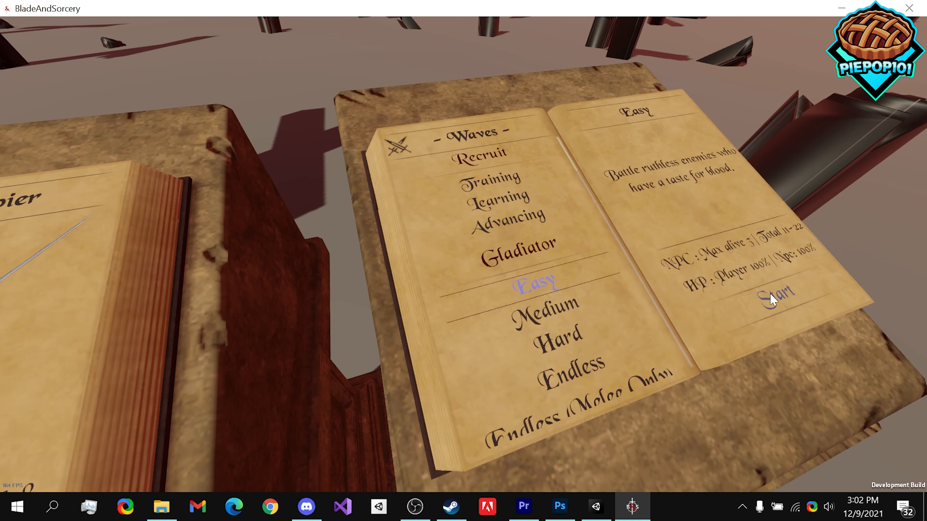